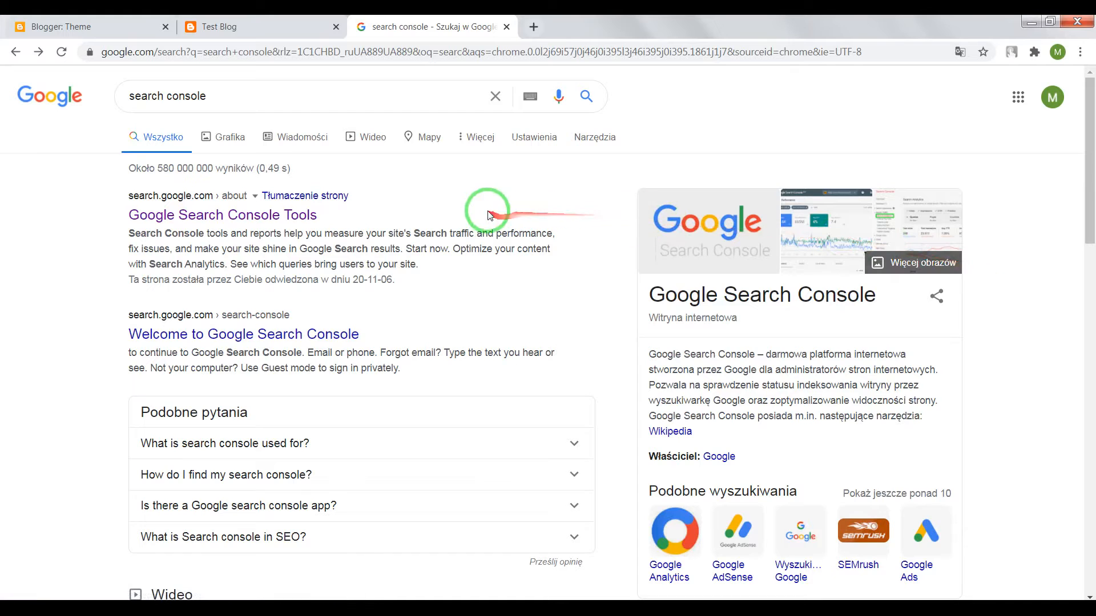
{"action": "mouse_move", "coordinate": [356, 119]}
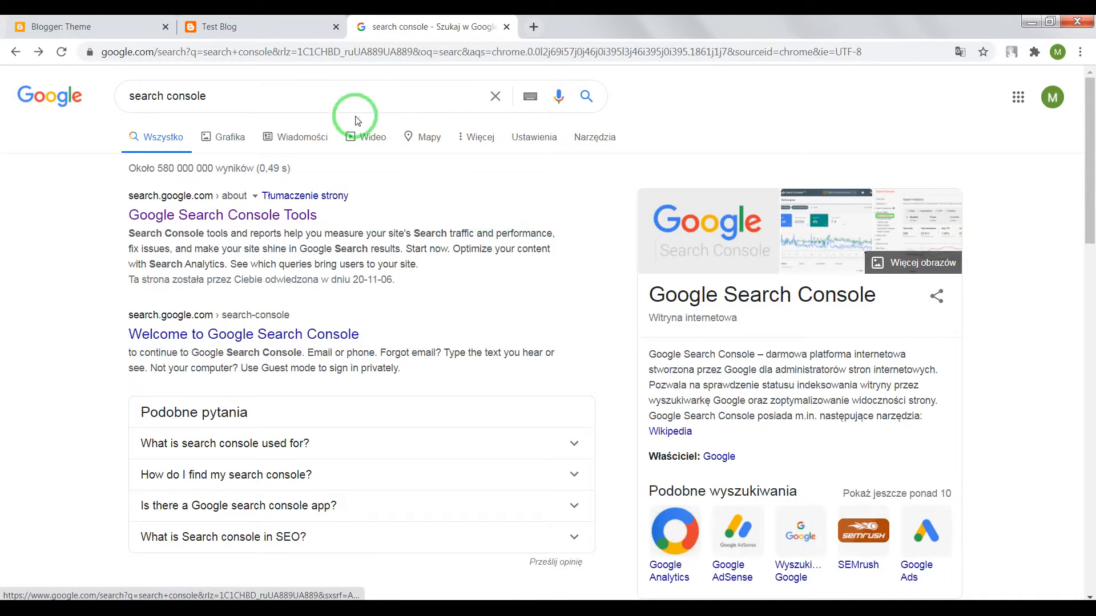
Browse from the Tumblr blog tab to the WordPress.com site dashboard tab.
{"action": "left_click", "coordinate": [76, 27]}
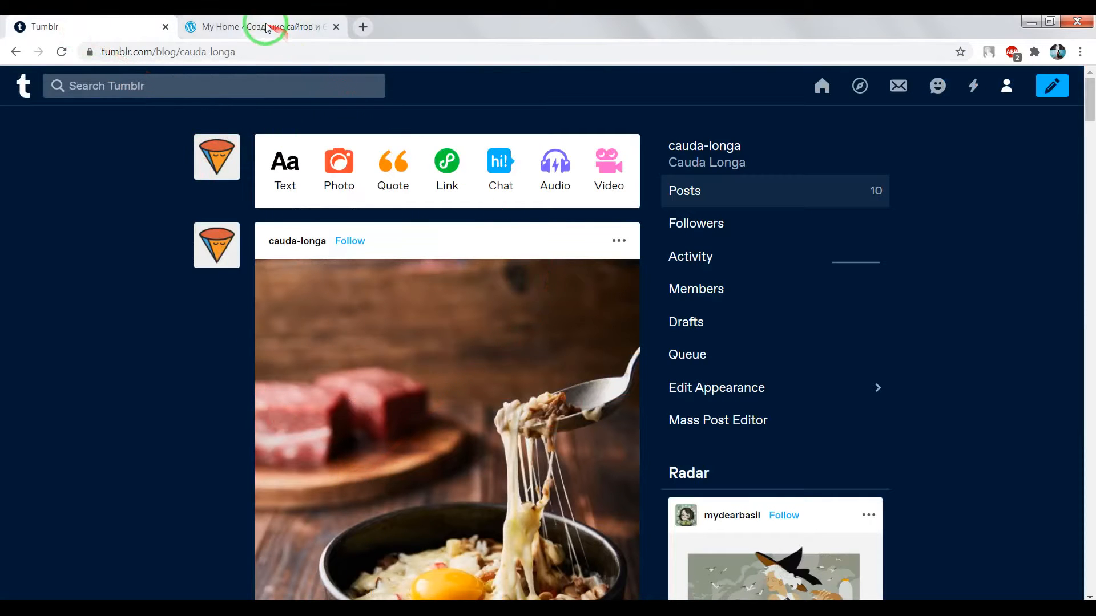
{"action": "left_click", "coordinate": [251, 26]}
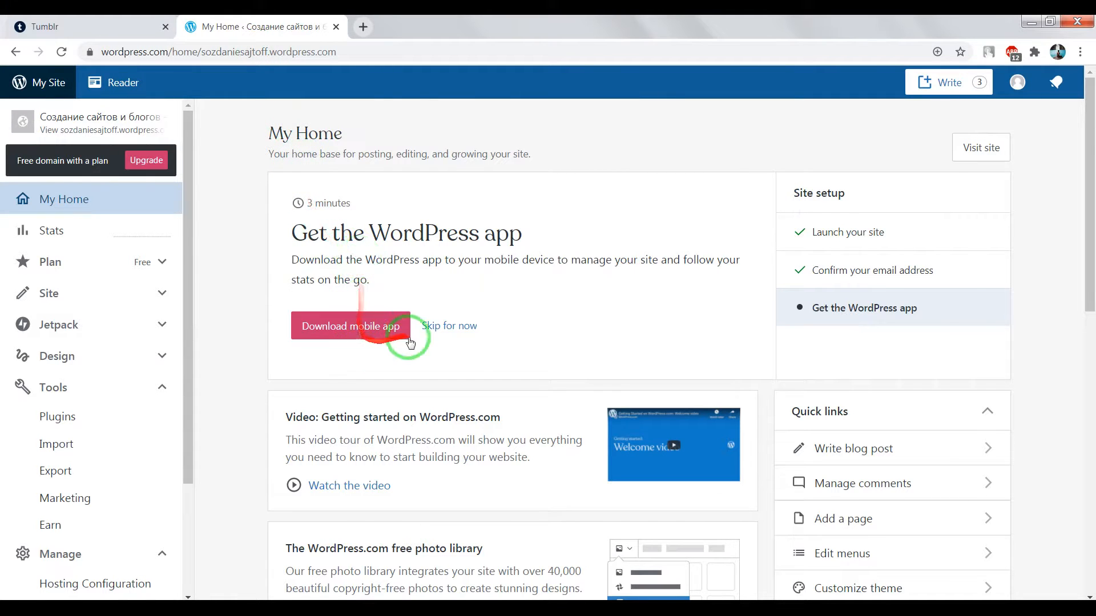
{"action": "mouse_move", "coordinate": [472, 358]}
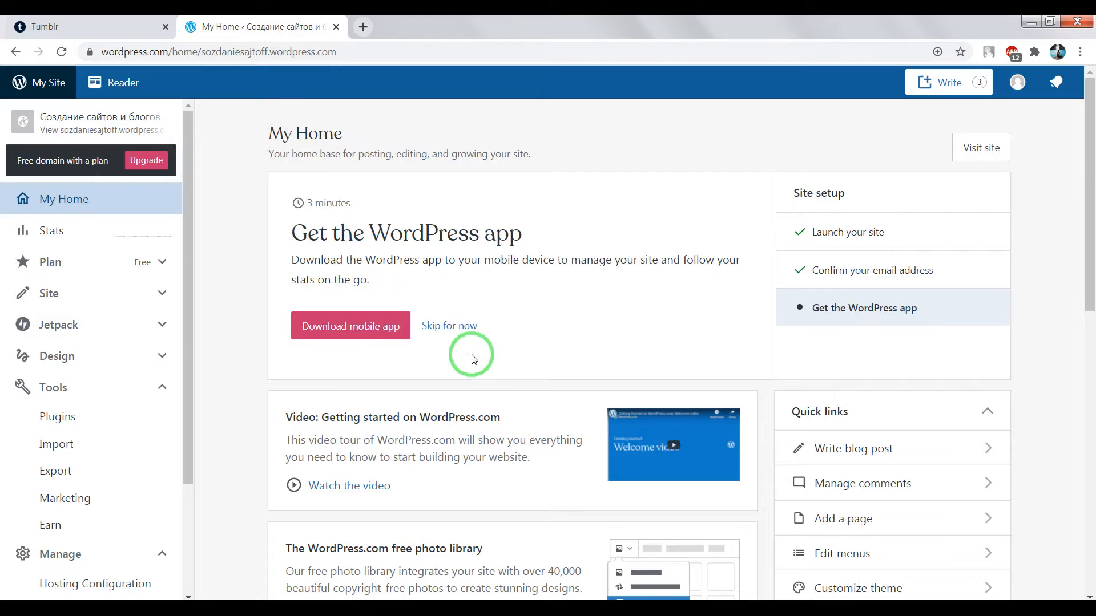
{"action": "mouse_move", "coordinate": [511, 375]}
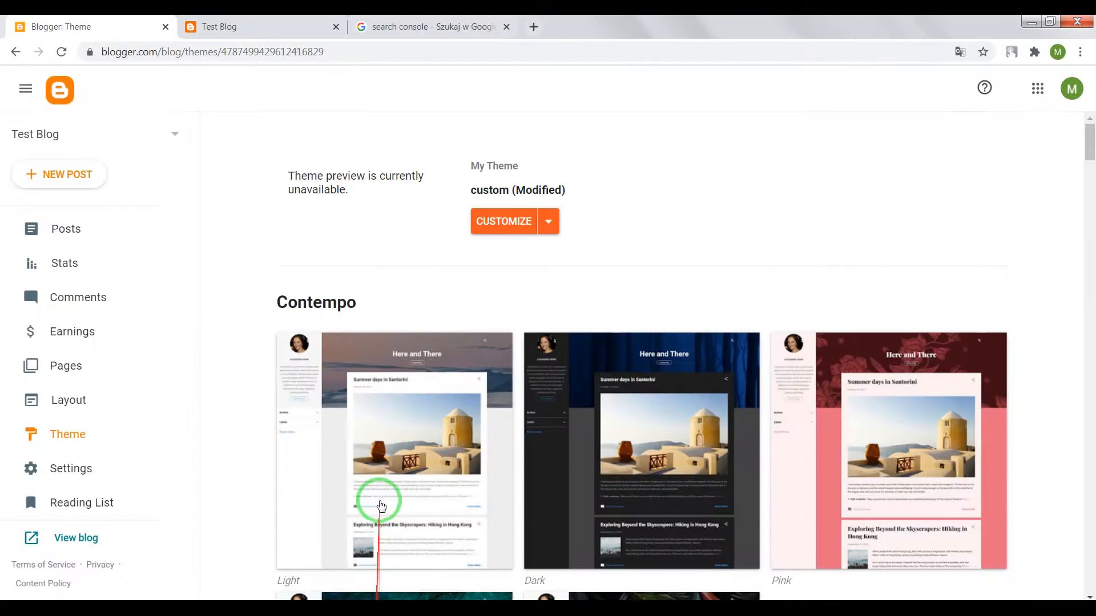
Reach the Search Console welcome page via the search result's about page and Start now.
{"action": "left_click", "coordinate": [428, 26]}
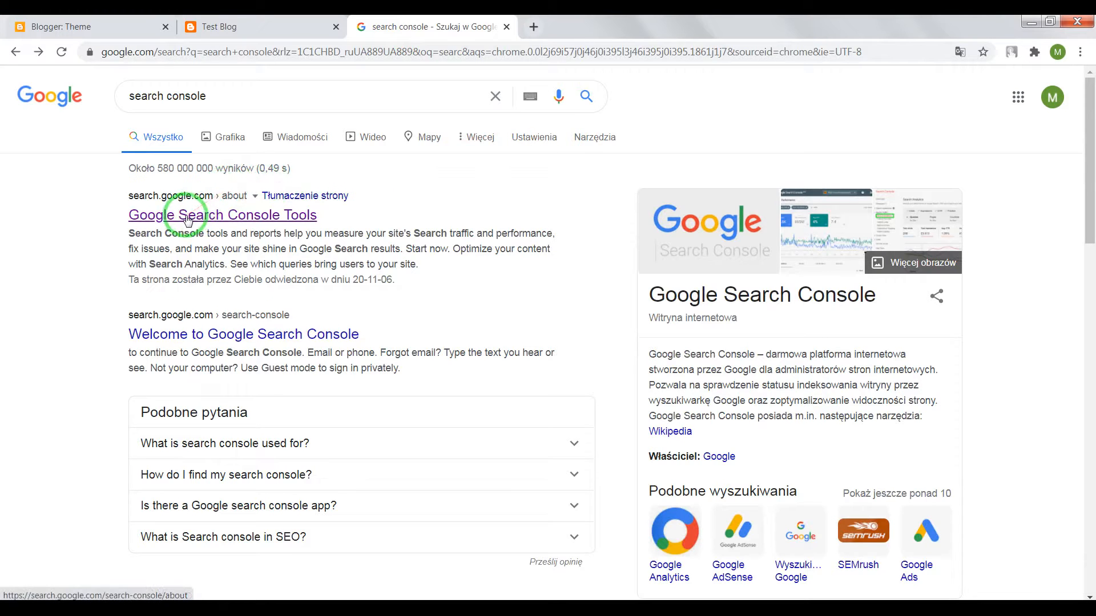
{"action": "left_click", "coordinate": [221, 215]}
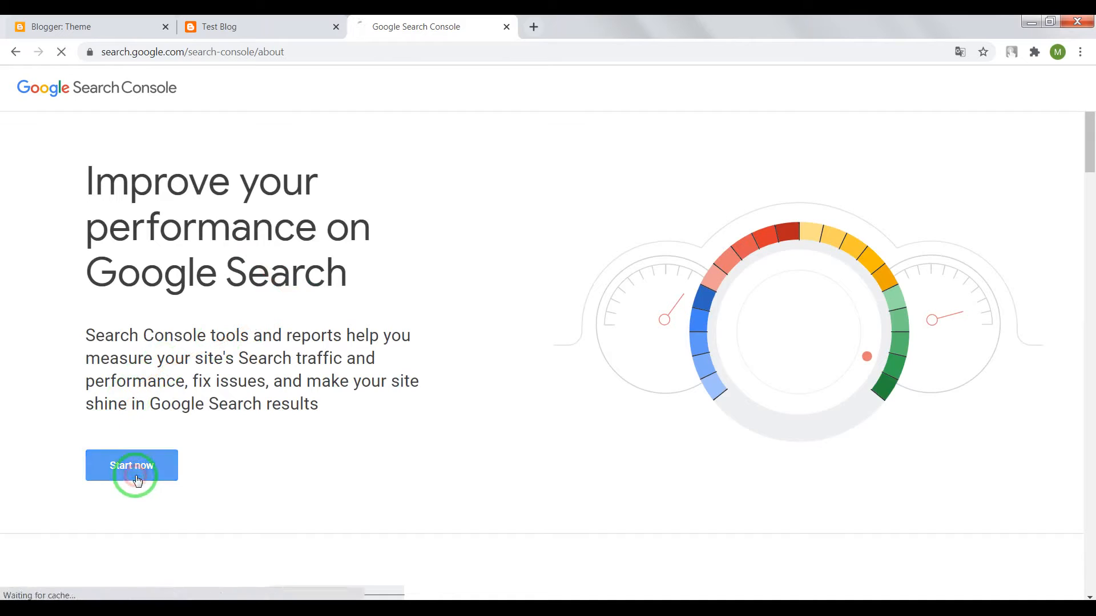
{"action": "left_click", "coordinate": [131, 465]}
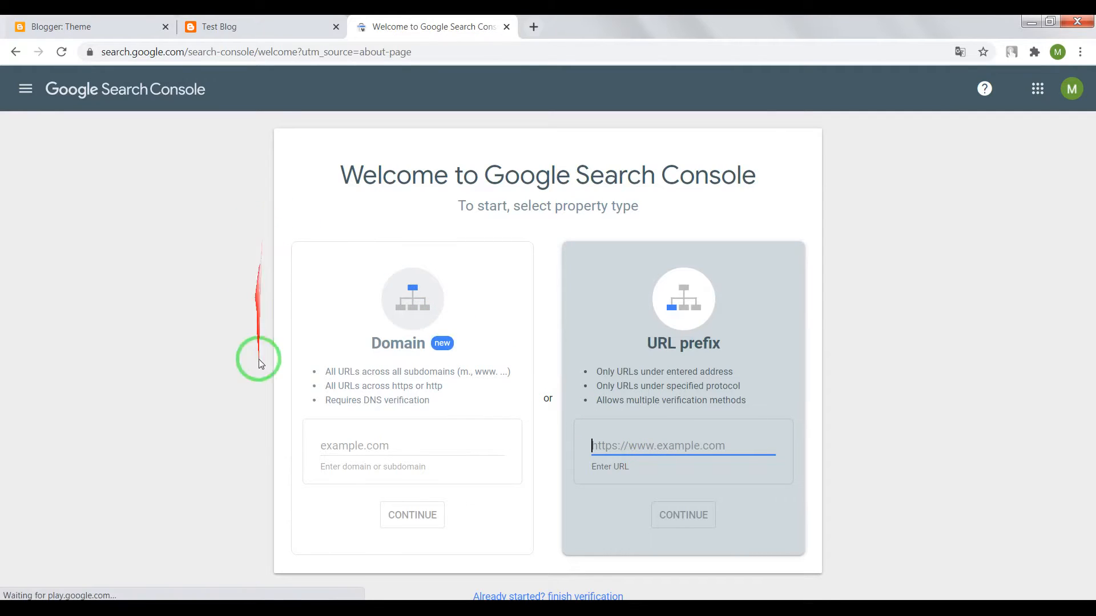
{"action": "mouse_move", "coordinate": [259, 363]}
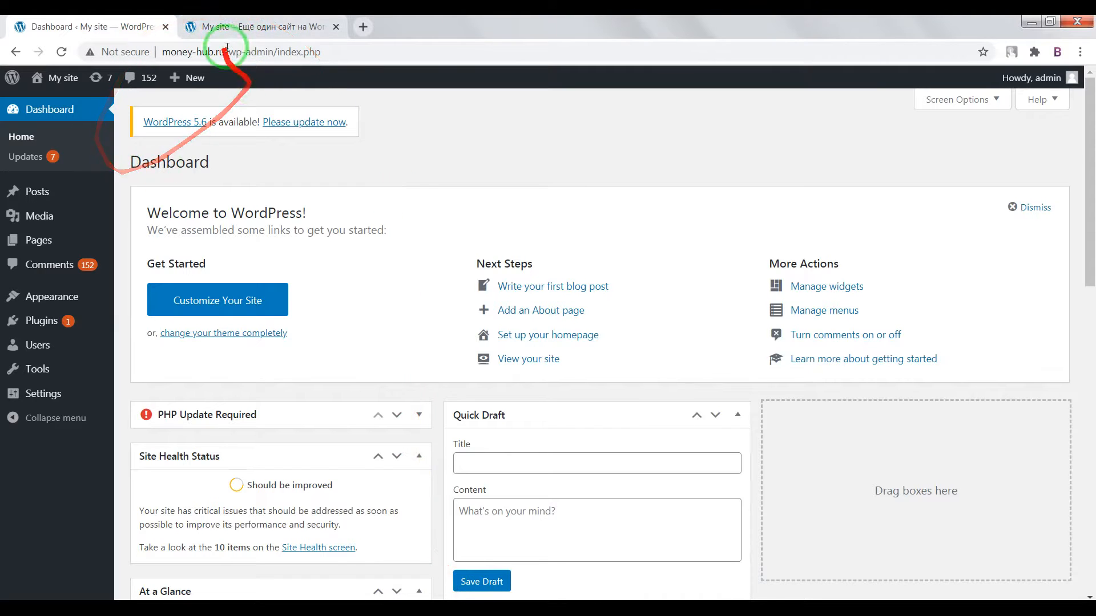
{"action": "left_click", "coordinate": [263, 27]}
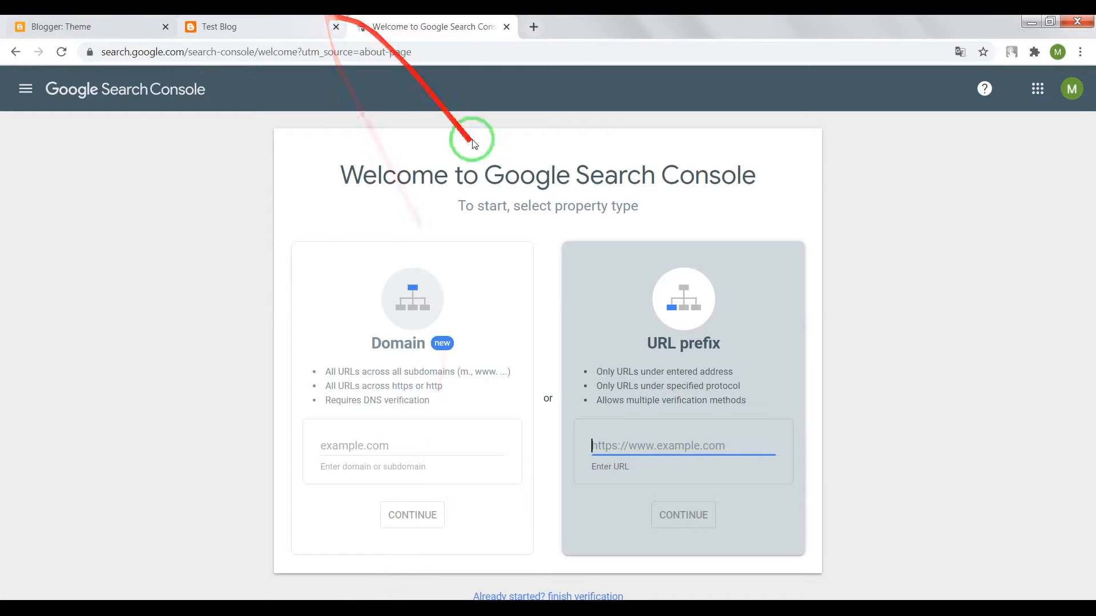
{"action": "right_click", "coordinate": [642, 448]}
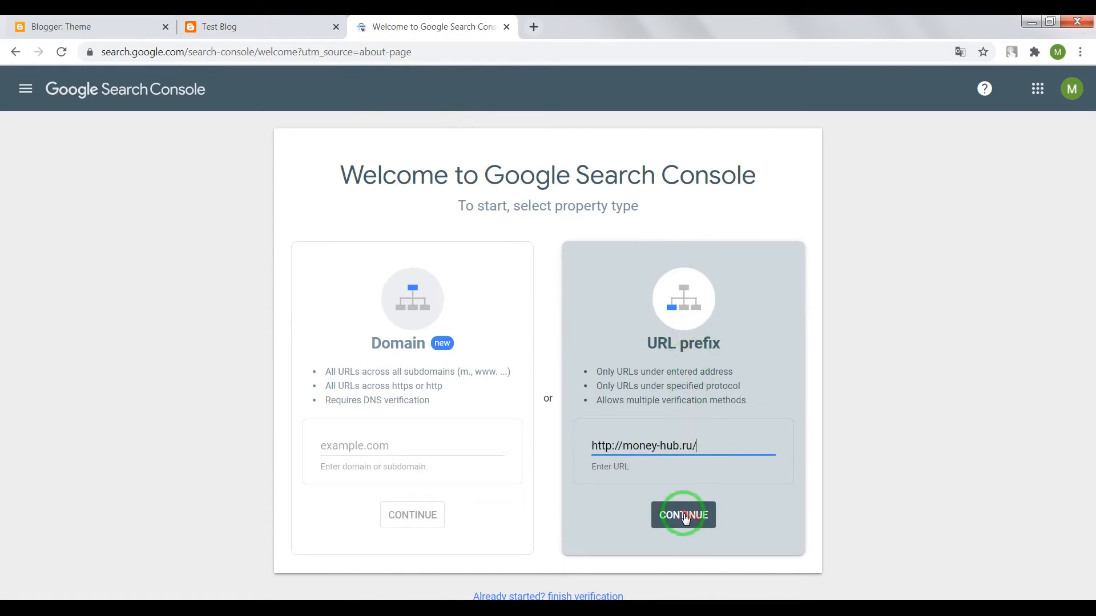
{"action": "left_click", "coordinate": [683, 515]}
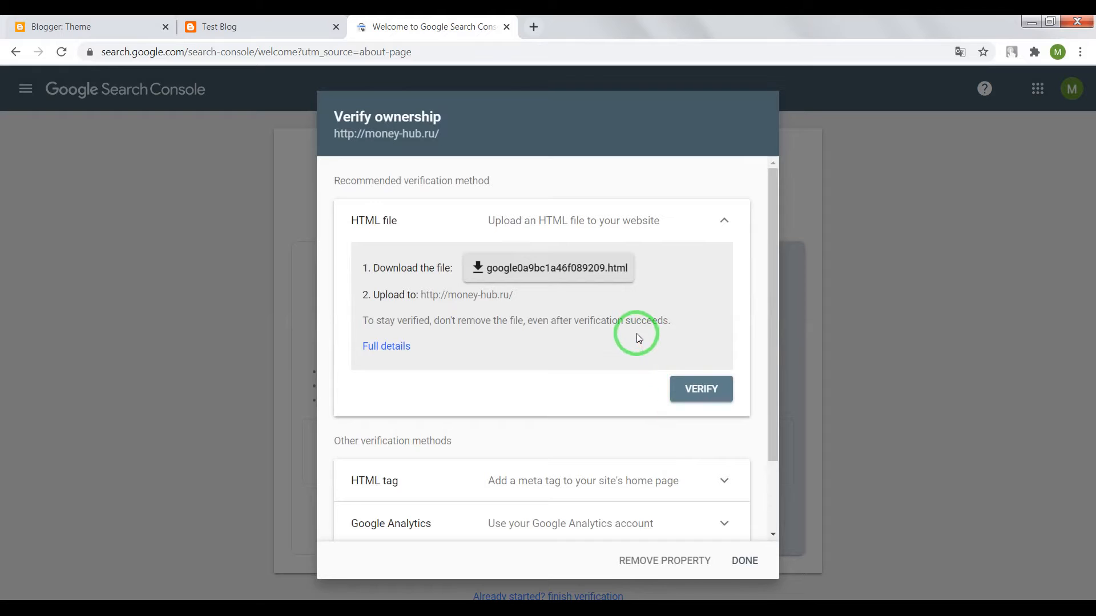
{"action": "mouse_move", "coordinate": [559, 360]}
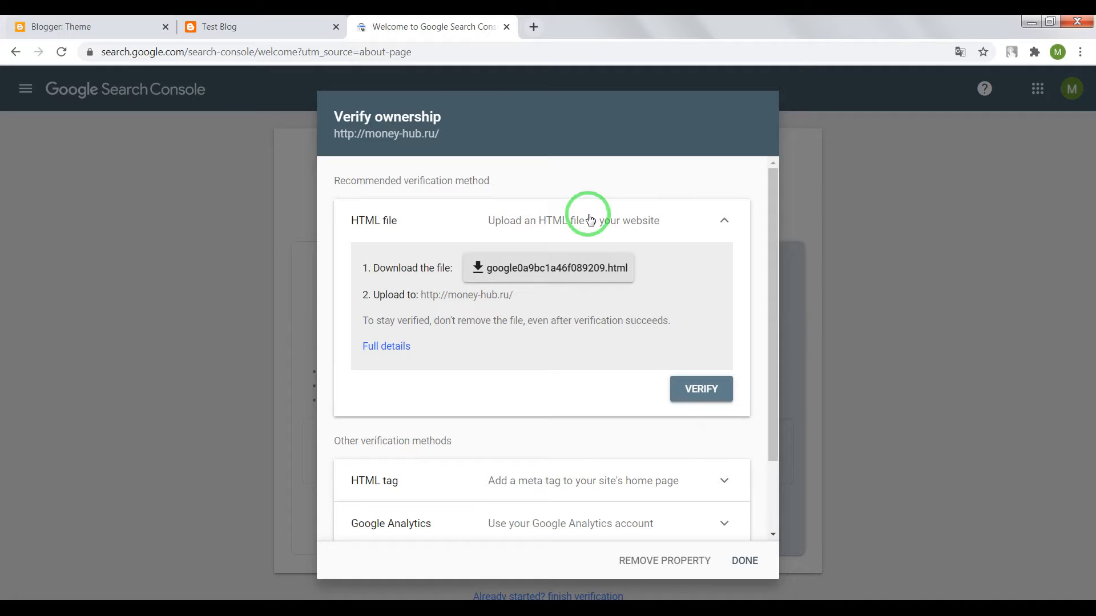
{"action": "mouse_move", "coordinate": [624, 427]}
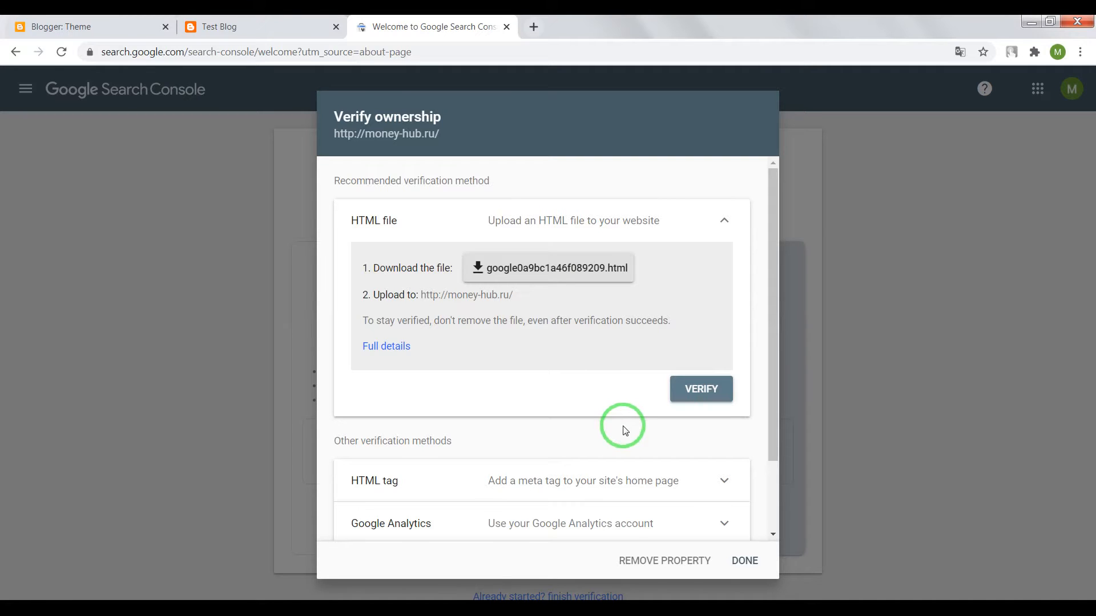
{"action": "scroll", "scroll_direction": "down", "scroll_amount": 3}
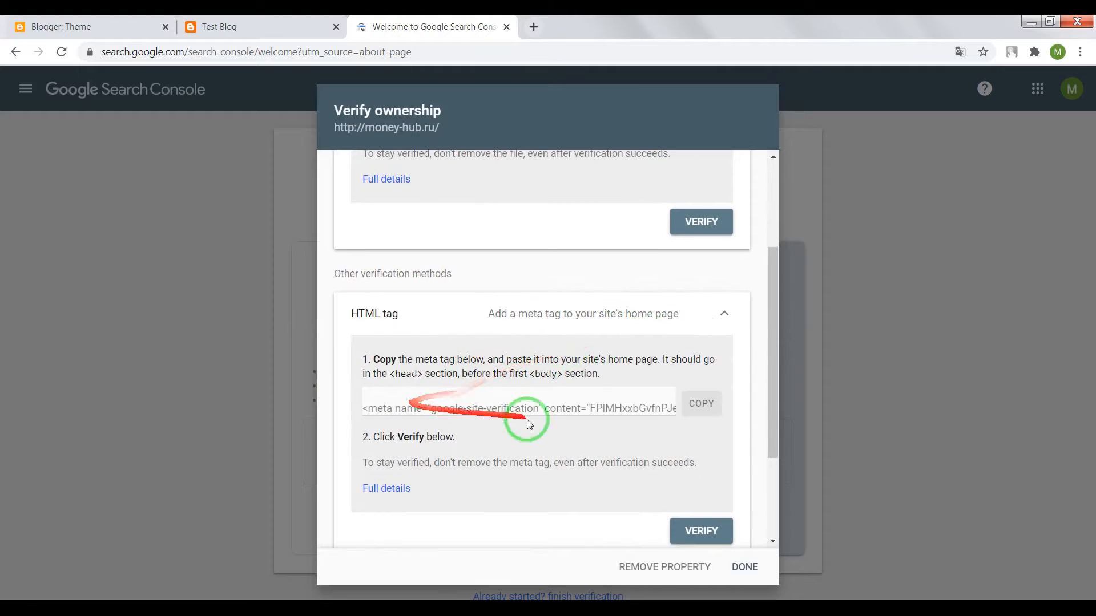
{"action": "left_click", "coordinate": [700, 403]}
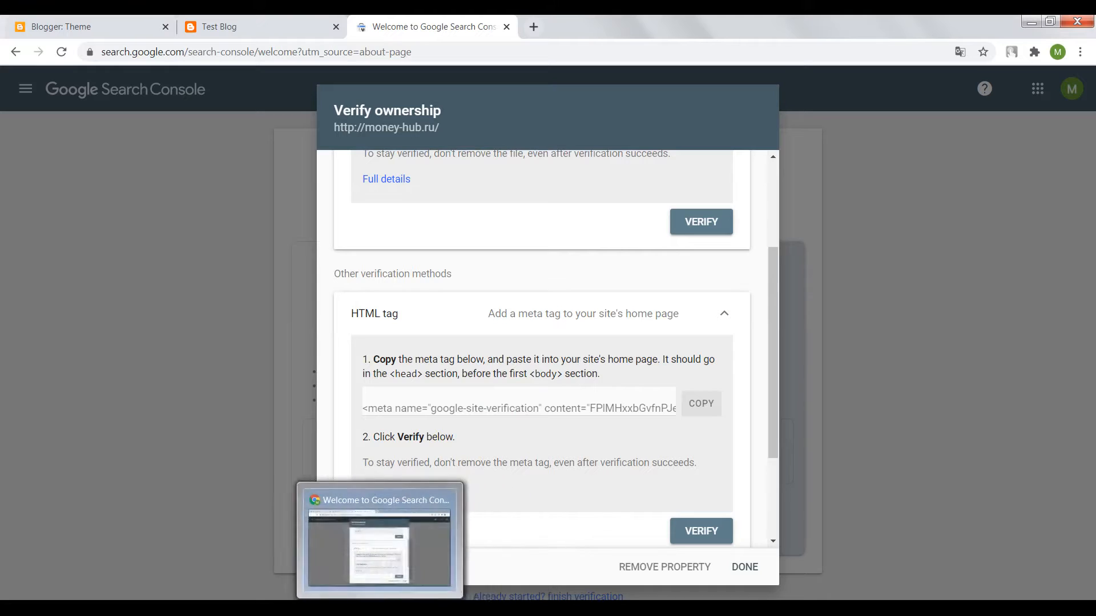
Open Twenty Sixteen's header.php in the WordPress Theme Editor under Appearance.
{"action": "left_click", "coordinate": [92, 27]}
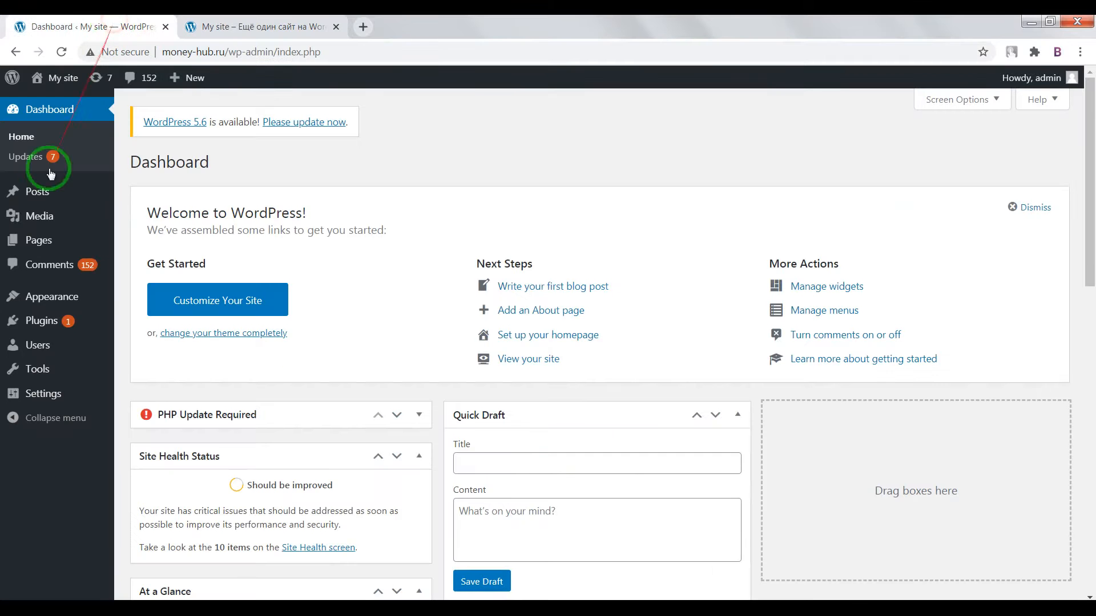
{"action": "mouse_move", "coordinate": [50, 297]}
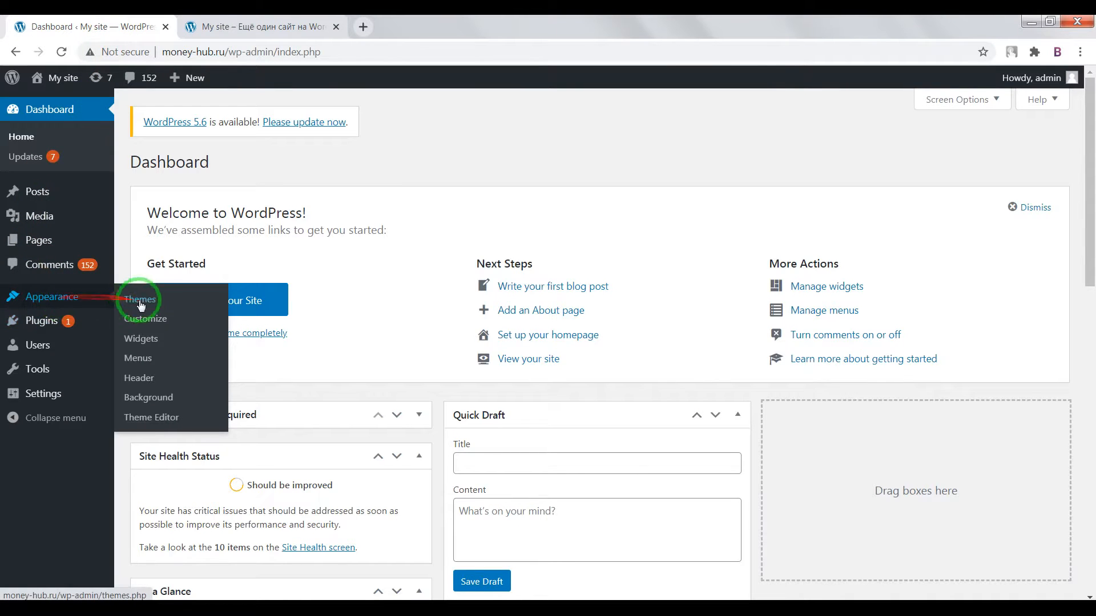
{"action": "left_click", "coordinate": [152, 418]}
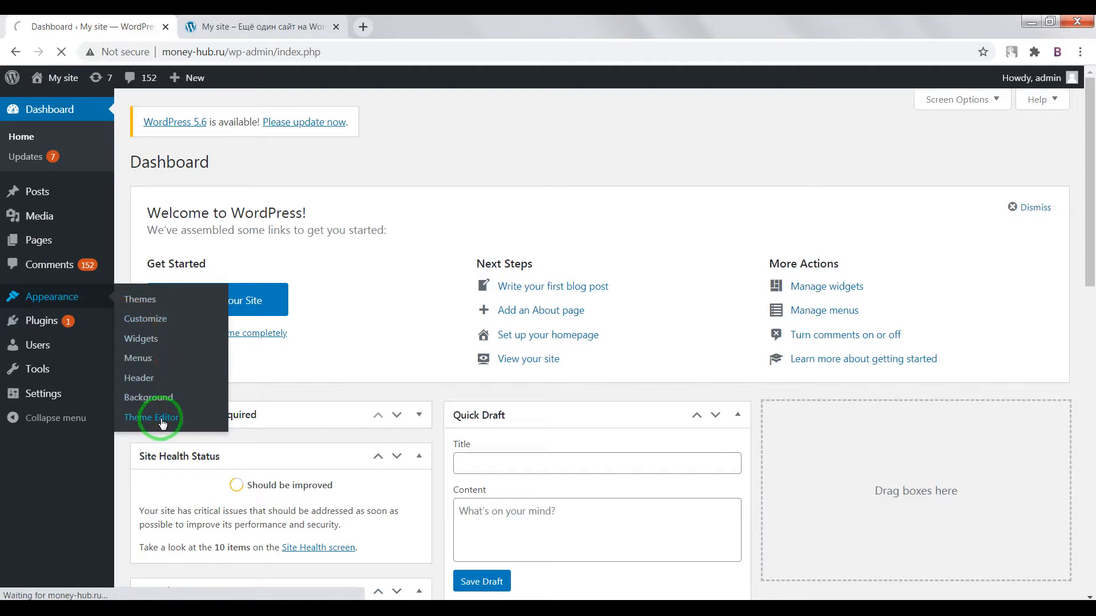
{"action": "left_click", "coordinate": [150, 417]}
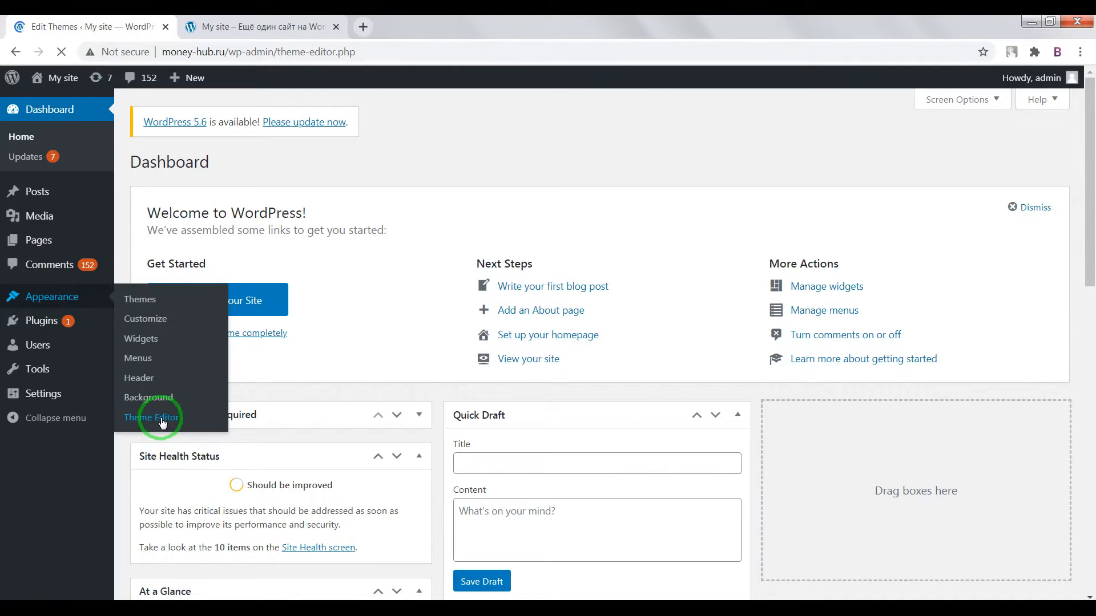
{"action": "left_click", "coordinate": [152, 418]}
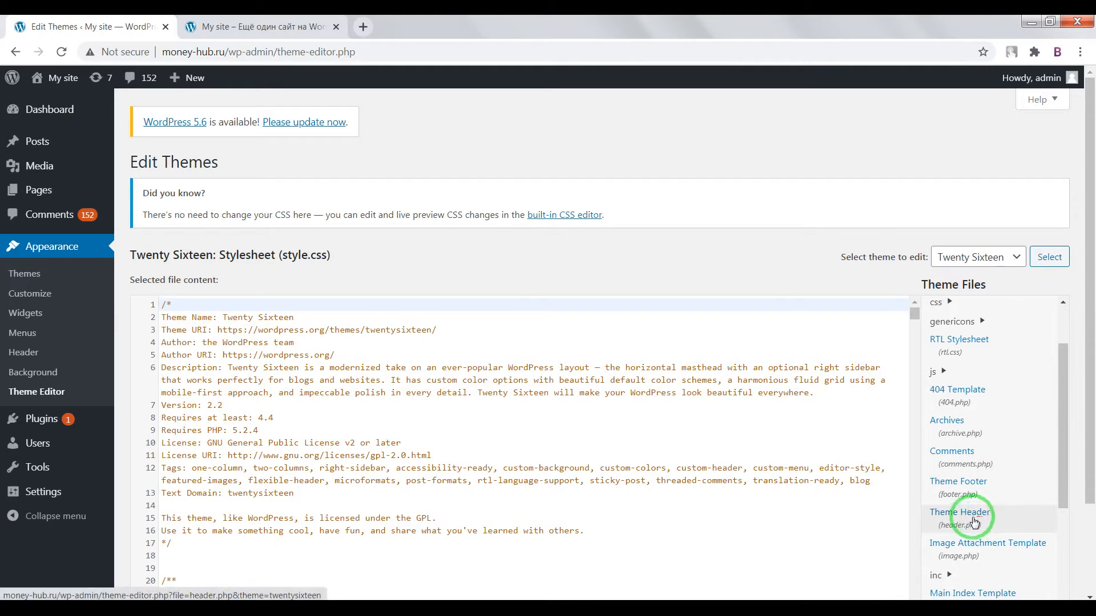
{"action": "left_click", "coordinate": [961, 512]}
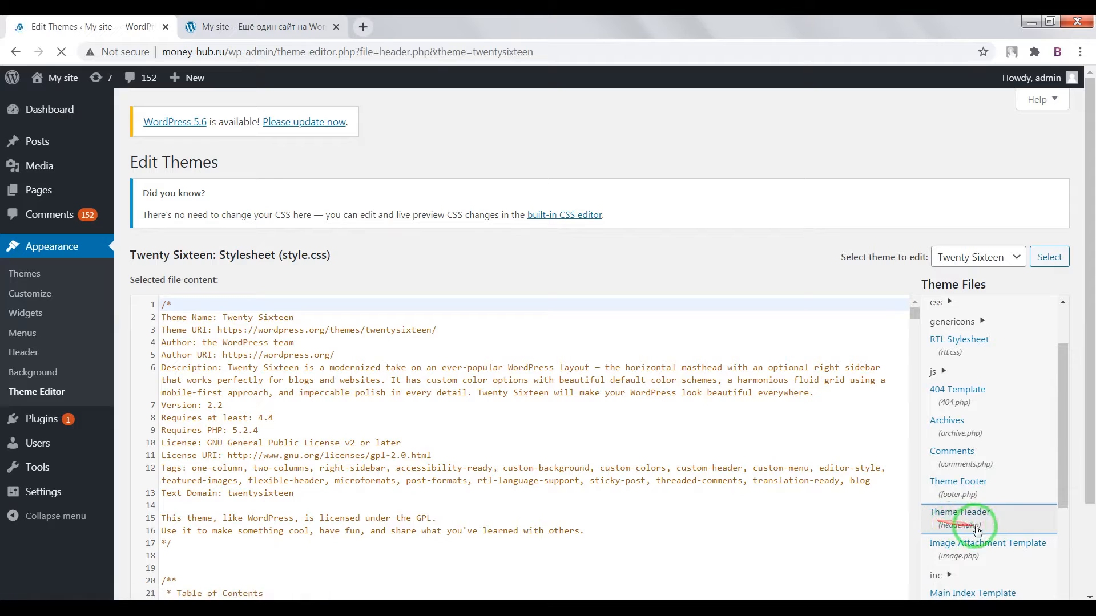
{"action": "left_click", "coordinate": [957, 513]}
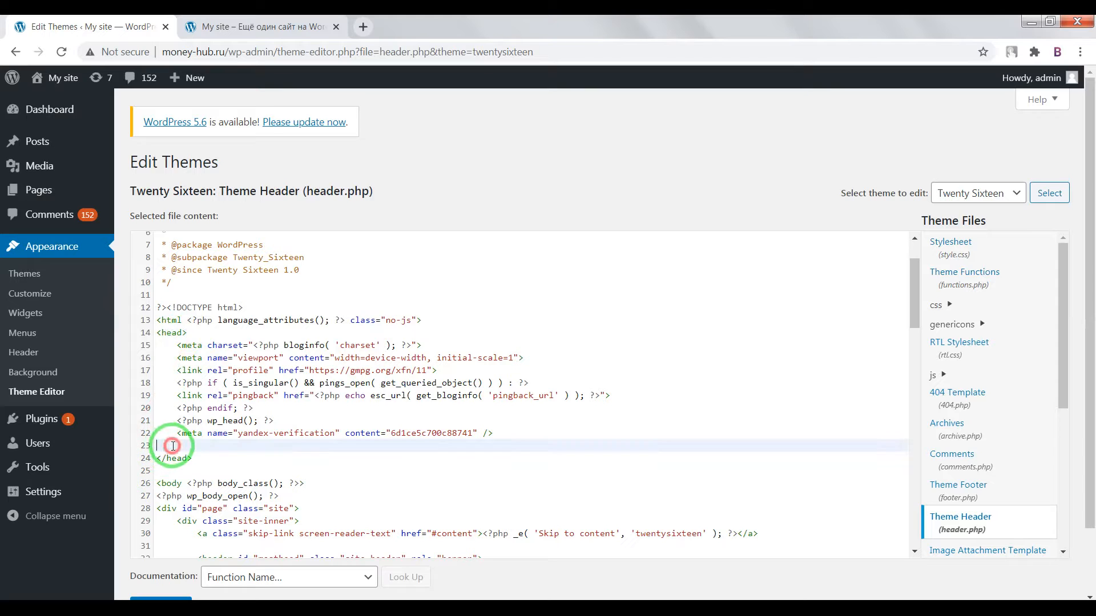
Paste the google-site-verification meta tag before </head> and update header.php.
{"action": "right_click", "coordinate": [172, 446]}
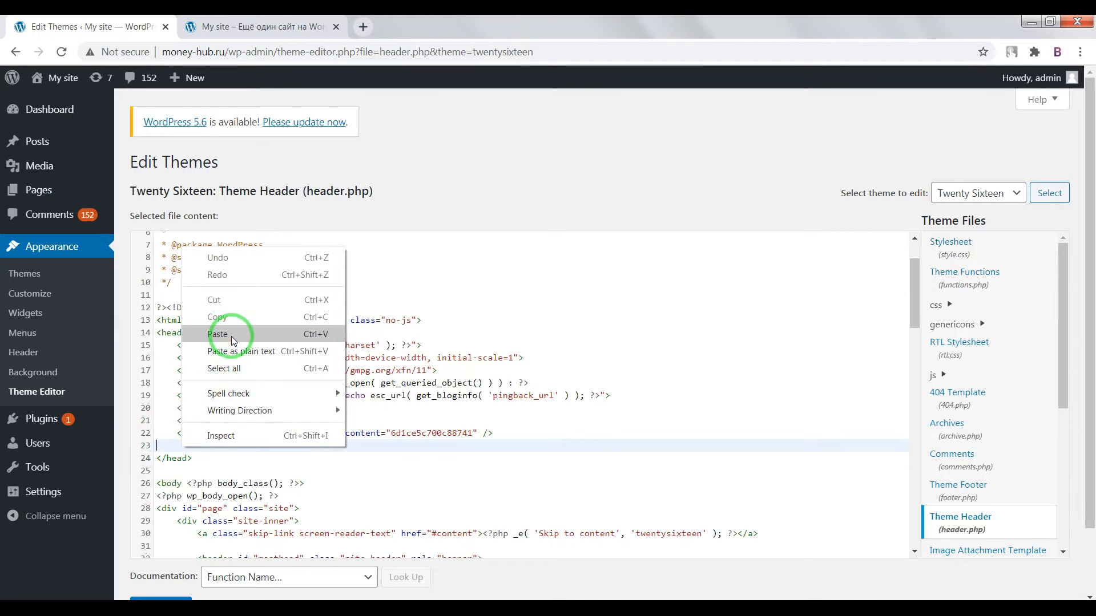
{"action": "left_click", "coordinate": [219, 334]}
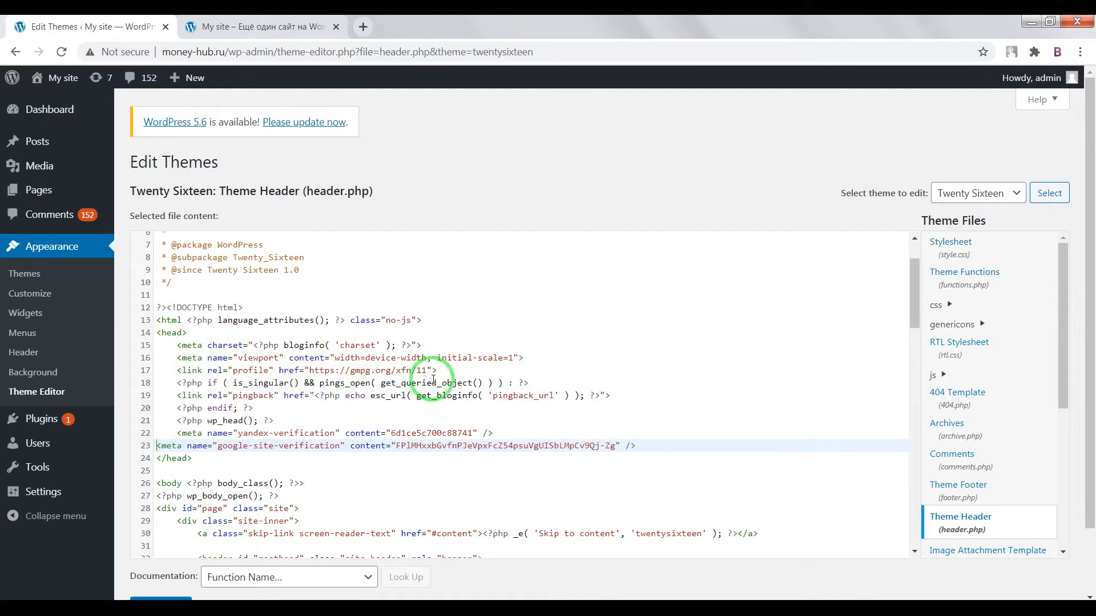
{"action": "scroll", "scroll_direction": "down", "scroll_amount": 3}
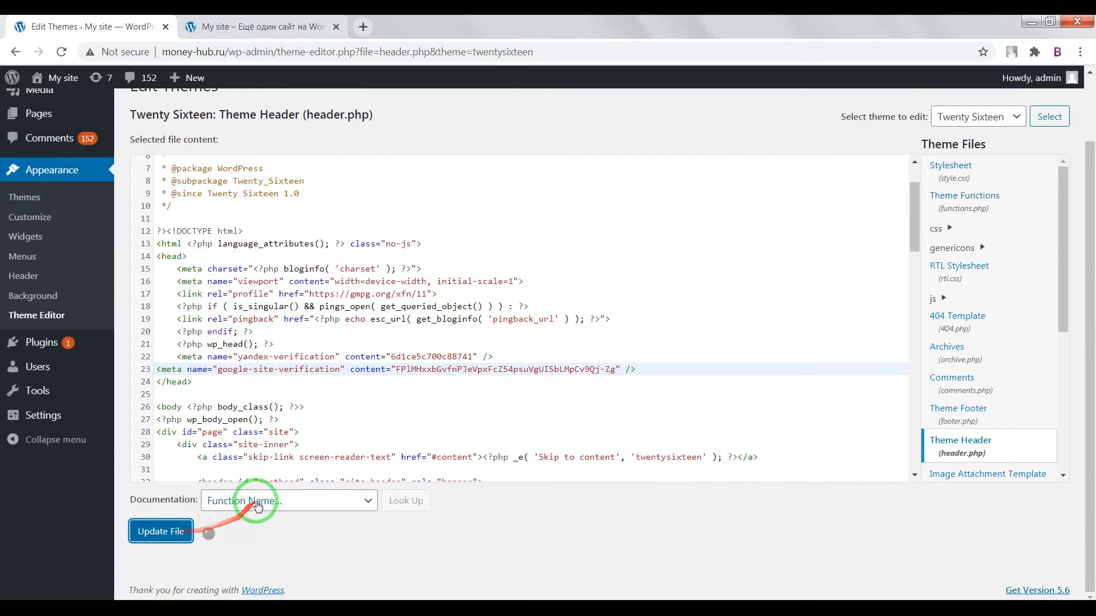
{"action": "left_click", "coordinate": [160, 531]}
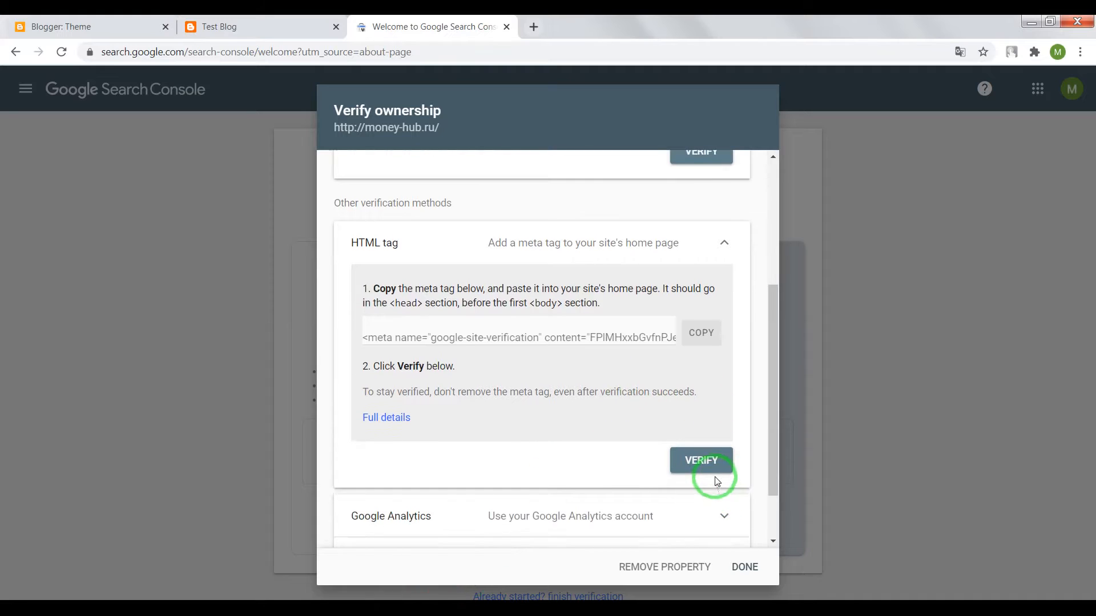
{"action": "left_click", "coordinate": [701, 460]}
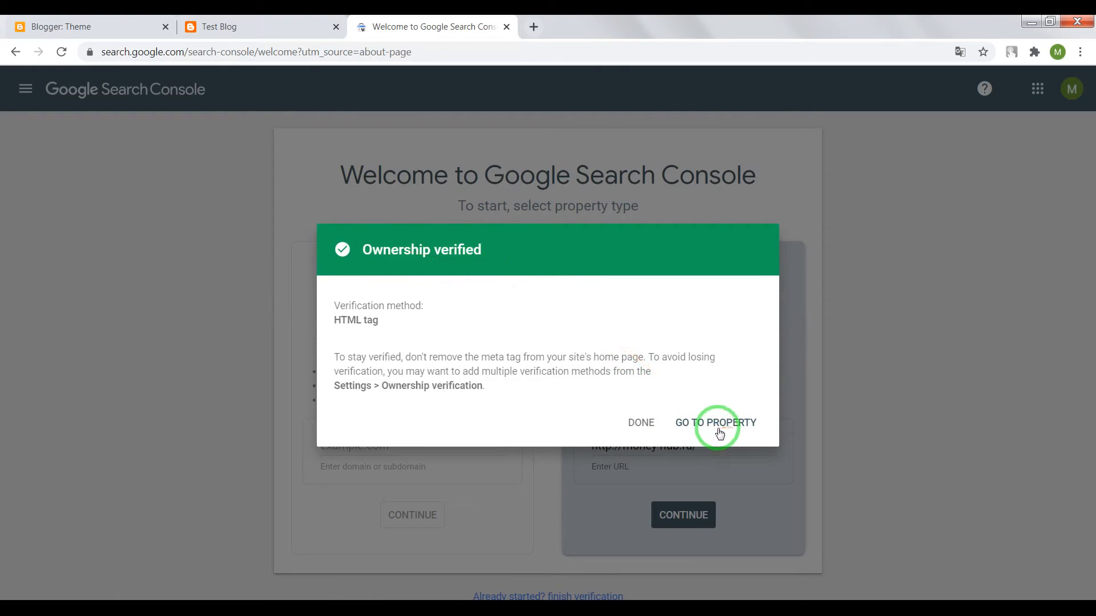
{"action": "left_click", "coordinate": [714, 422]}
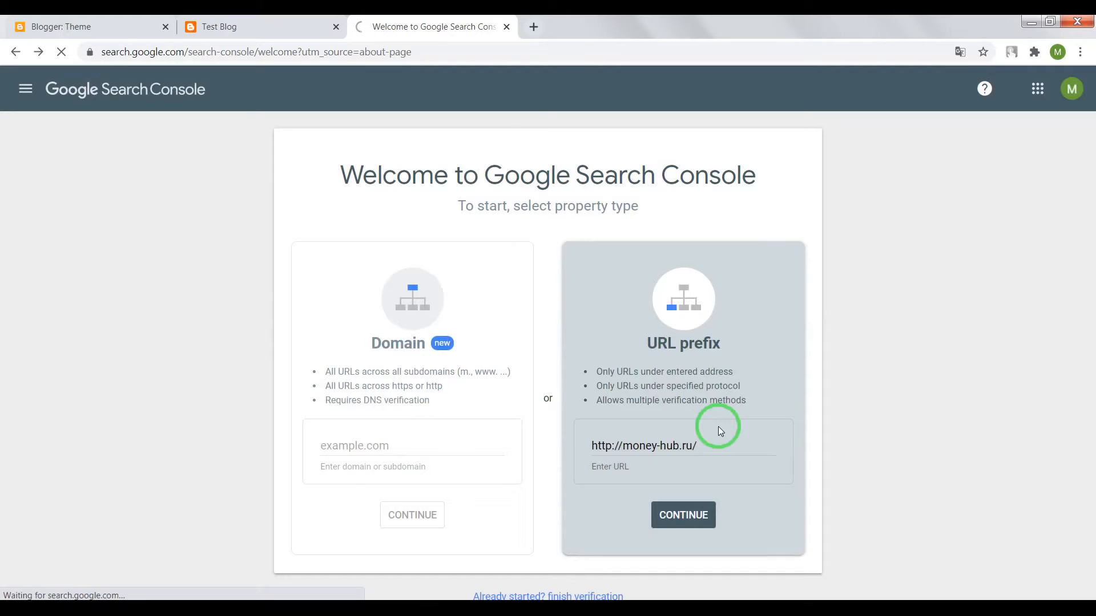
{"action": "left_click", "coordinate": [682, 514]}
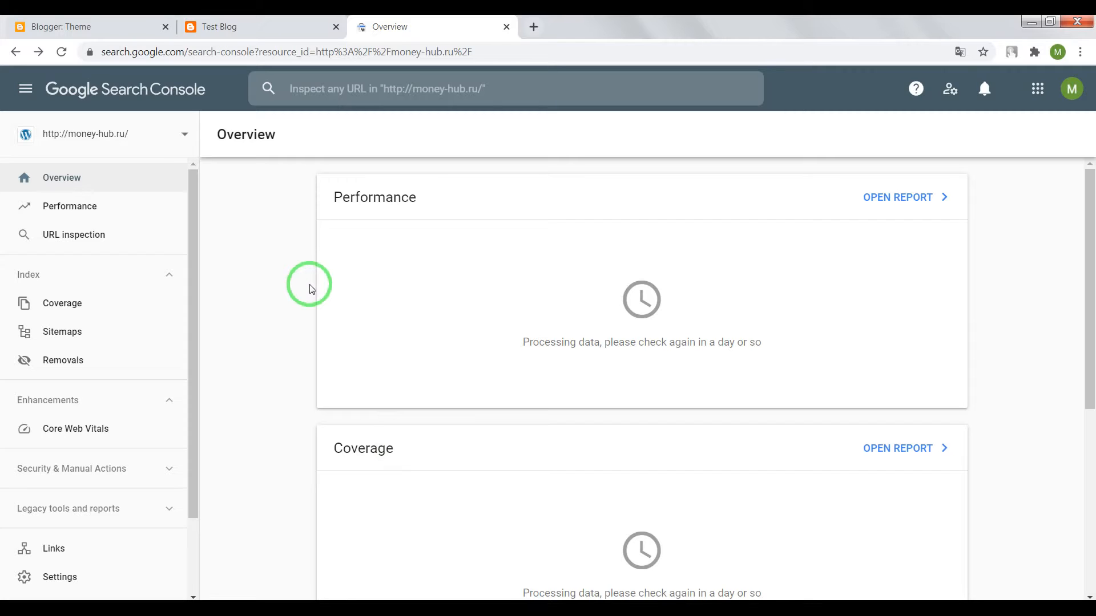
{"action": "mouse_move", "coordinate": [306, 276]}
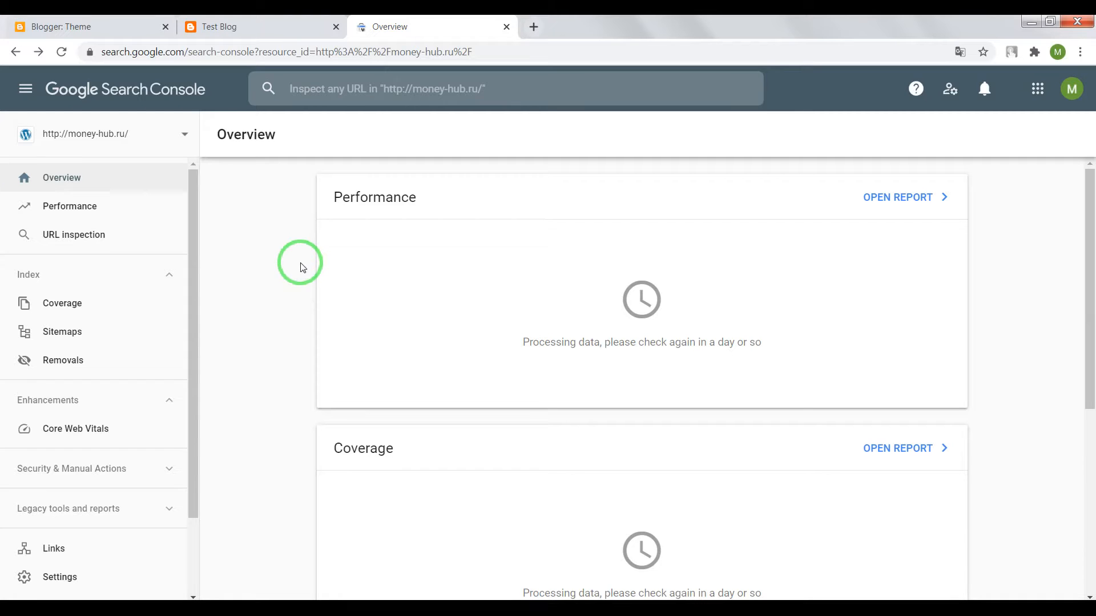
{"action": "mouse_move", "coordinate": [251, 241]}
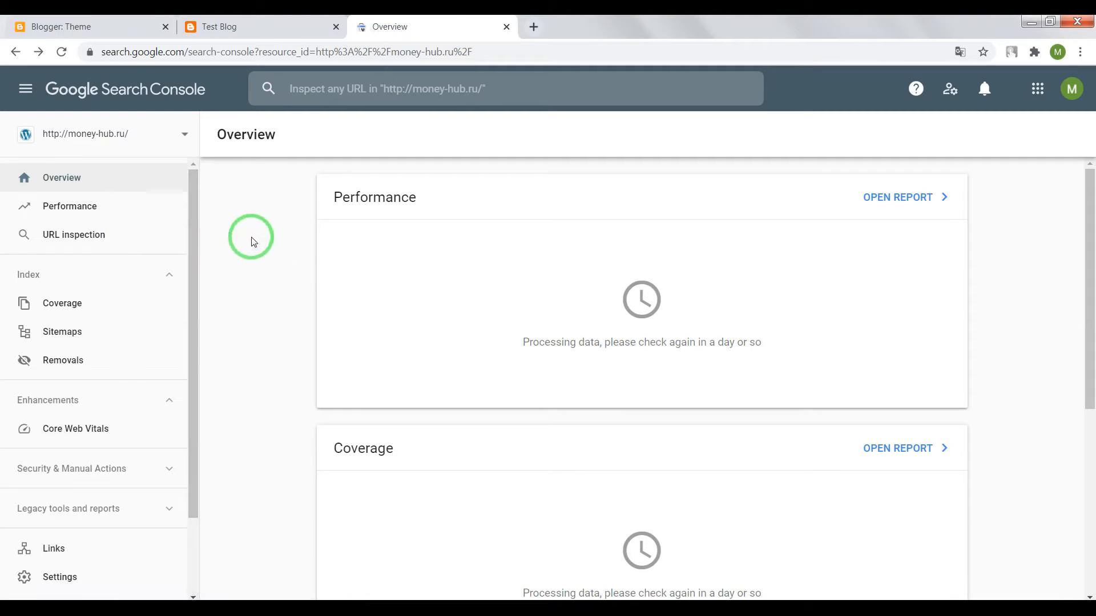
{"action": "mouse_move", "coordinate": [365, 508]}
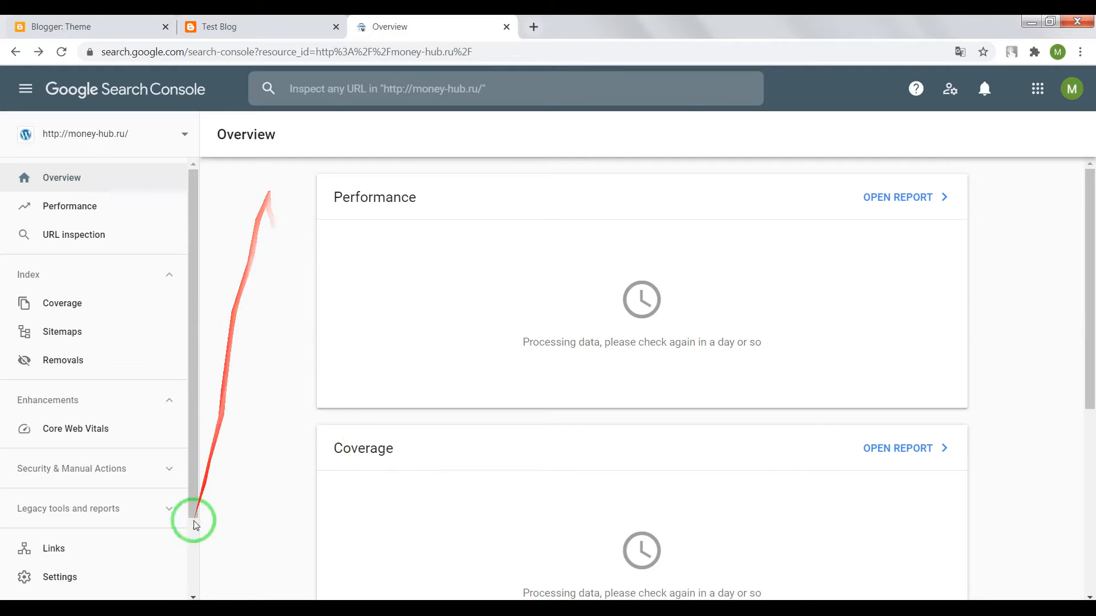
{"action": "mouse_move", "coordinate": [530, 506]}
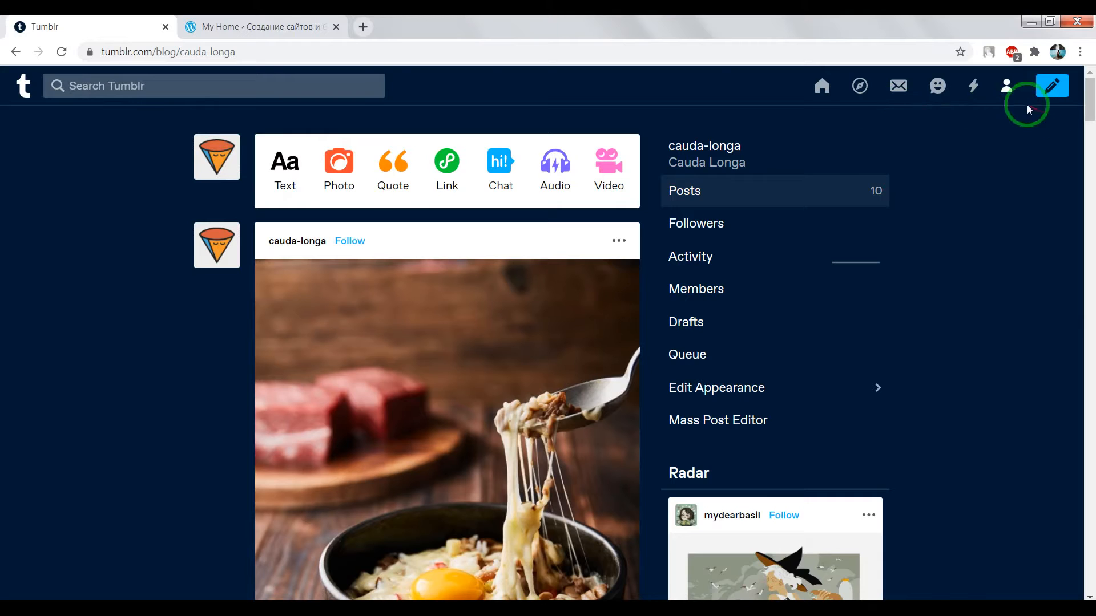
{"action": "mouse_move", "coordinate": [216, 157]}
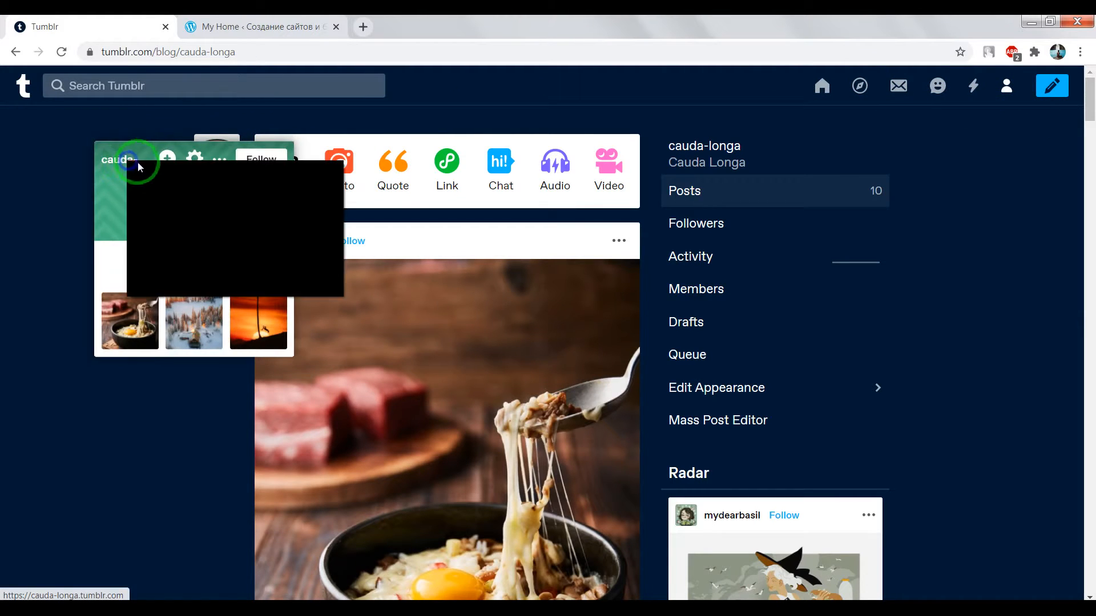
Open the cauda-longa blog's public page from its blog card.
{"action": "left_click", "coordinate": [136, 167]}
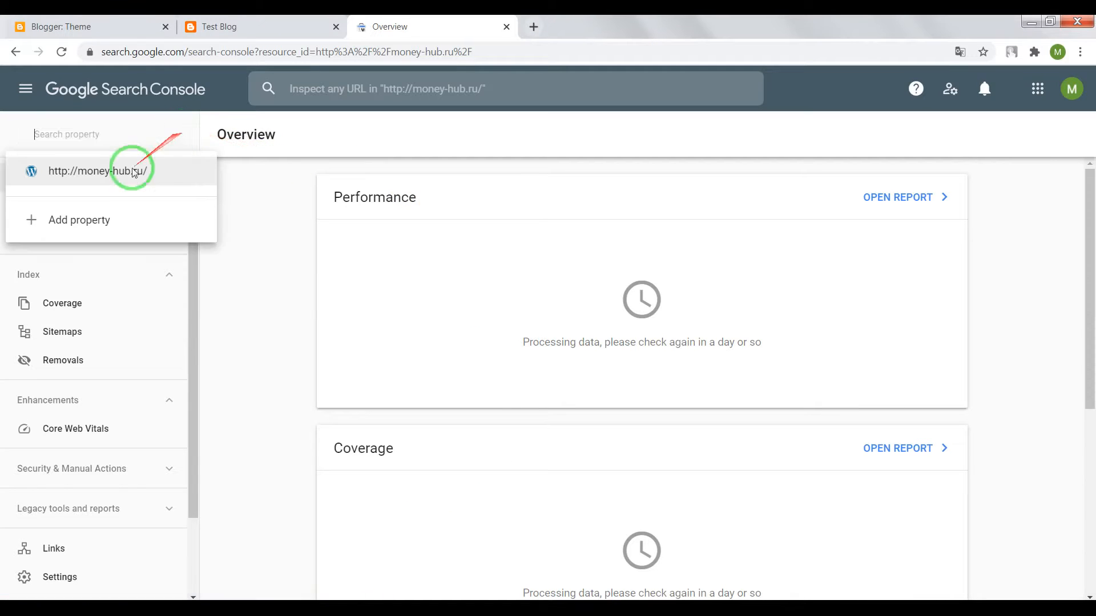
{"action": "left_click", "coordinate": [78, 219]}
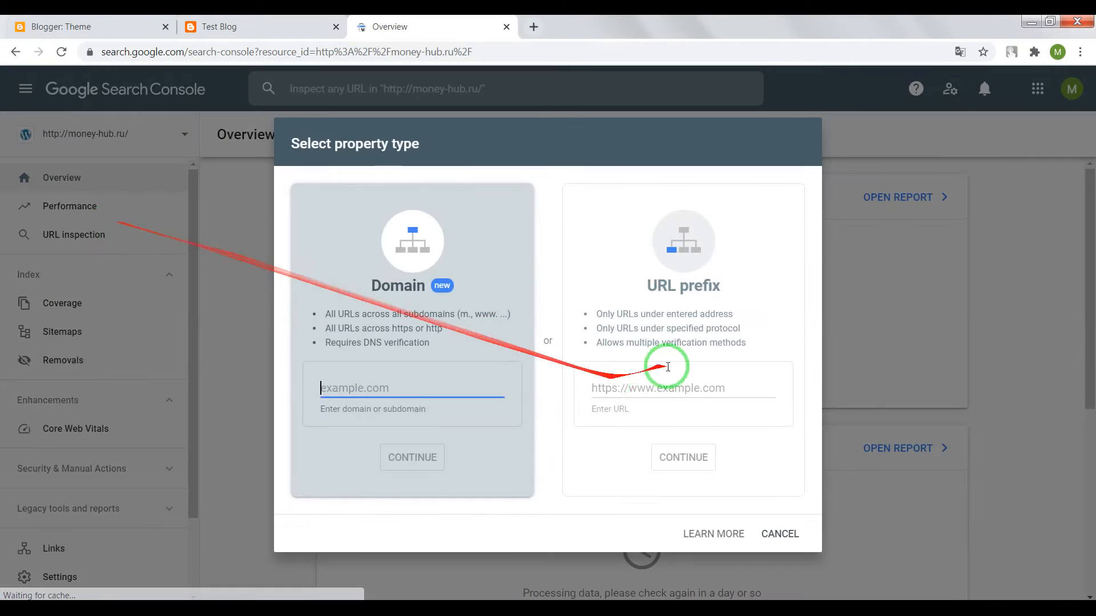
{"action": "type", "text": "https://cauda-longa.tumblr.com/"}
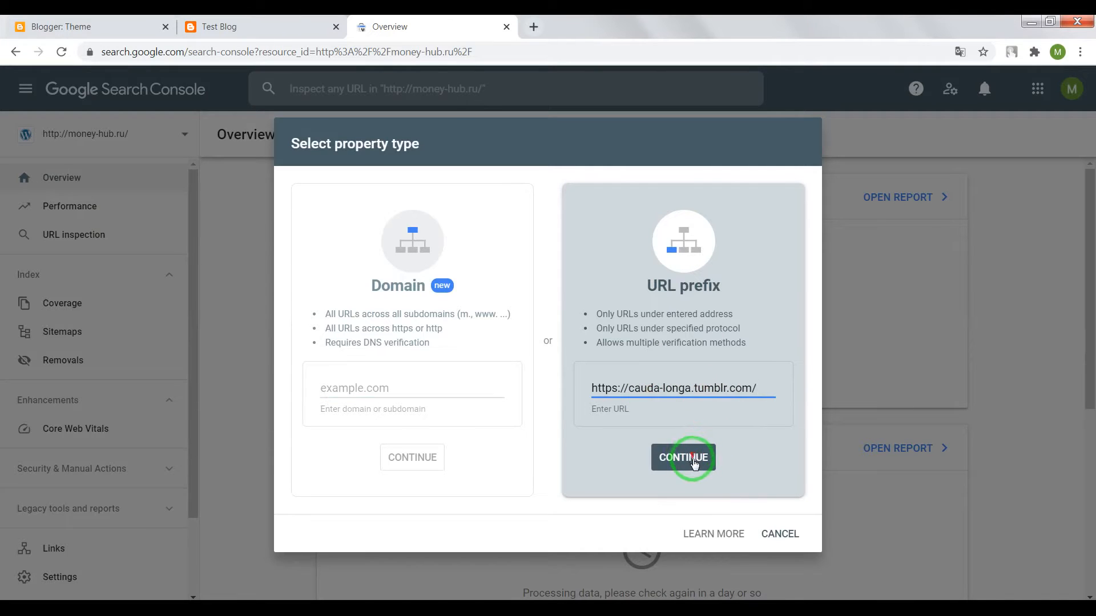
{"action": "left_click", "coordinate": [682, 458]}
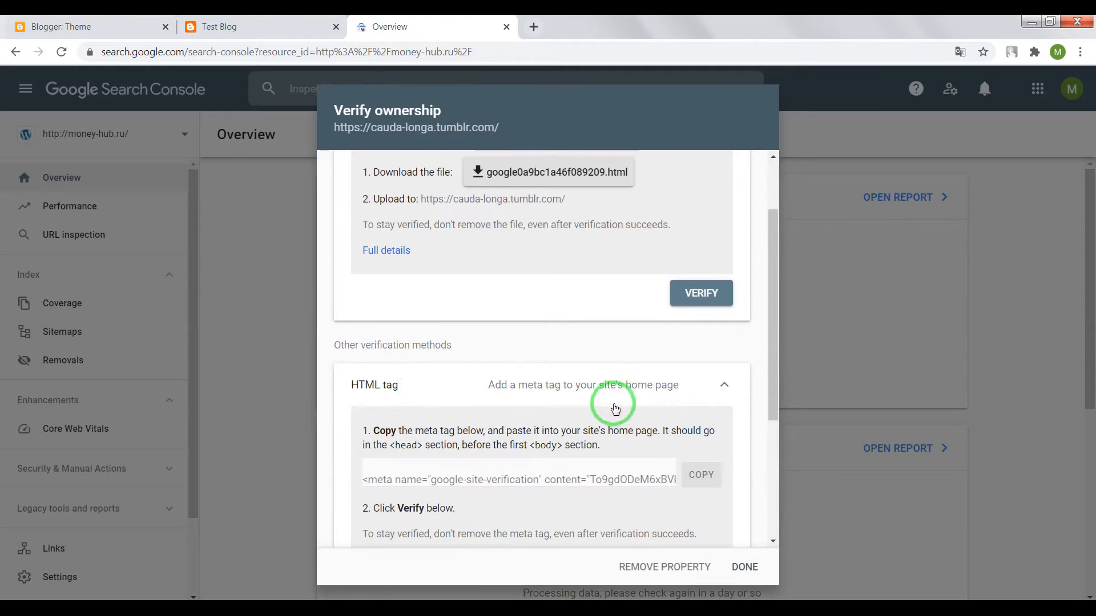
{"action": "left_click", "coordinate": [700, 475]}
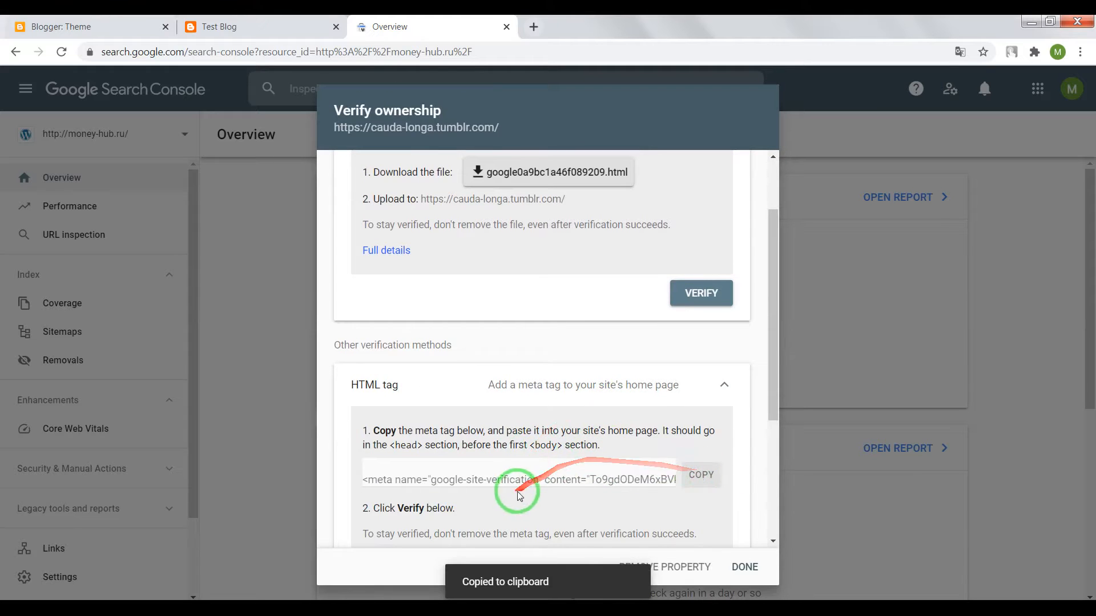
{"action": "left_click", "coordinate": [70, 26]}
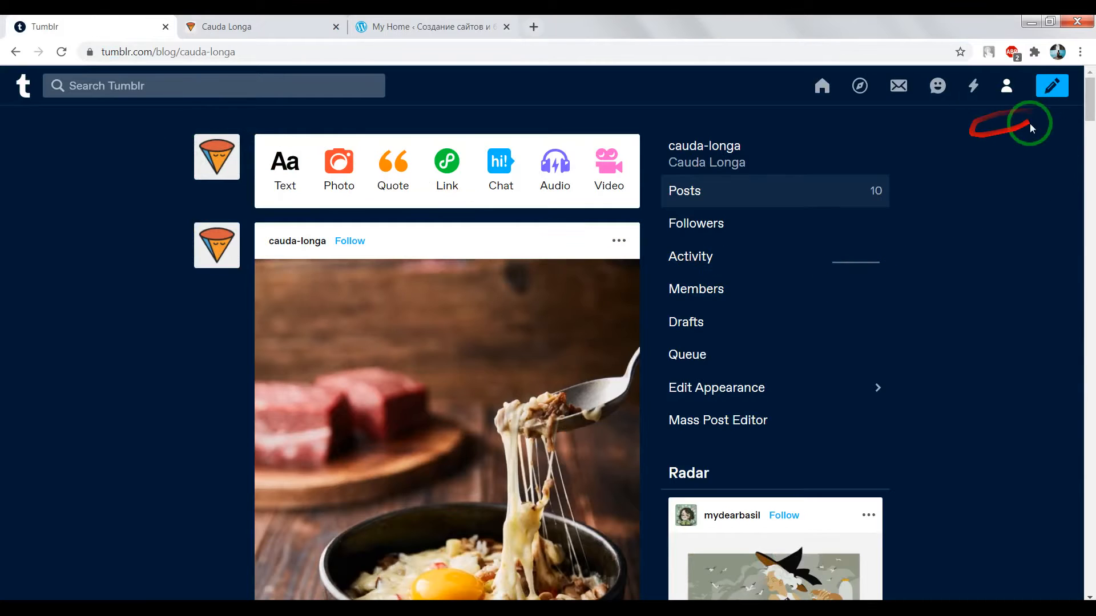
Go through the account menu to cauda-longa's Edit Appearance and enter Edit theme.
{"action": "left_click", "coordinate": [1006, 86]}
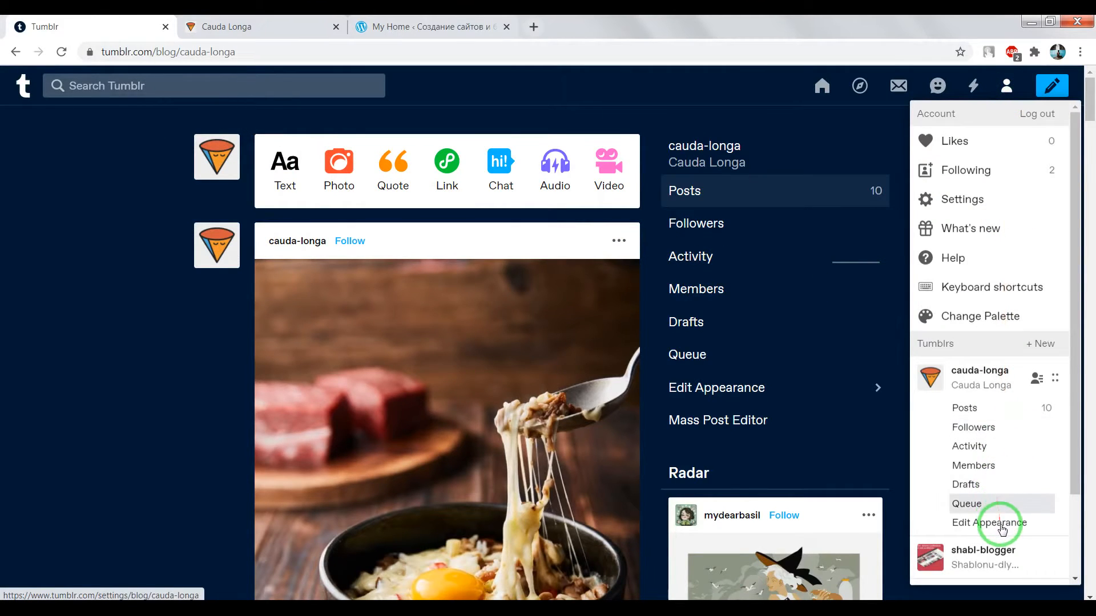
{"action": "left_click", "coordinate": [988, 523]}
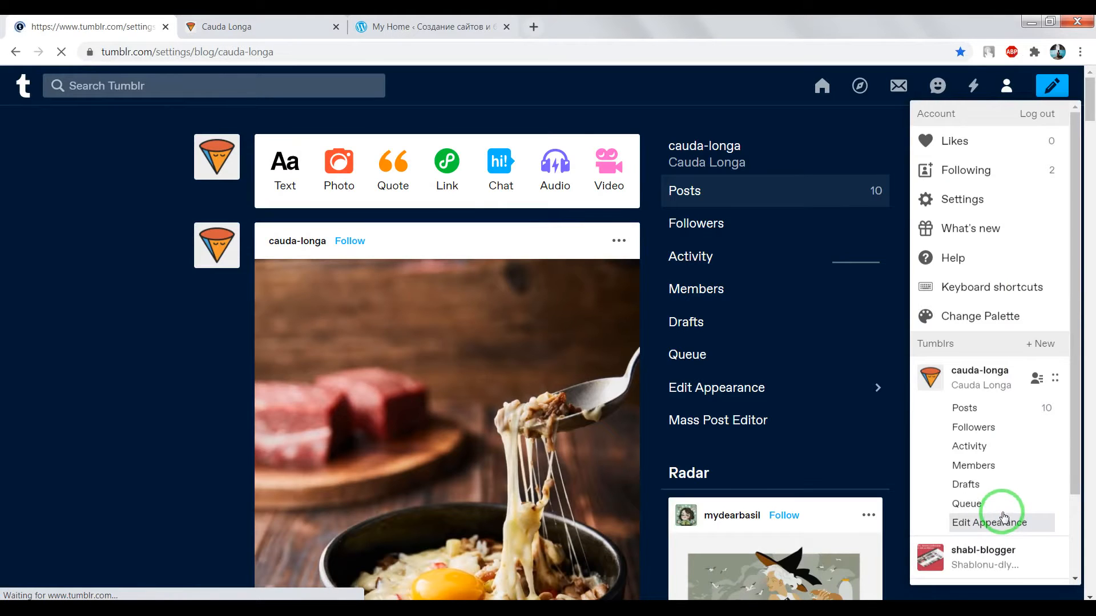
{"action": "left_click", "coordinate": [987, 523]}
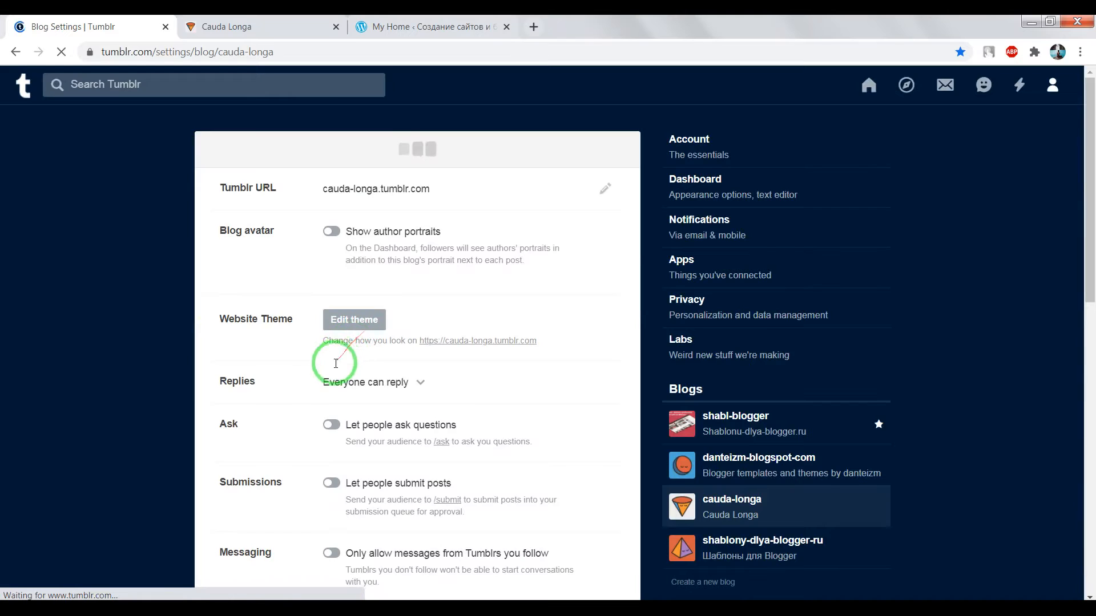
{"action": "left_click", "coordinate": [354, 319]}
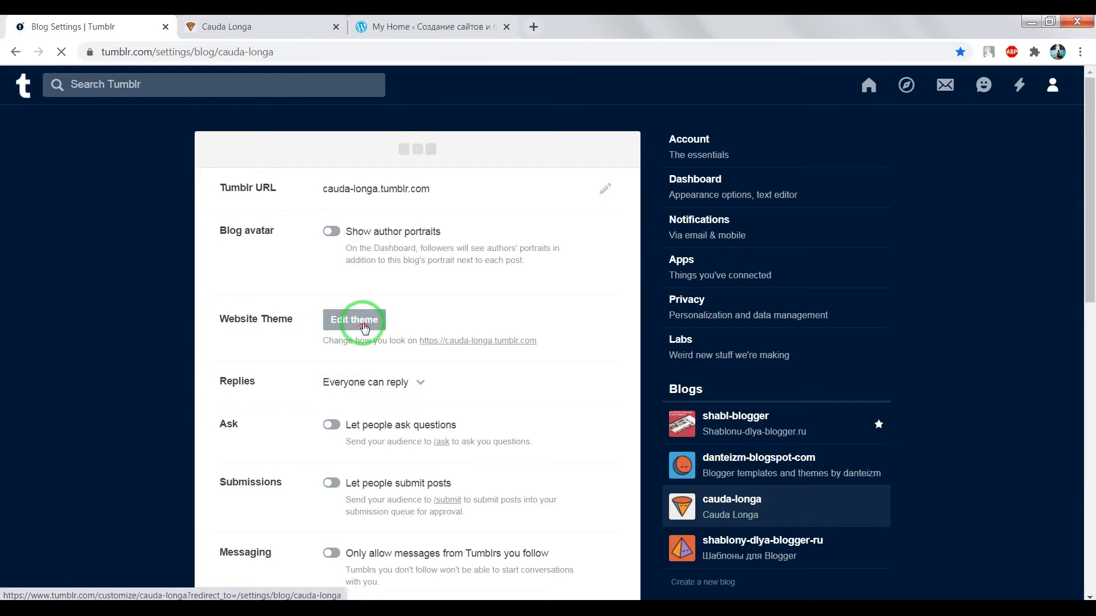
{"action": "left_click", "coordinate": [353, 320]}
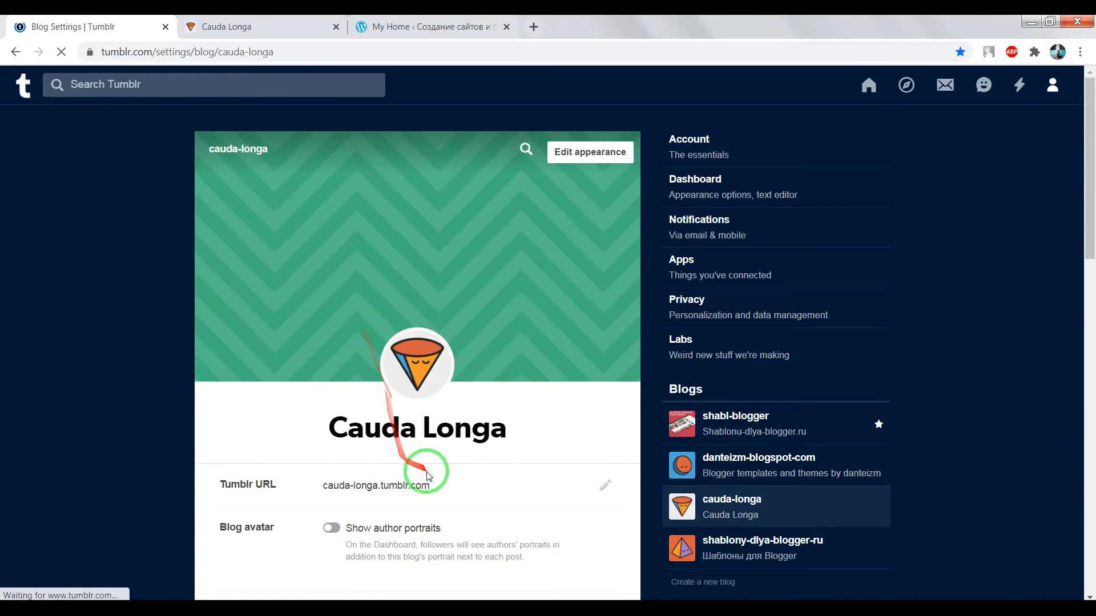
{"action": "left_click", "coordinate": [589, 152]}
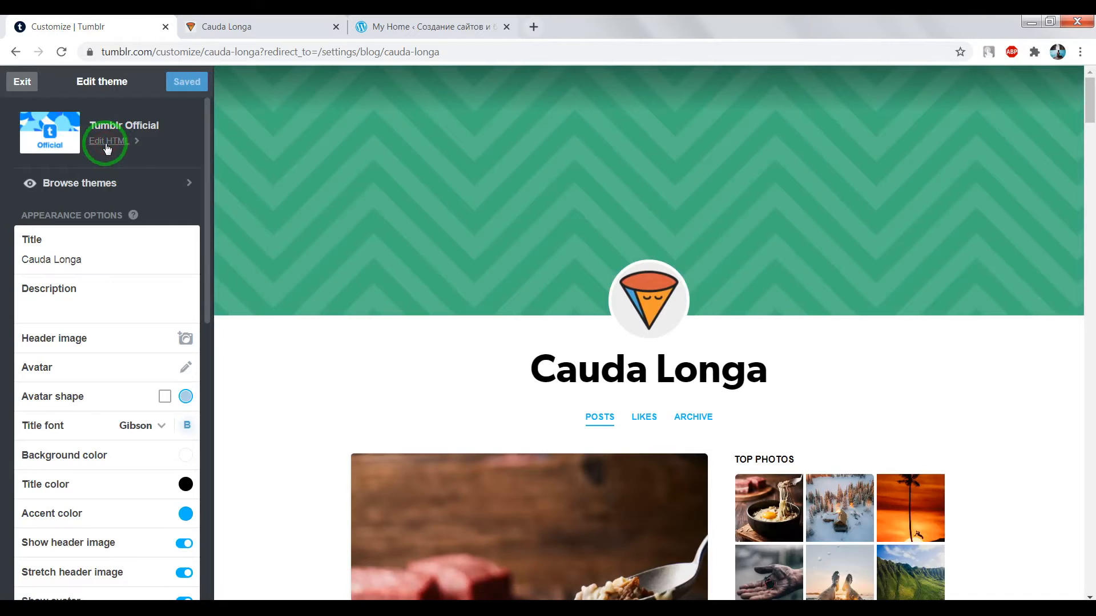
Paste the verification meta tag after <head> in Edit HTML, update the preview and save.
{"action": "left_click", "coordinate": [109, 141]}
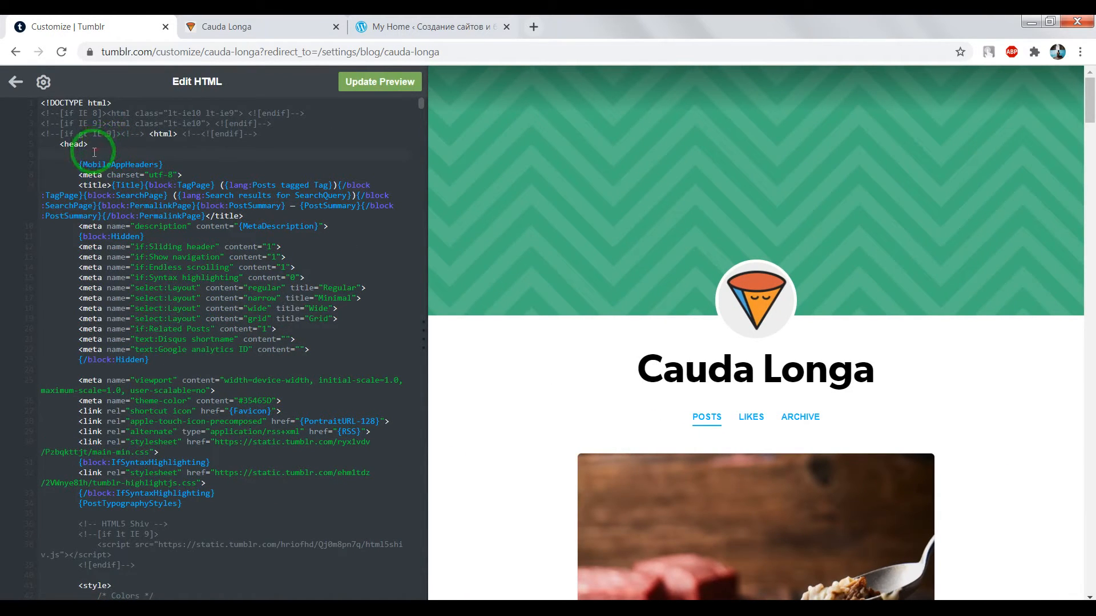
{"action": "right_click", "coordinate": [93, 147]}
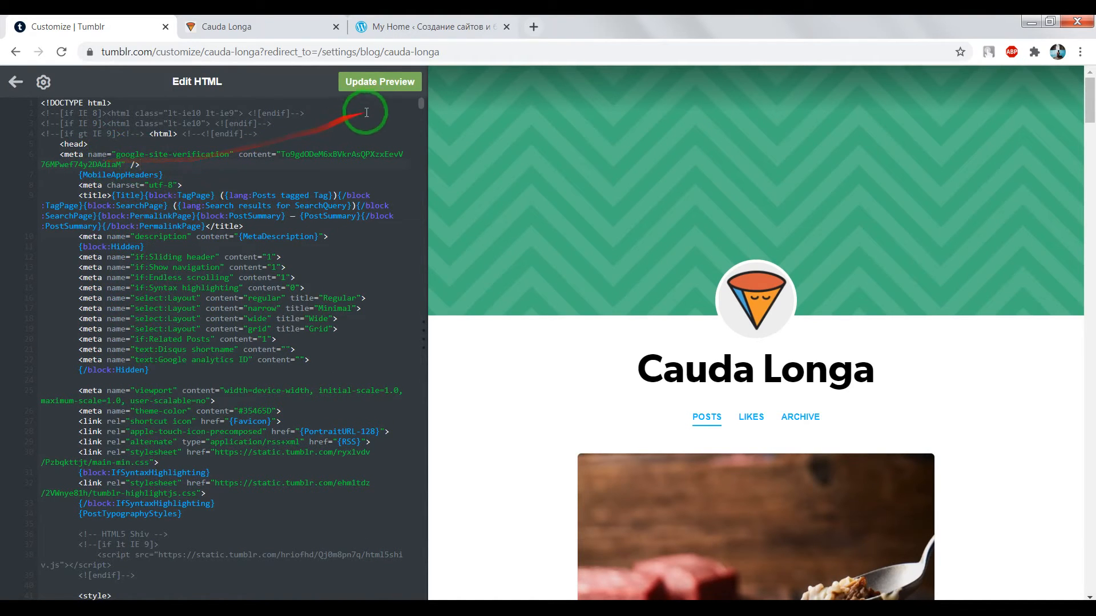
{"action": "left_click", "coordinate": [311, 83]}
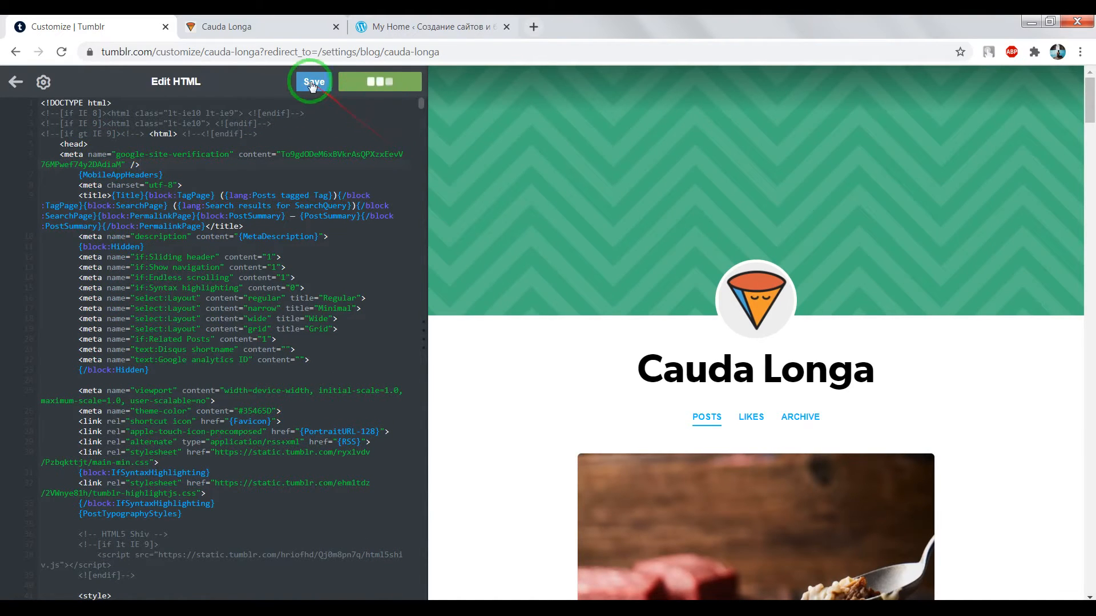
{"action": "left_click", "coordinate": [312, 83]}
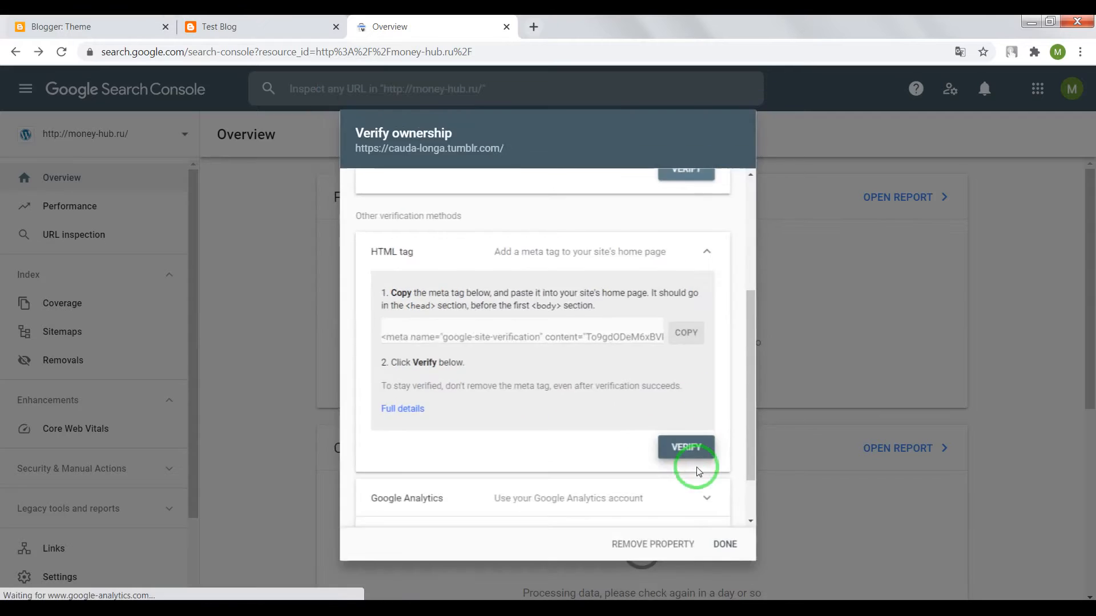
Verify cauda-longa.tumblr.com by HTML tag and go to the verified property.
{"action": "left_click", "coordinate": [686, 447]}
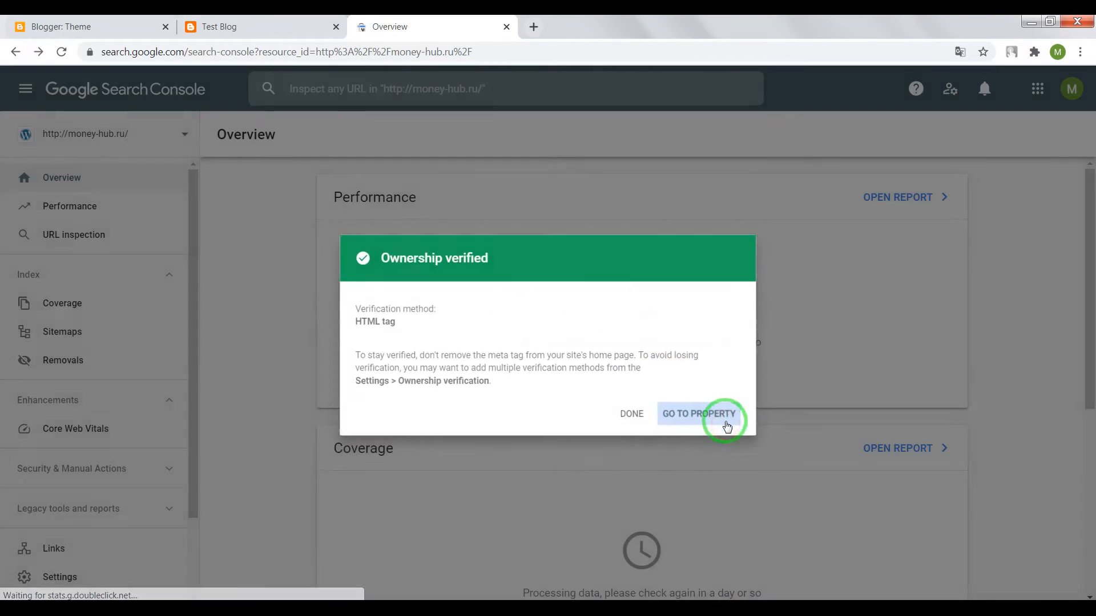
{"action": "left_click", "coordinate": [696, 413]}
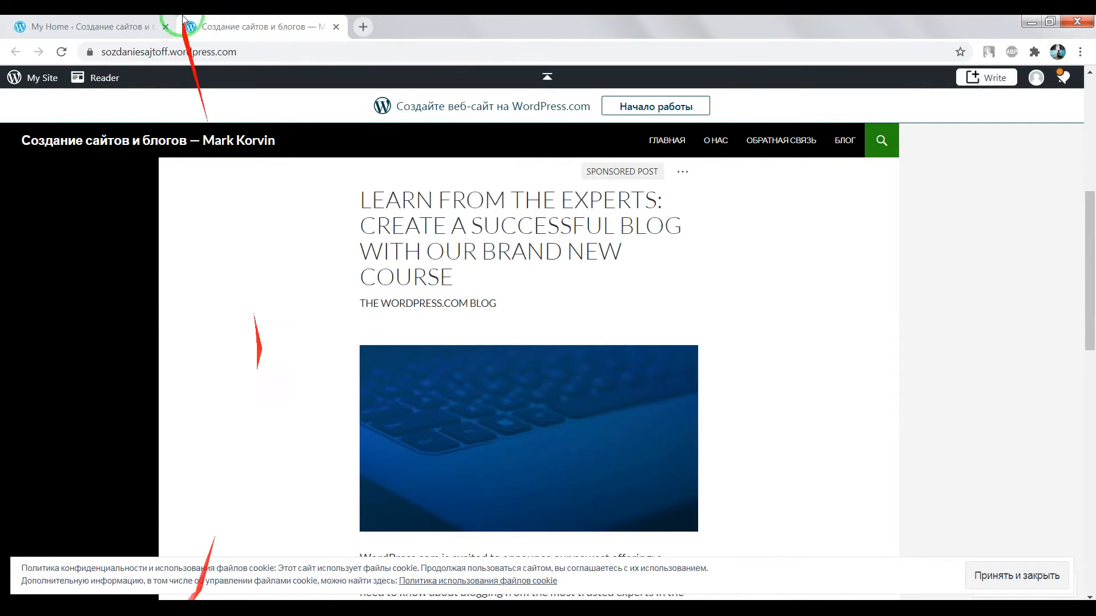
Grab the address sozdaniesajtoff.wordpress.com from the public WordPress.com site and return to Search Console.
{"action": "left_click", "coordinate": [83, 27]}
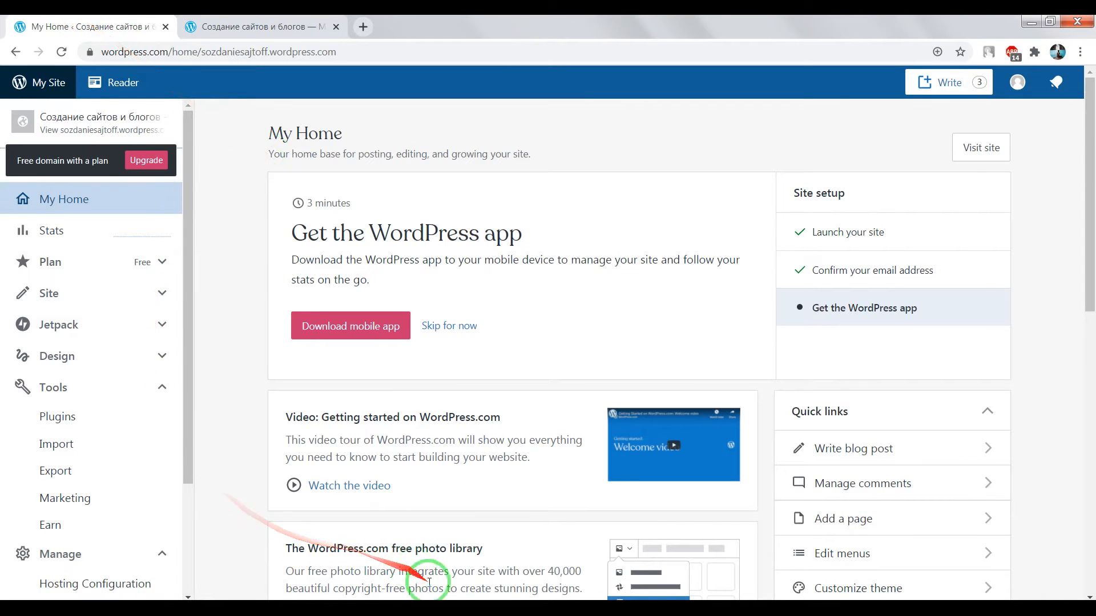
{"action": "left_click", "coordinate": [259, 26]}
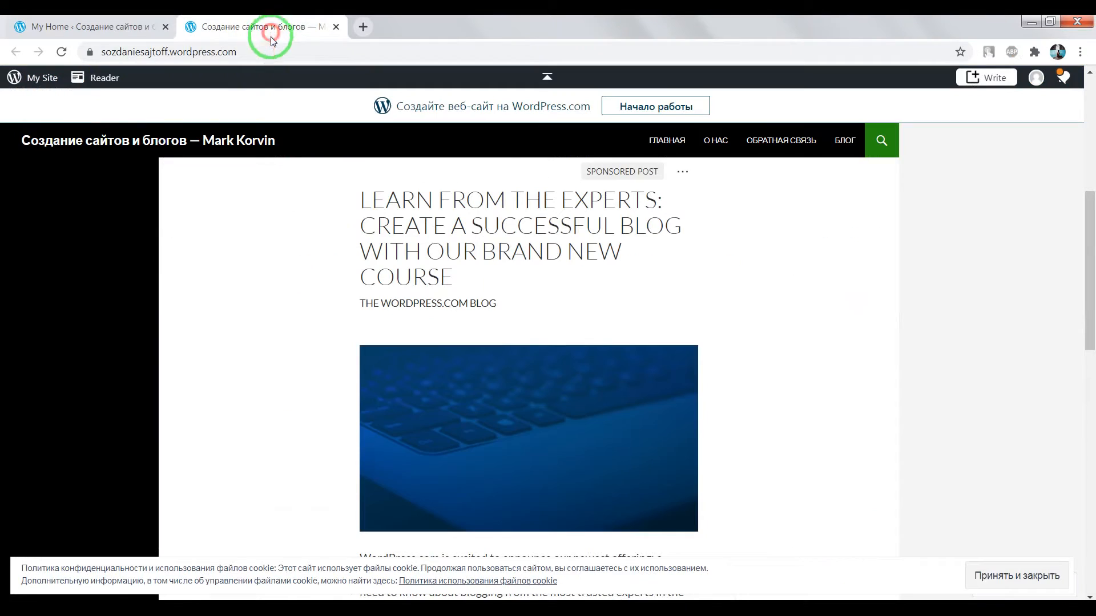
{"action": "left_click", "coordinate": [168, 52]}
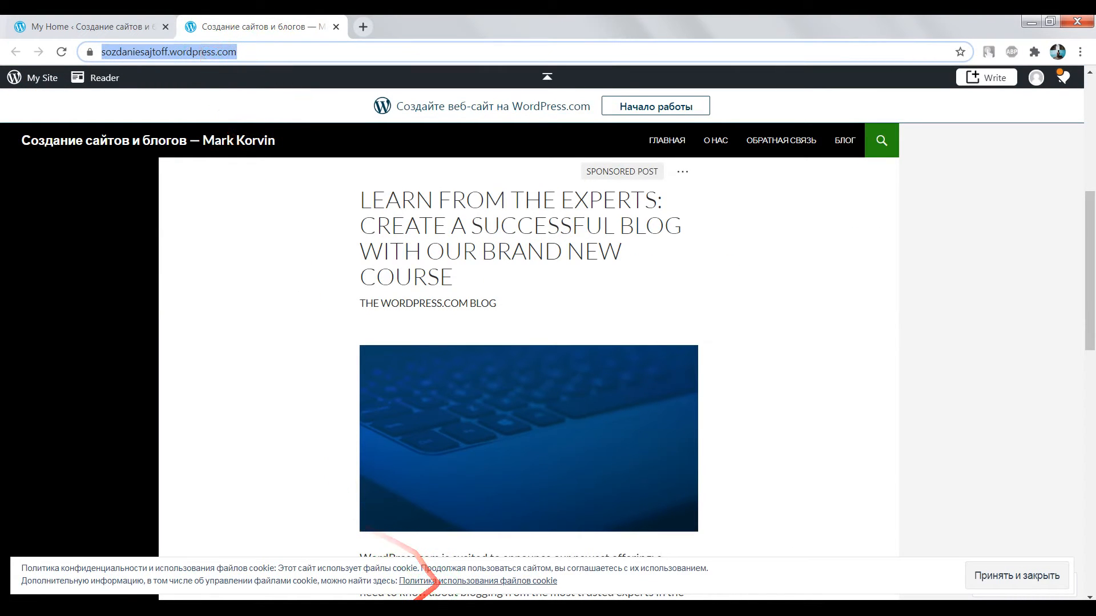
{"action": "left_click", "coordinate": [432, 26]}
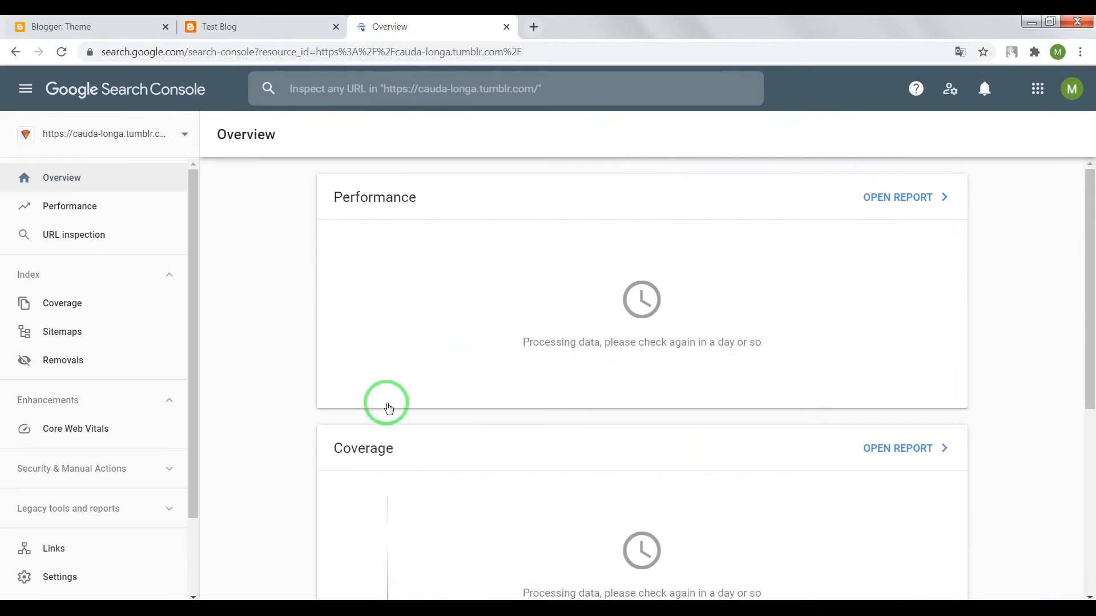
{"action": "left_click", "coordinate": [105, 133]}
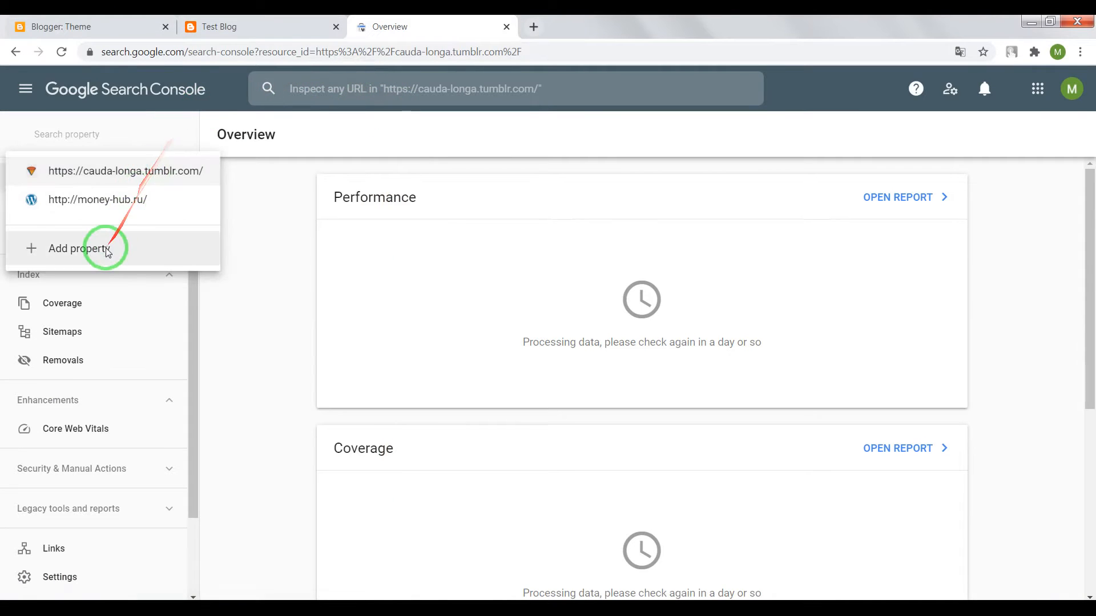
{"action": "left_click", "coordinate": [77, 247]}
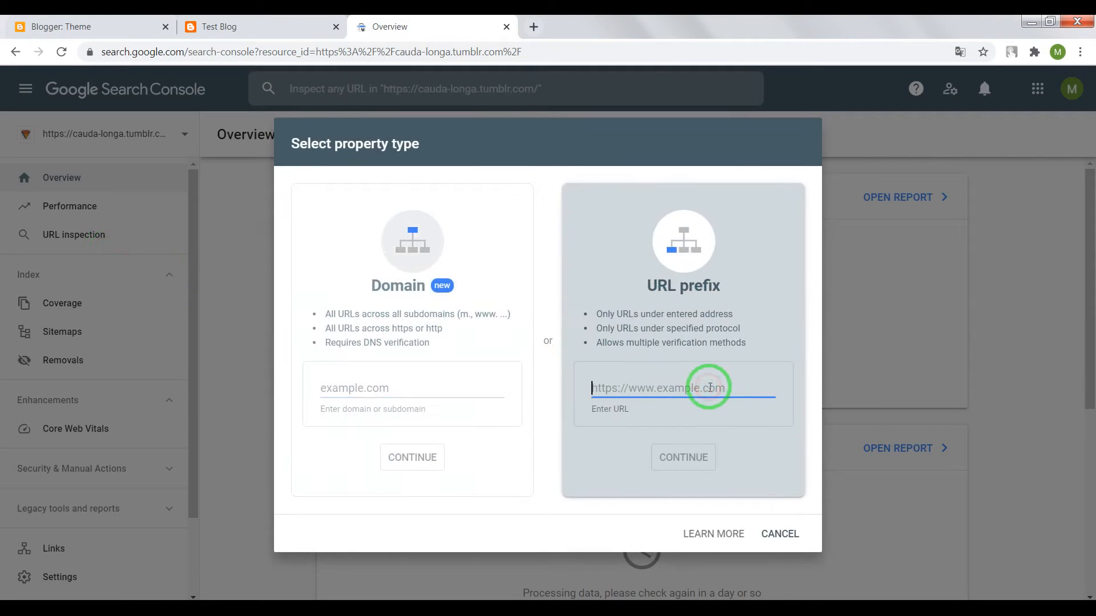
{"action": "type", "text": "https://sozdaniesajtoff.wordpress.com/"}
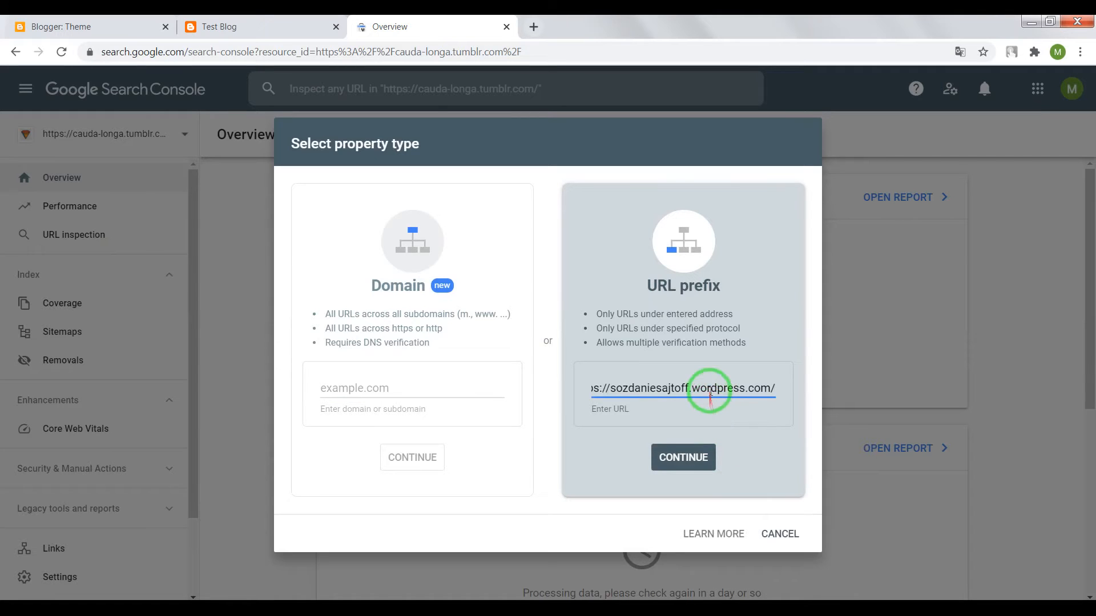
{"action": "left_click", "coordinate": [682, 457]}
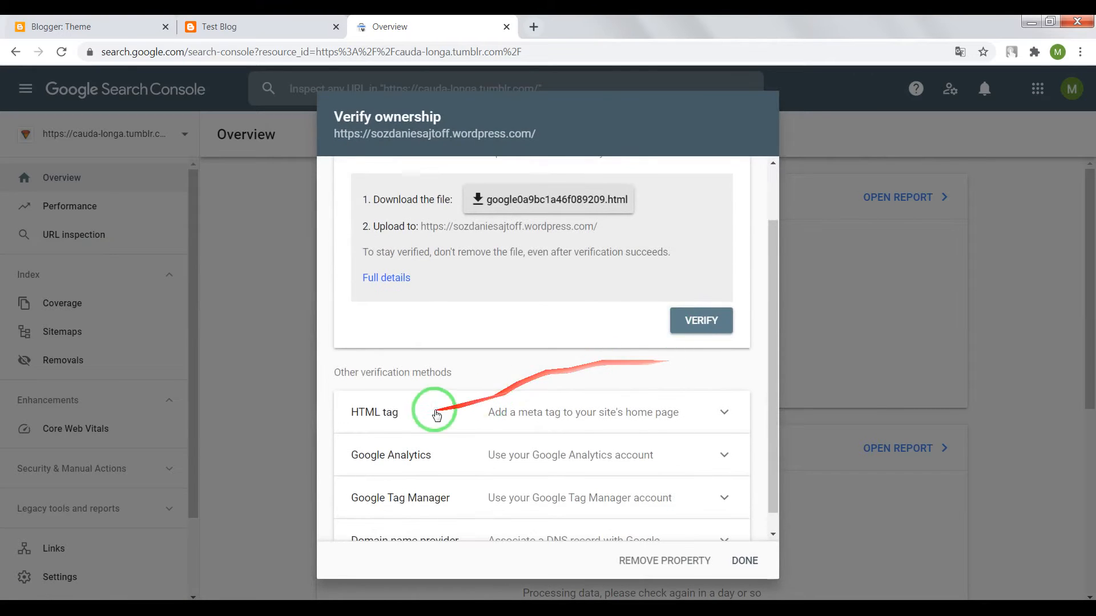
{"action": "left_click", "coordinate": [435, 412]}
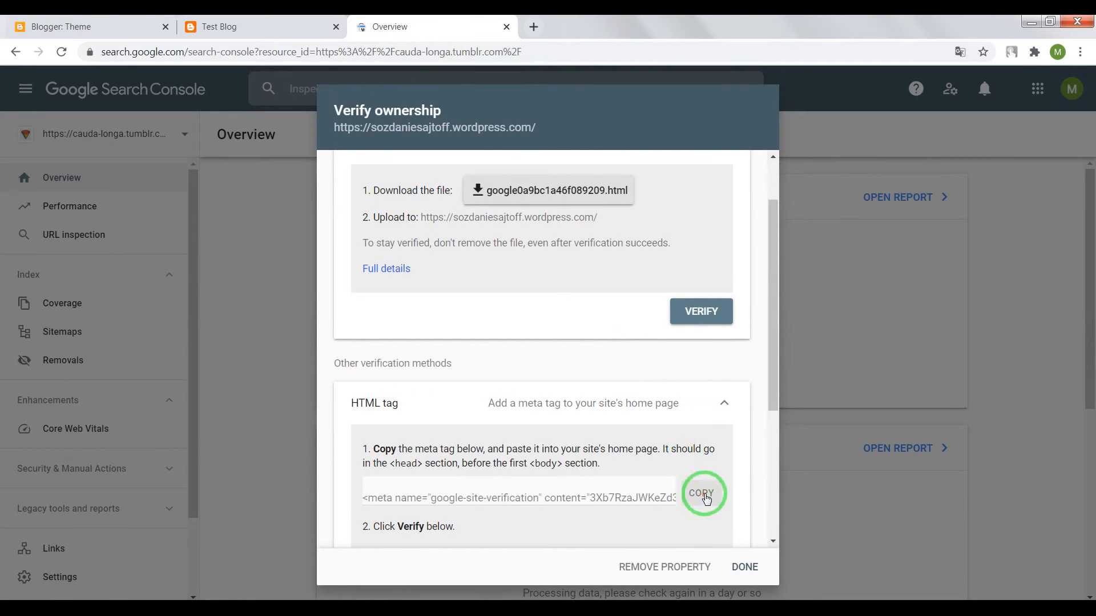
{"action": "left_click", "coordinate": [701, 493]}
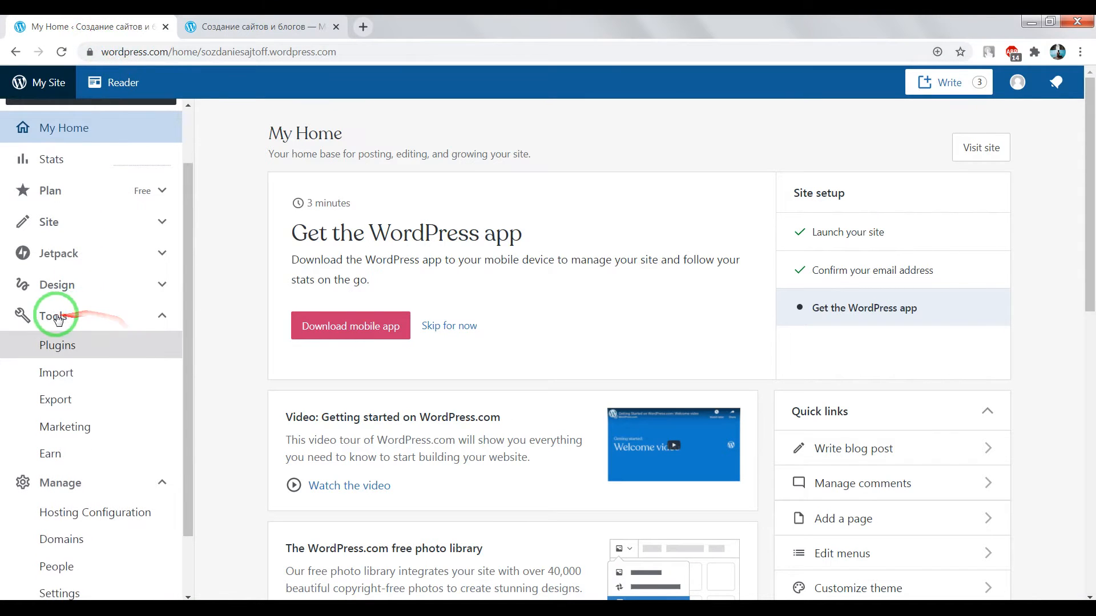
Save the Google meta tag in WordPress.com's Site verification services under Tools > Marketing > Traffic.
{"action": "left_click", "coordinate": [64, 426]}
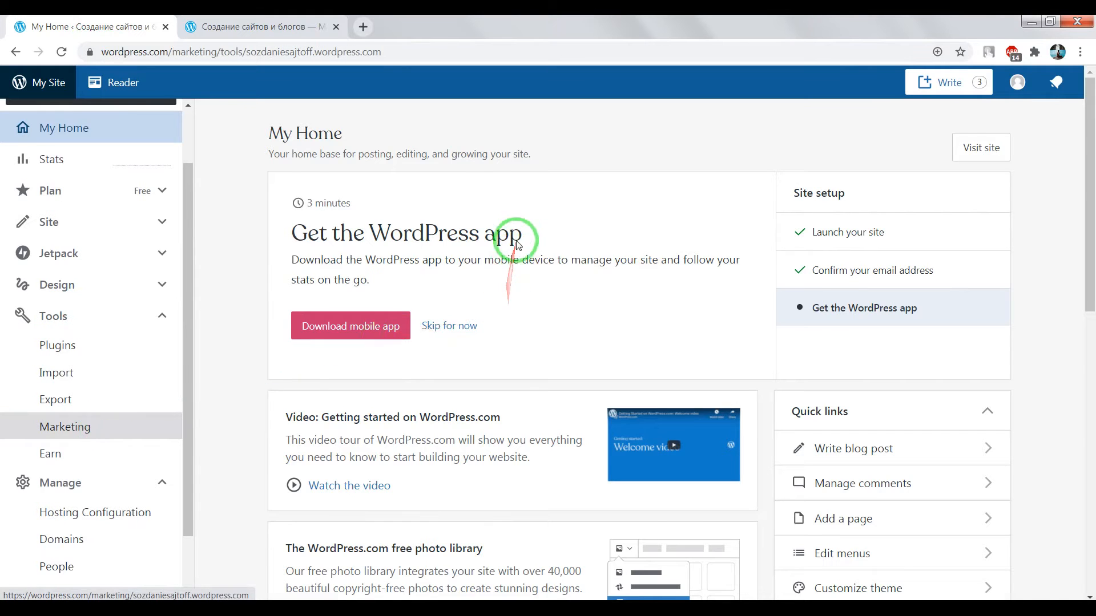
{"action": "left_click", "coordinate": [388, 172]}
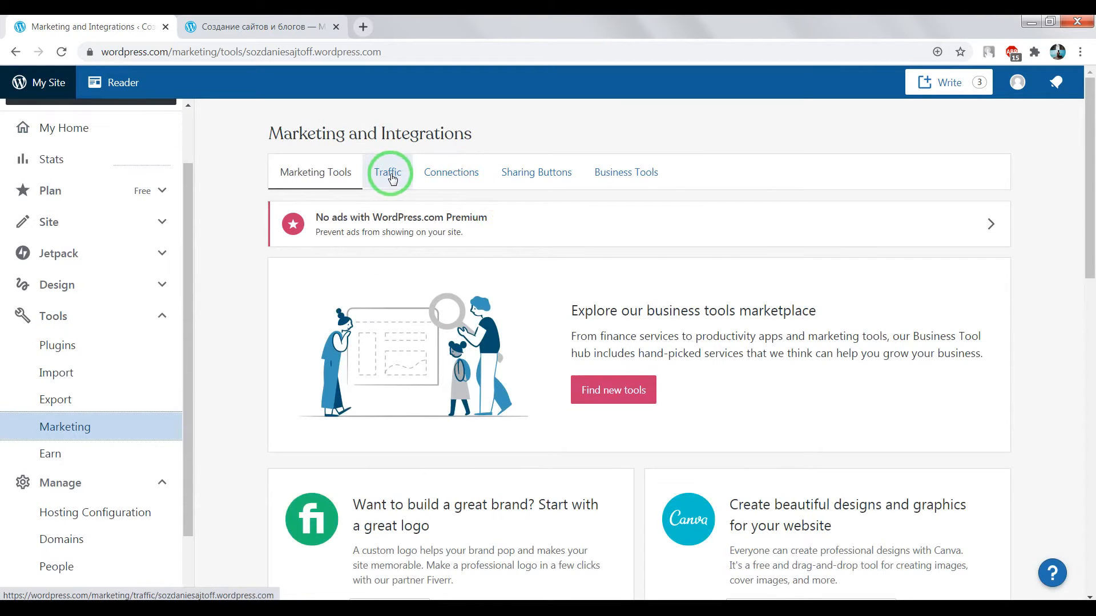
{"action": "left_click", "coordinate": [388, 172]}
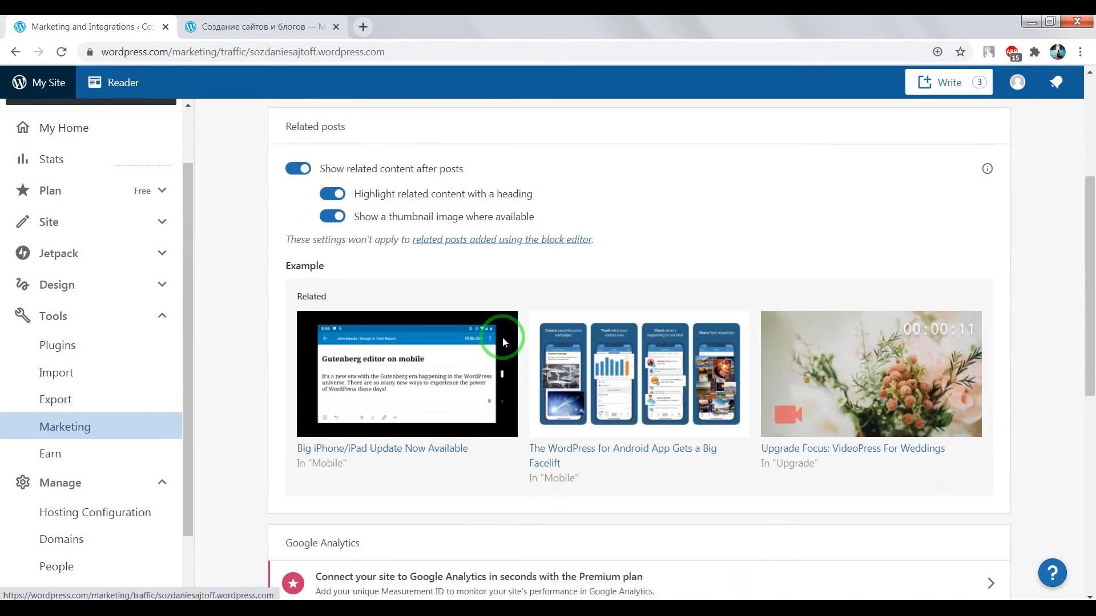
{"action": "scroll", "scroll_direction": "down", "scroll_amount": 3}
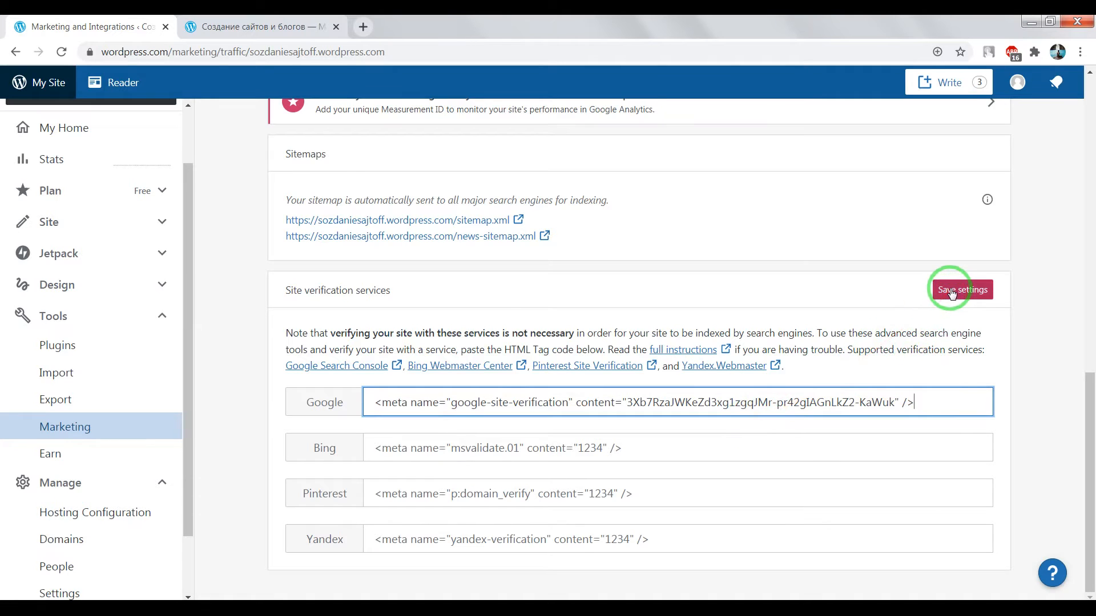
{"action": "left_click", "coordinate": [961, 289]}
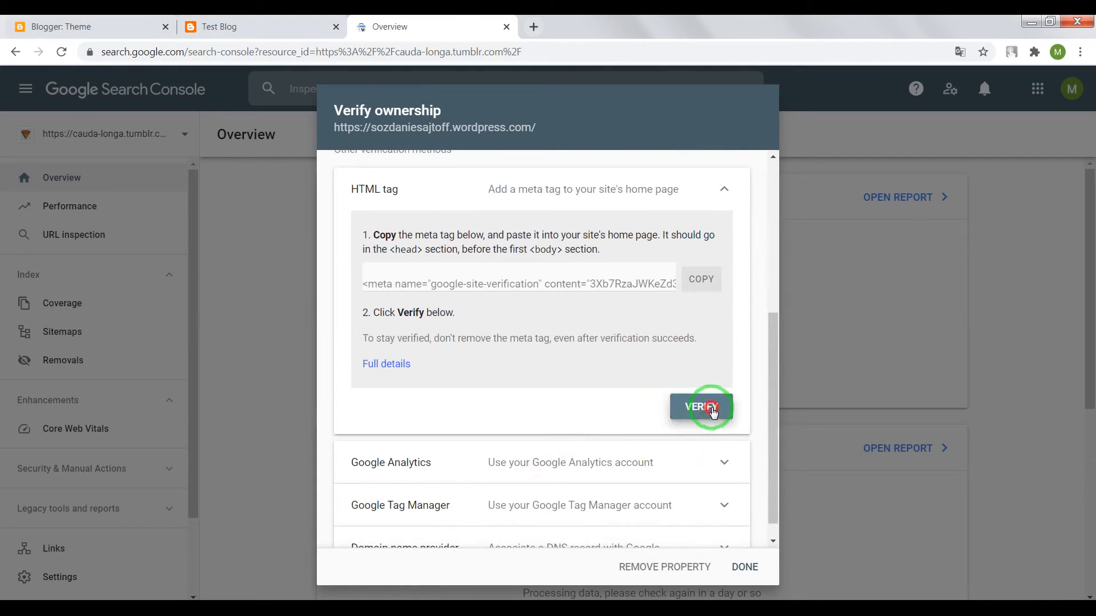
Verify sozdaniesajtoff.wordpress.com by HTML tag and go to the verified property.
{"action": "left_click", "coordinate": [702, 406]}
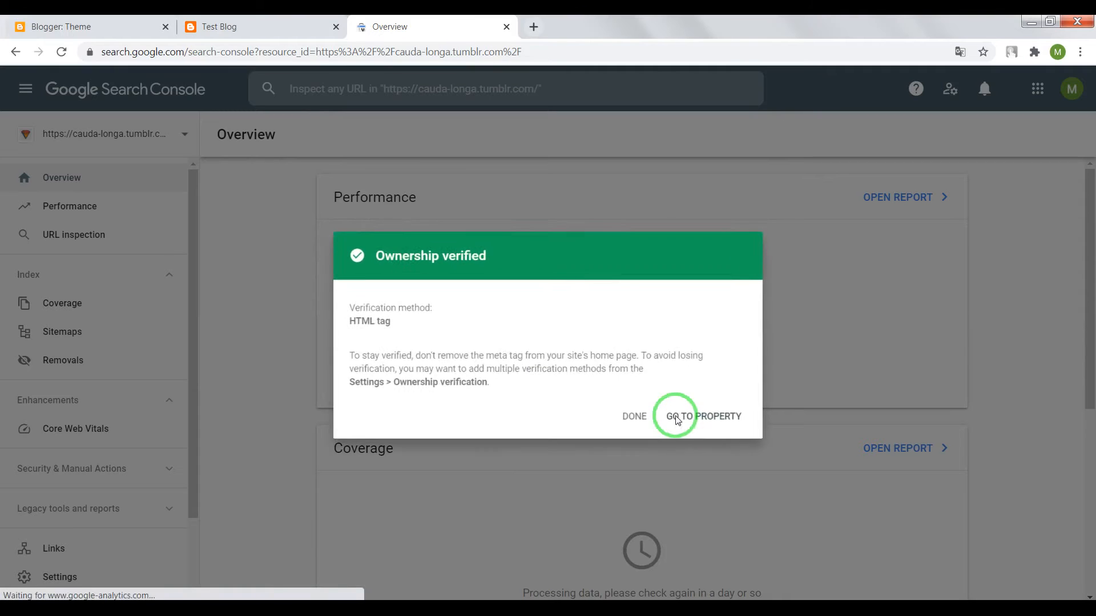
{"action": "left_click", "coordinate": [703, 417]}
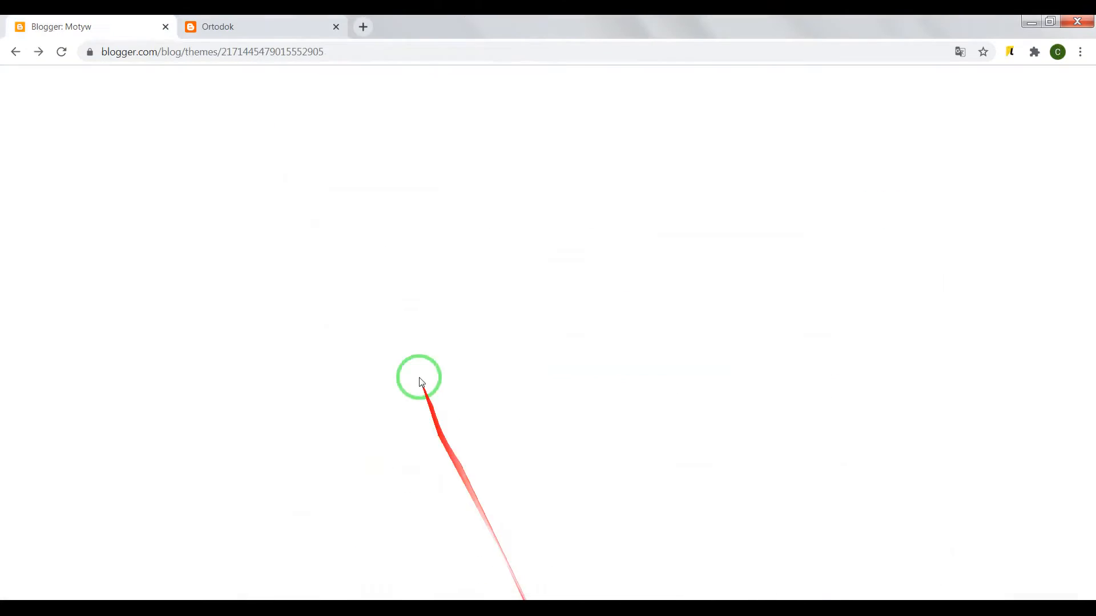
Get the Ortodok blog's address orto-dok.blogspot.com from its browser tab.
{"action": "left_click", "coordinate": [260, 26]}
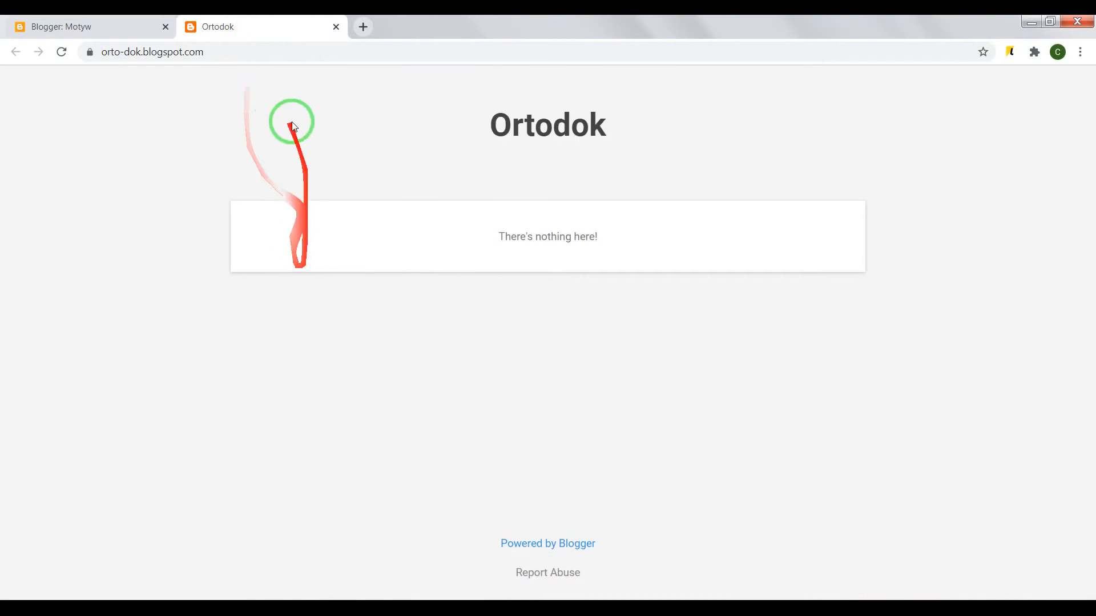
{"action": "left_click", "coordinate": [151, 51]}
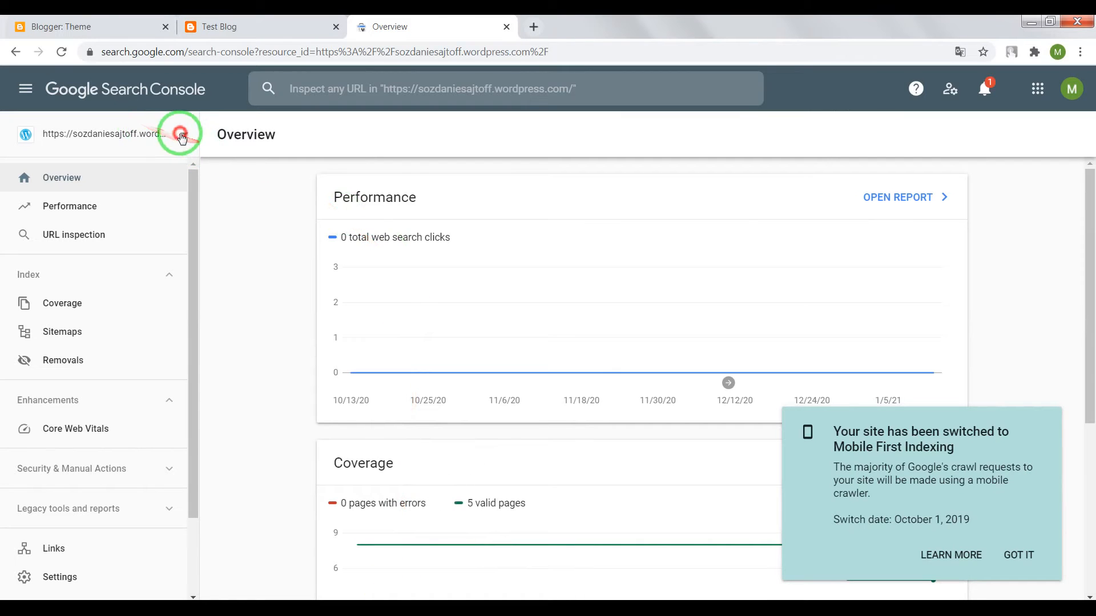
{"action": "left_click", "coordinate": [180, 135]}
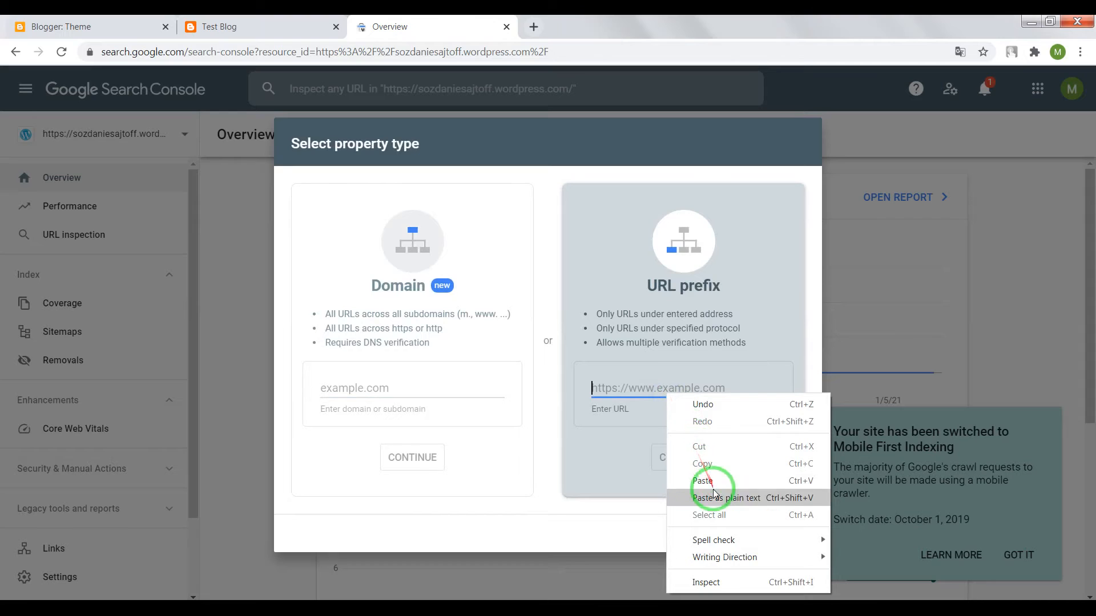
{"action": "left_click", "coordinate": [702, 481]}
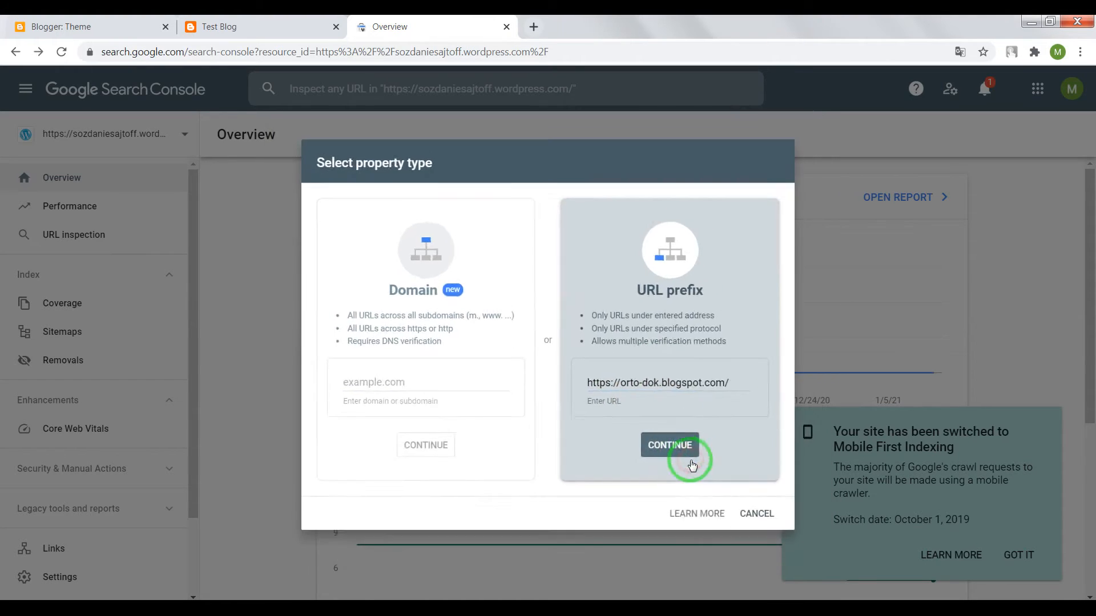
{"action": "left_click", "coordinate": [669, 445]}
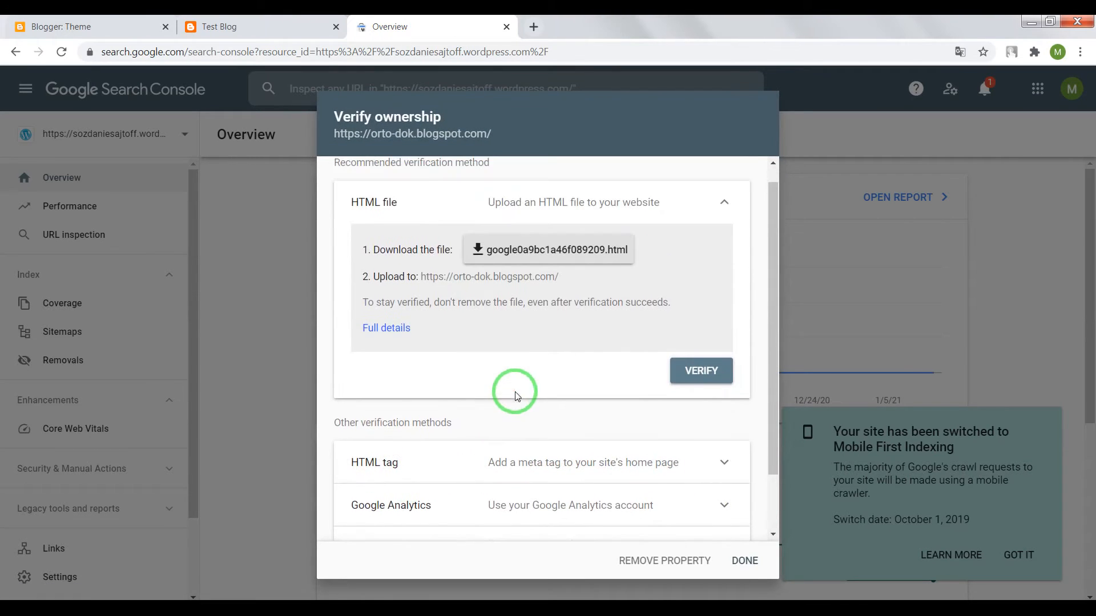
{"action": "scroll", "scroll_direction": "down", "scroll_amount": 3}
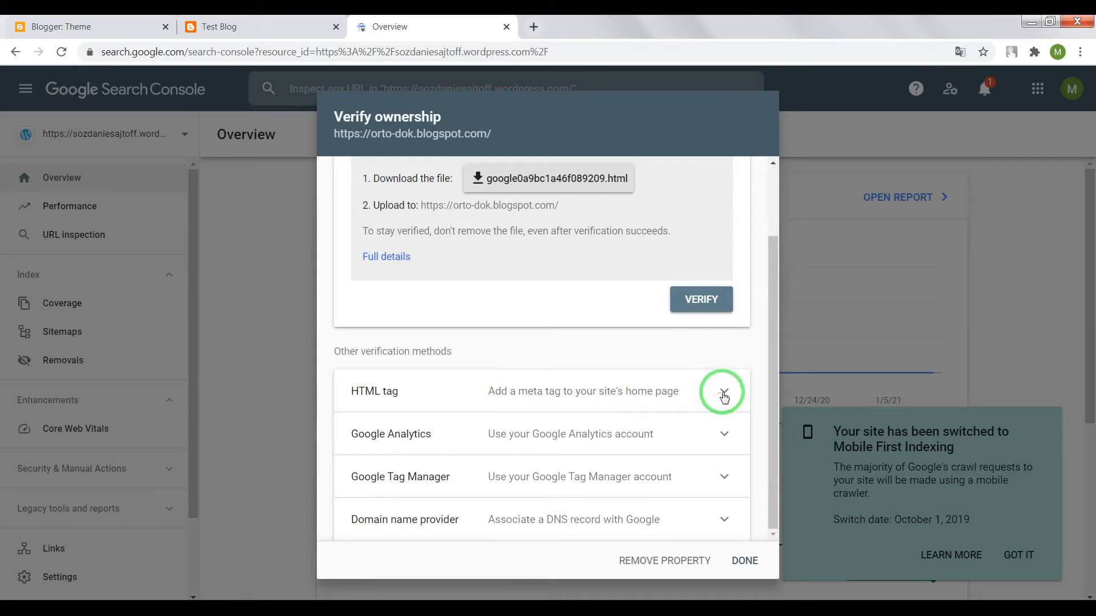
{"action": "left_click", "coordinate": [723, 391]}
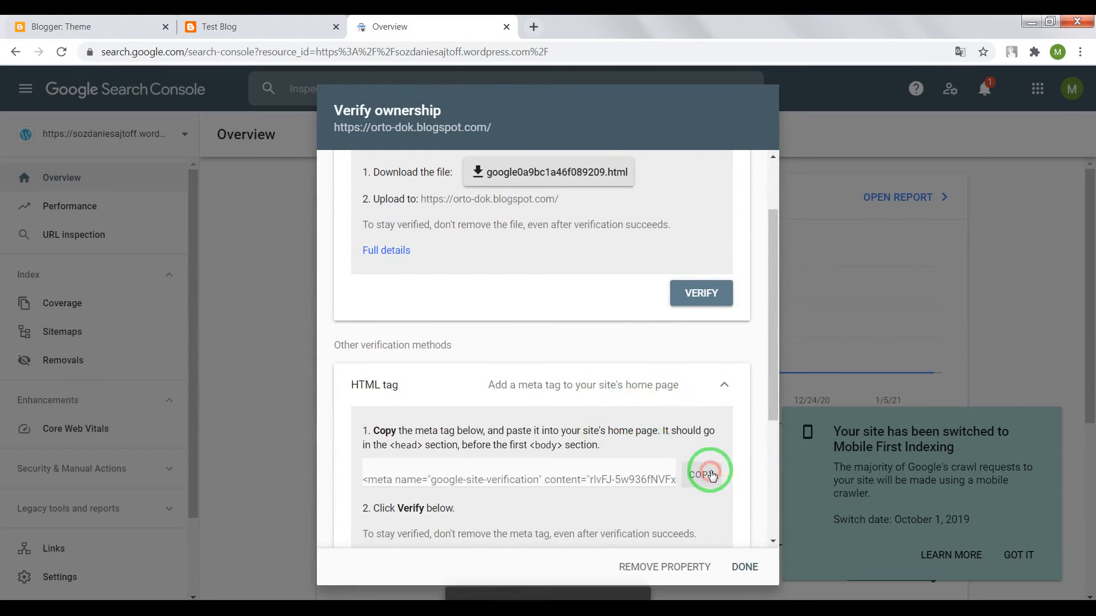
{"action": "left_click", "coordinate": [699, 475]}
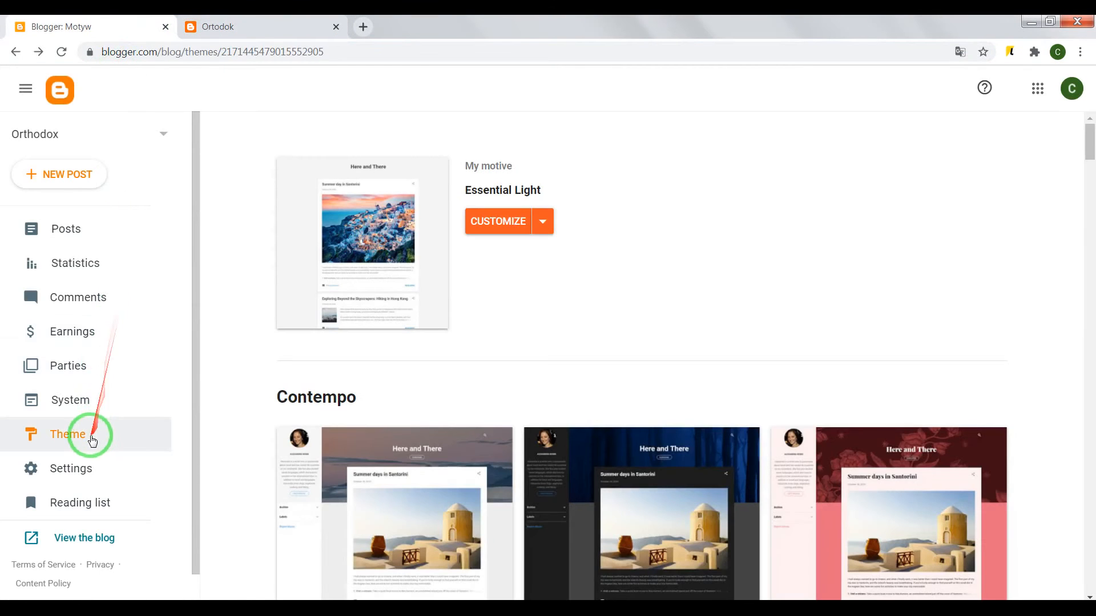
Paste the google-site-verification meta tag after <head> in the Ortodok theme HTML and save it.
{"action": "left_click", "coordinate": [542, 220]}
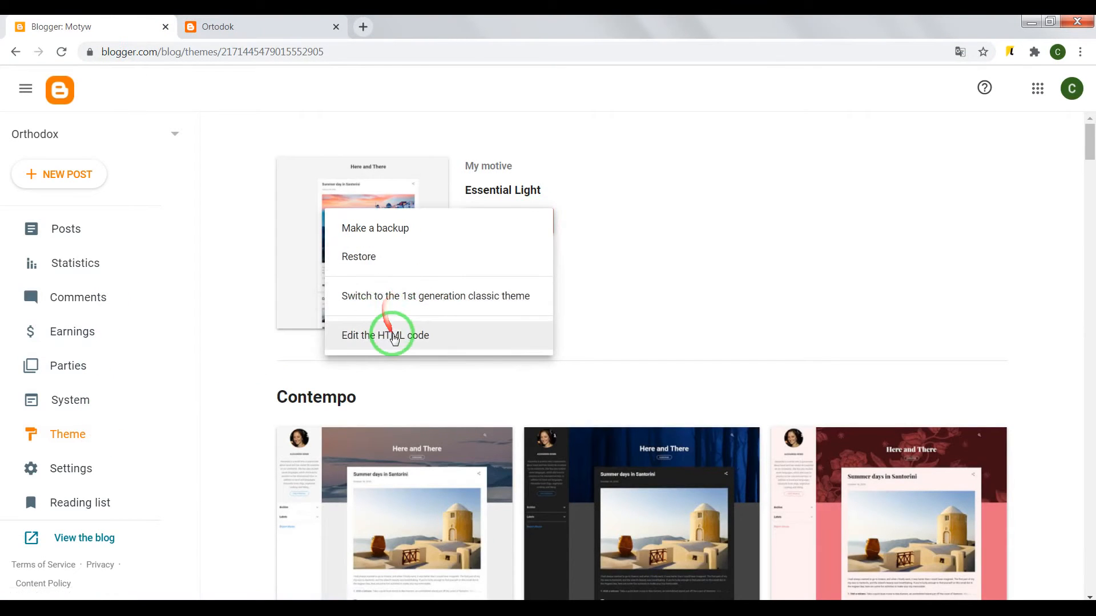
{"action": "left_click", "coordinate": [385, 335]}
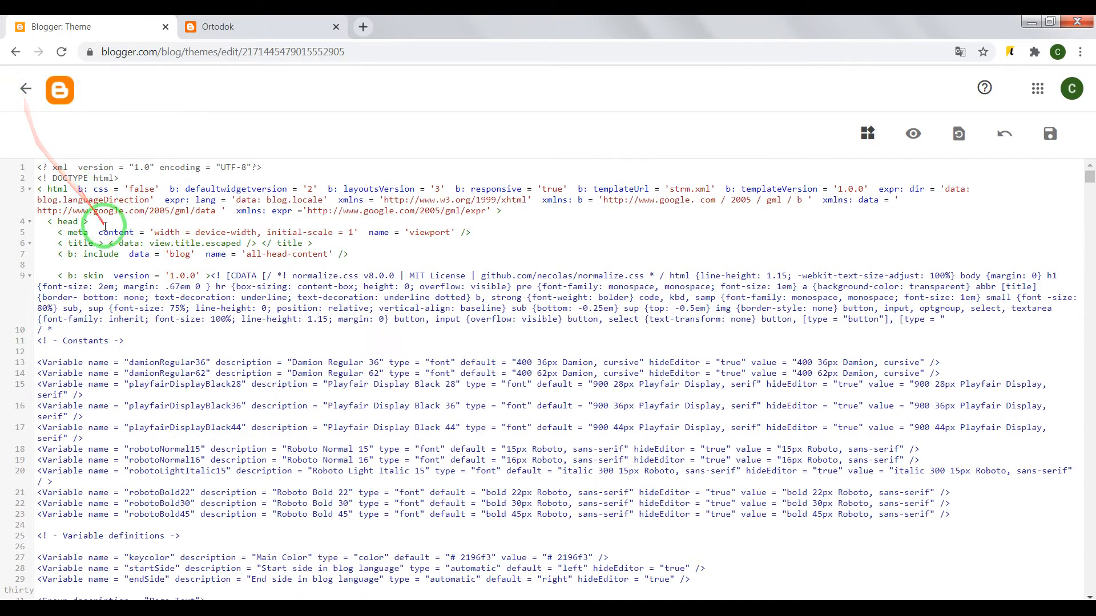
{"action": "right_click", "coordinate": [102, 230]}
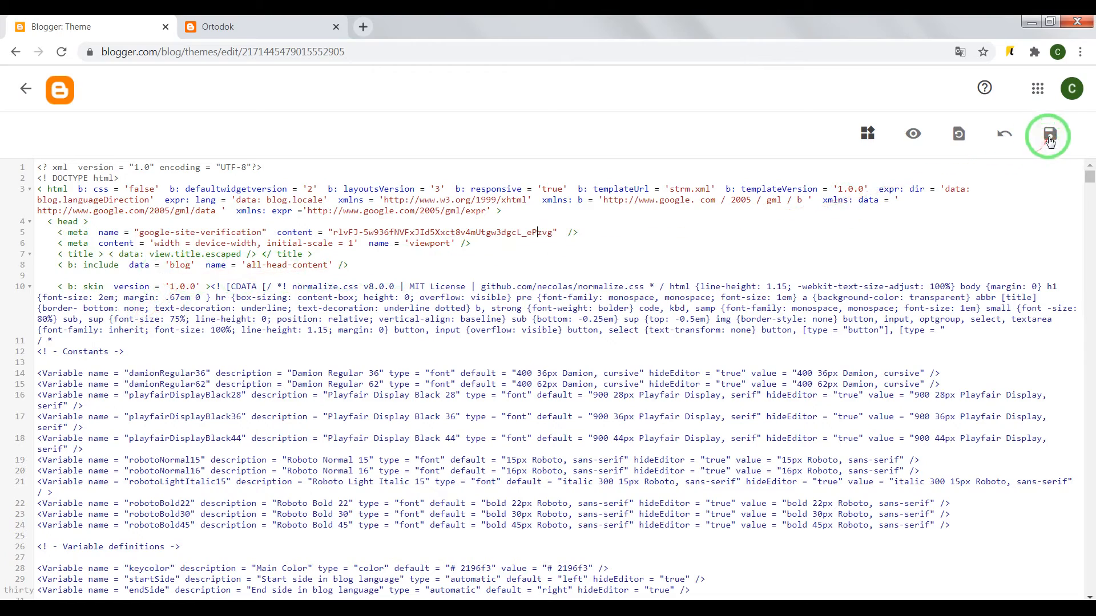
{"action": "left_click", "coordinate": [1046, 134]}
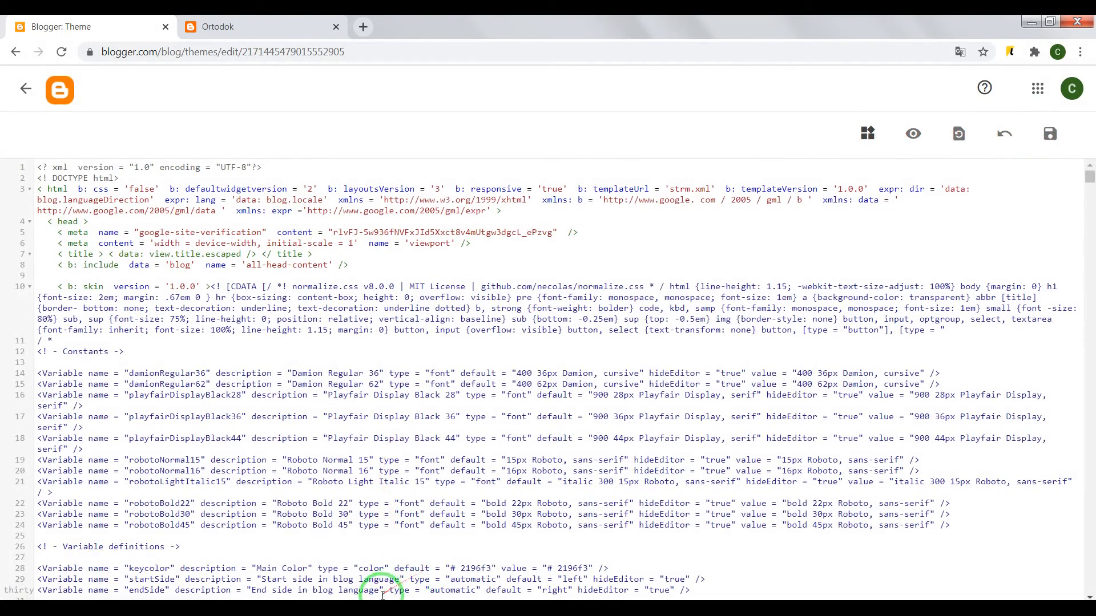
{"action": "left_click", "coordinate": [1048, 134]}
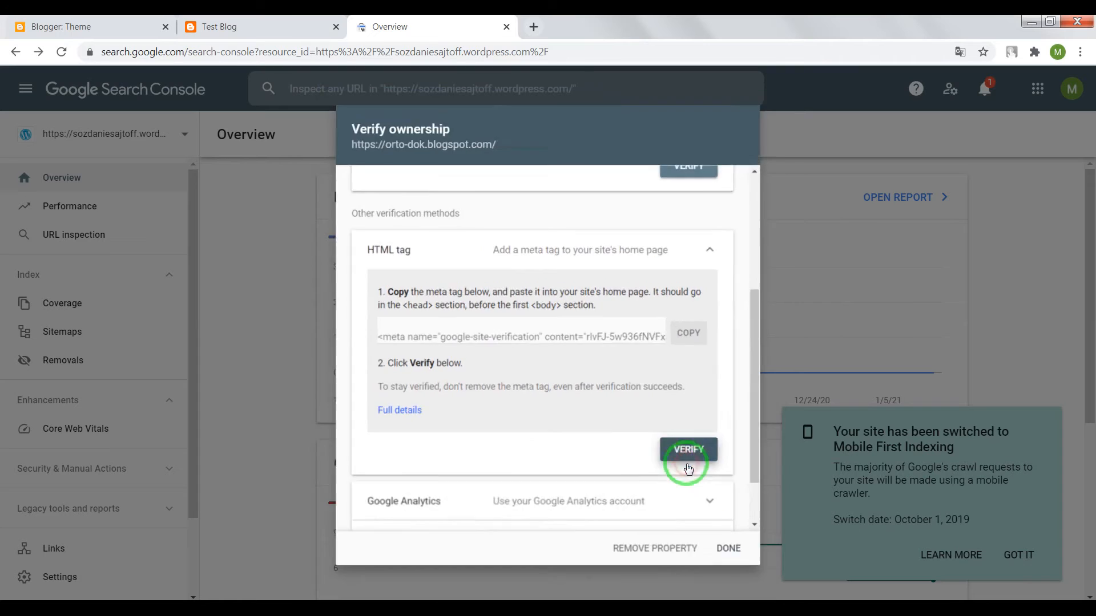
Verify orto-dok.blogspot.com by HTML tag and reach its property overview.
{"action": "left_click", "coordinate": [687, 449]}
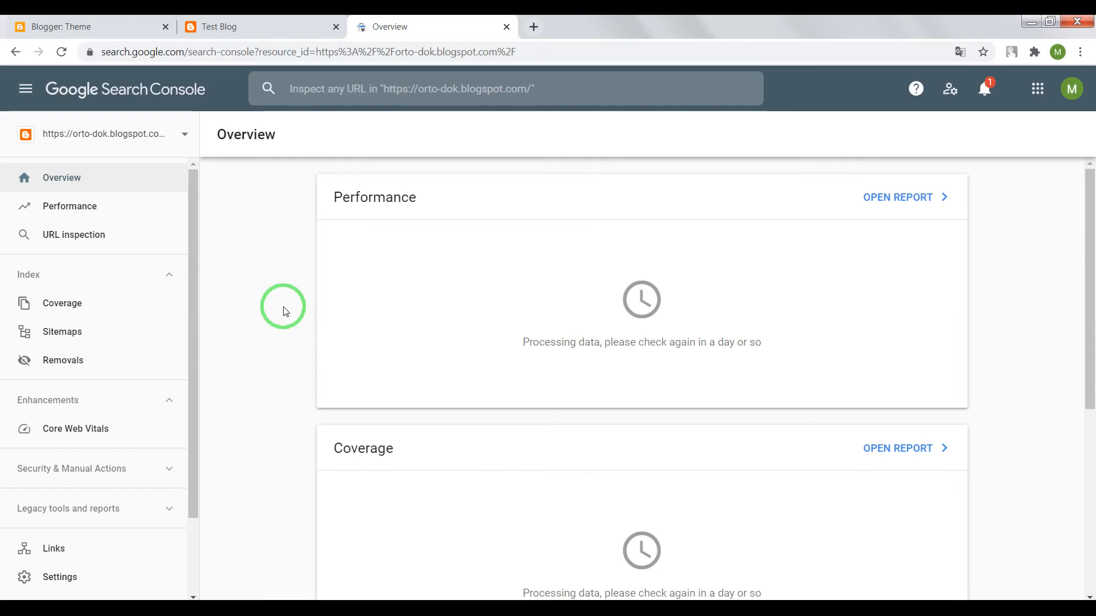
{"action": "mouse_move", "coordinate": [309, 295]}
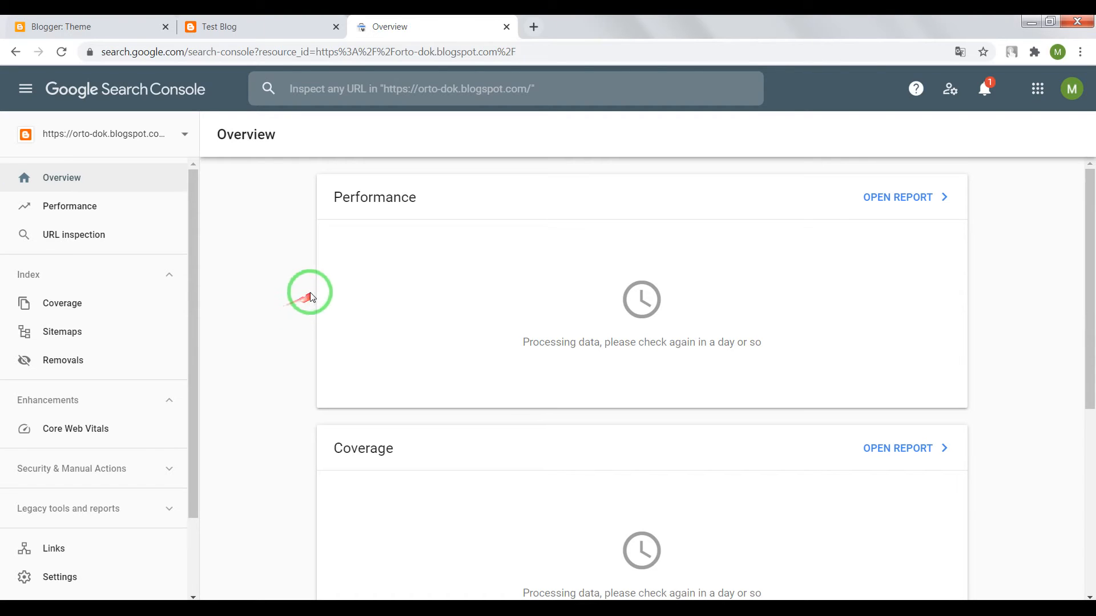
{"action": "mouse_move", "coordinate": [271, 195]}
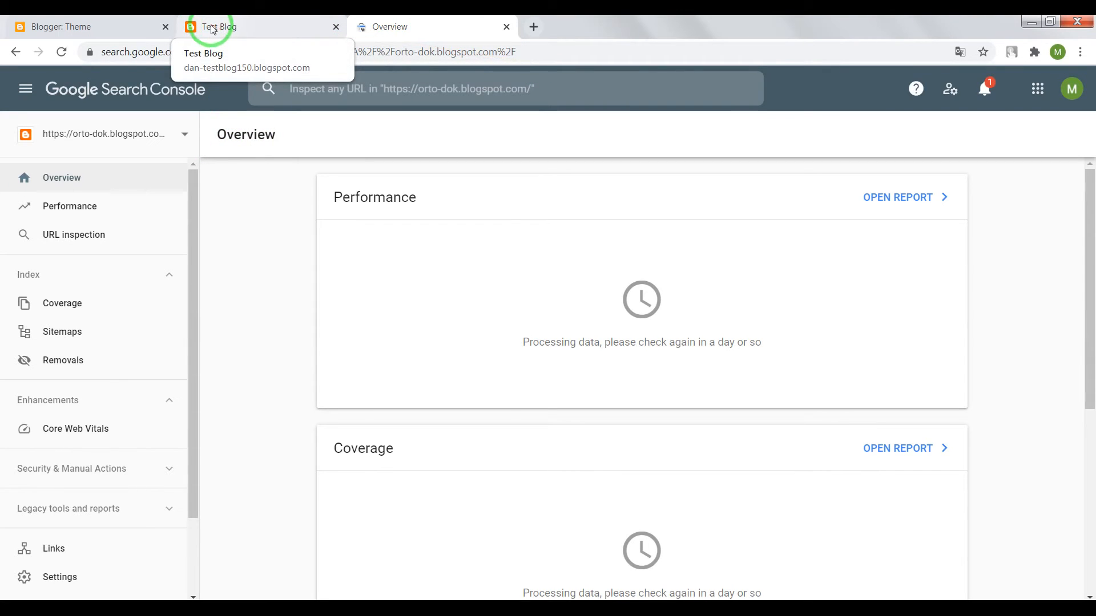
{"action": "mouse_move", "coordinate": [257, 36]}
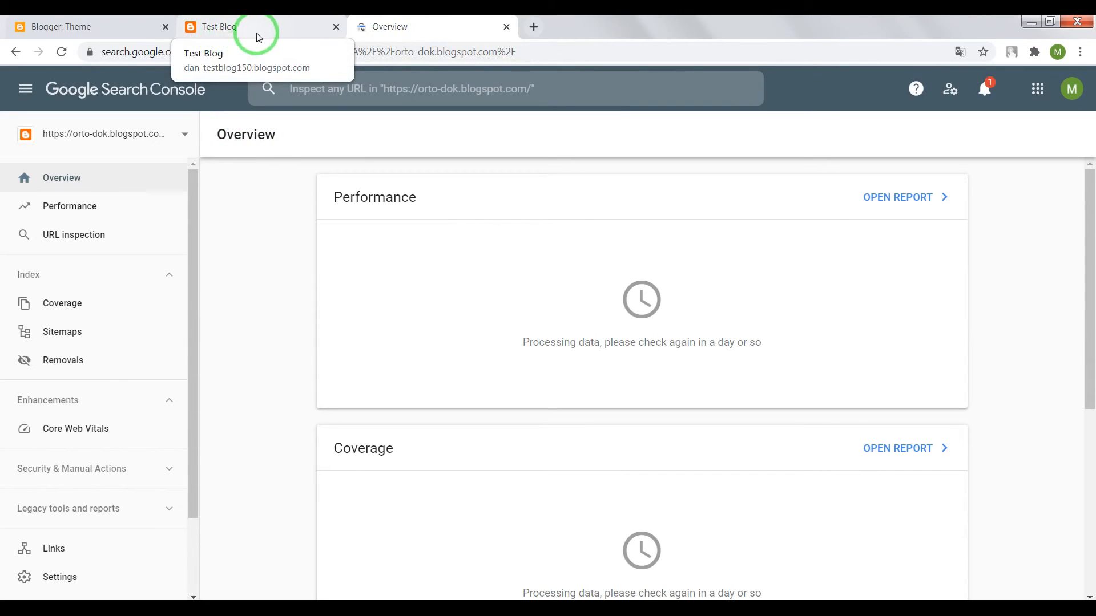
{"action": "mouse_move", "coordinate": [391, 26]}
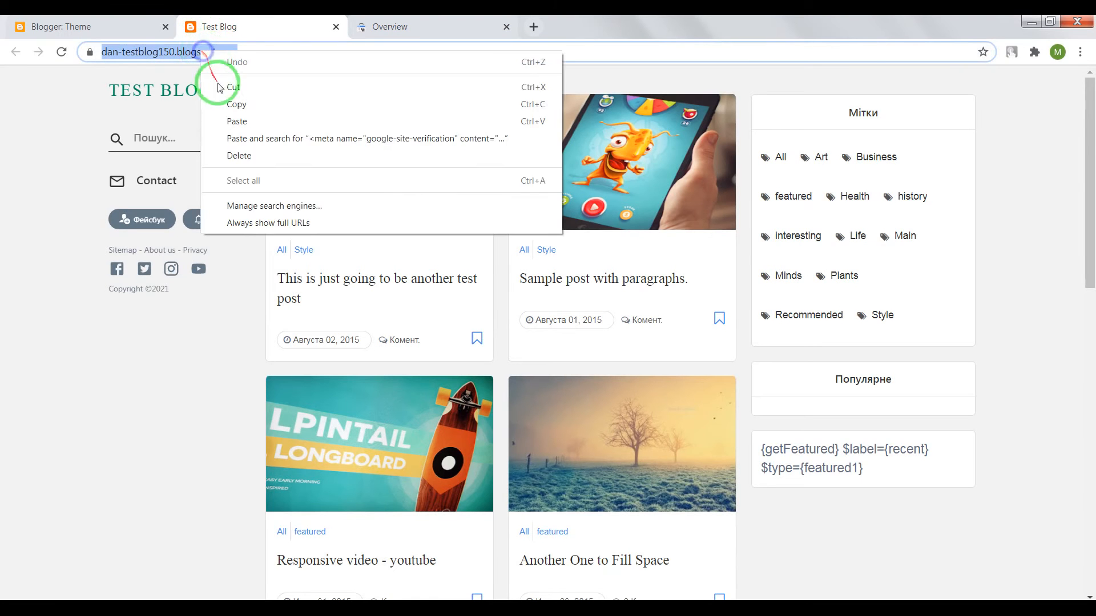
{"action": "left_click", "coordinate": [434, 26]}
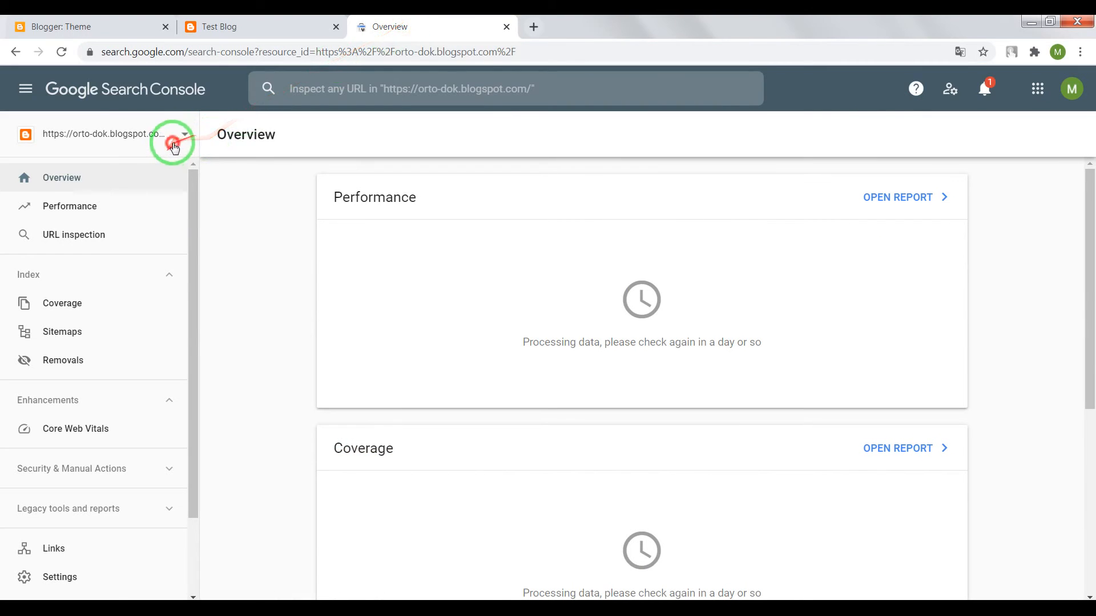
{"action": "left_click", "coordinate": [183, 135]}
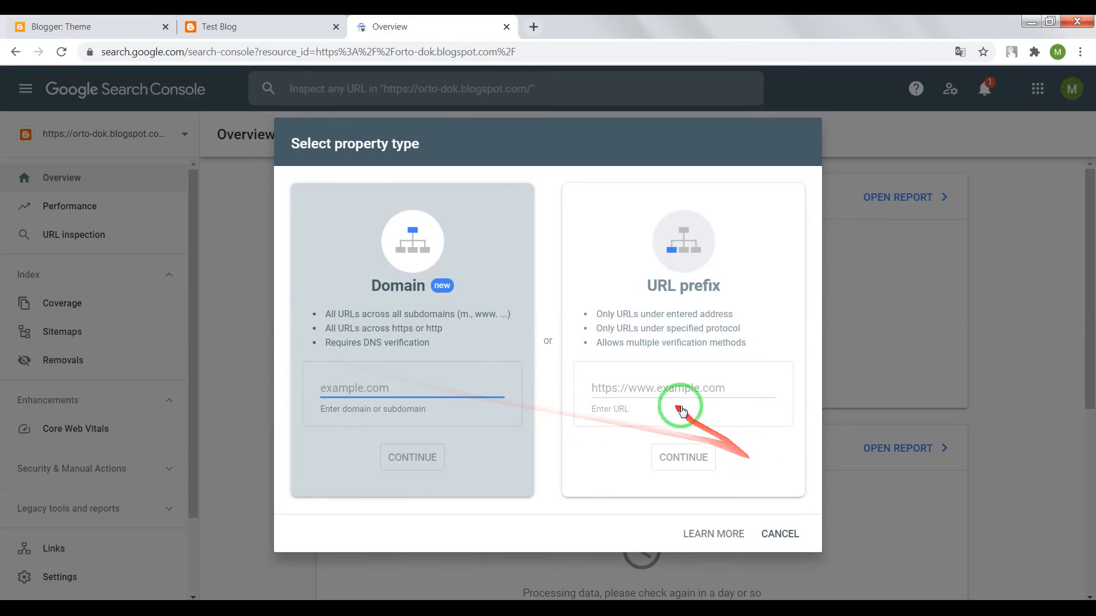
{"action": "type", "text": "https://dan-testblog150.blogspot.com/"}
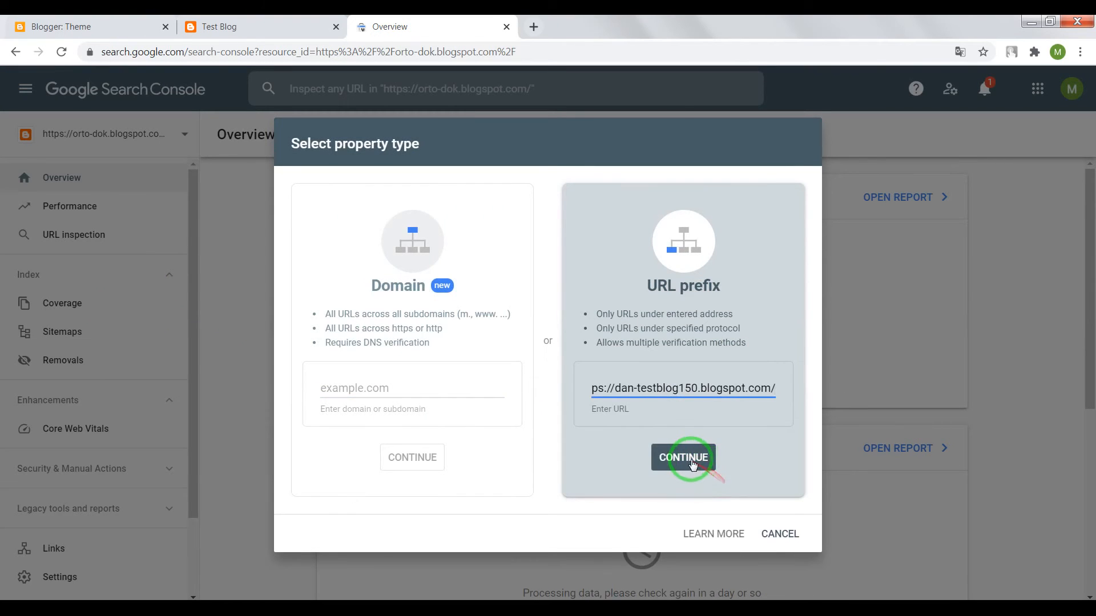
{"action": "left_click", "coordinate": [682, 458]}
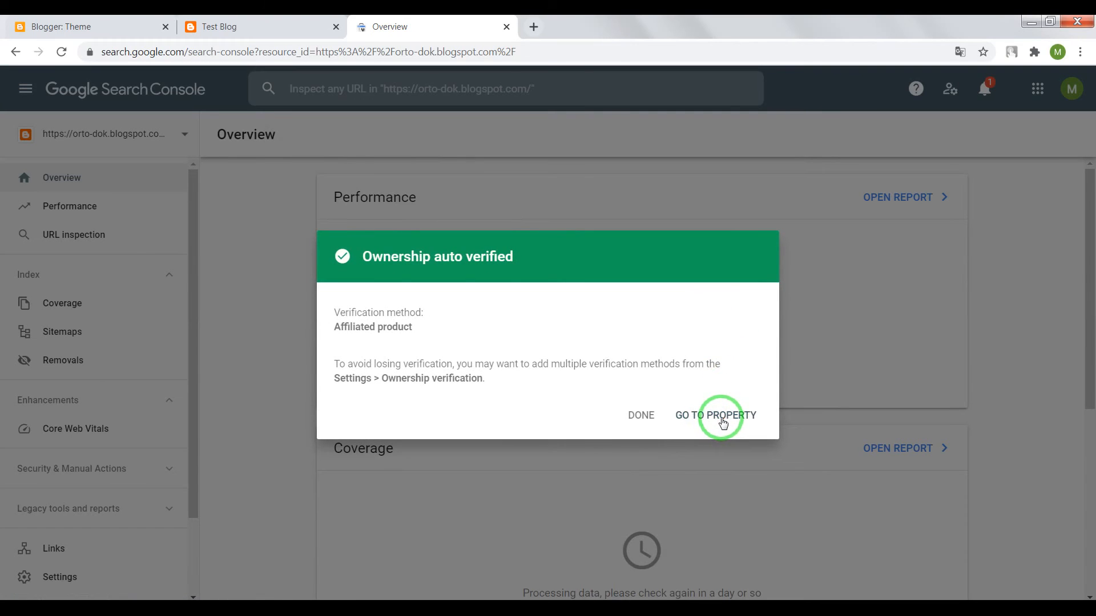
{"action": "left_click", "coordinate": [715, 415]}
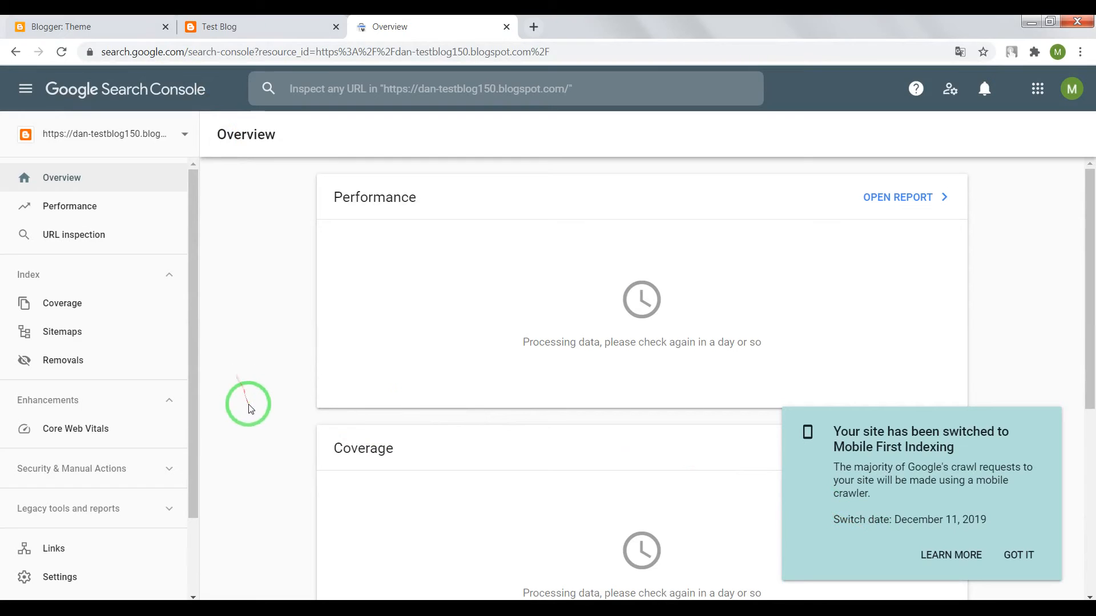
{"action": "mouse_move", "coordinate": [266, 429]}
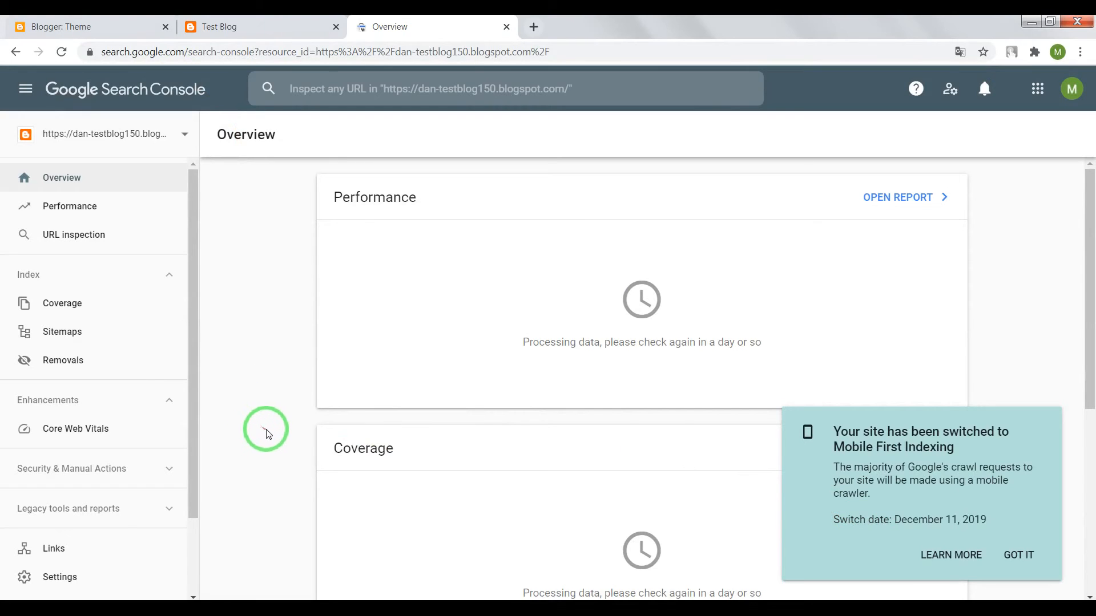
{"action": "mouse_move", "coordinate": [289, 428]}
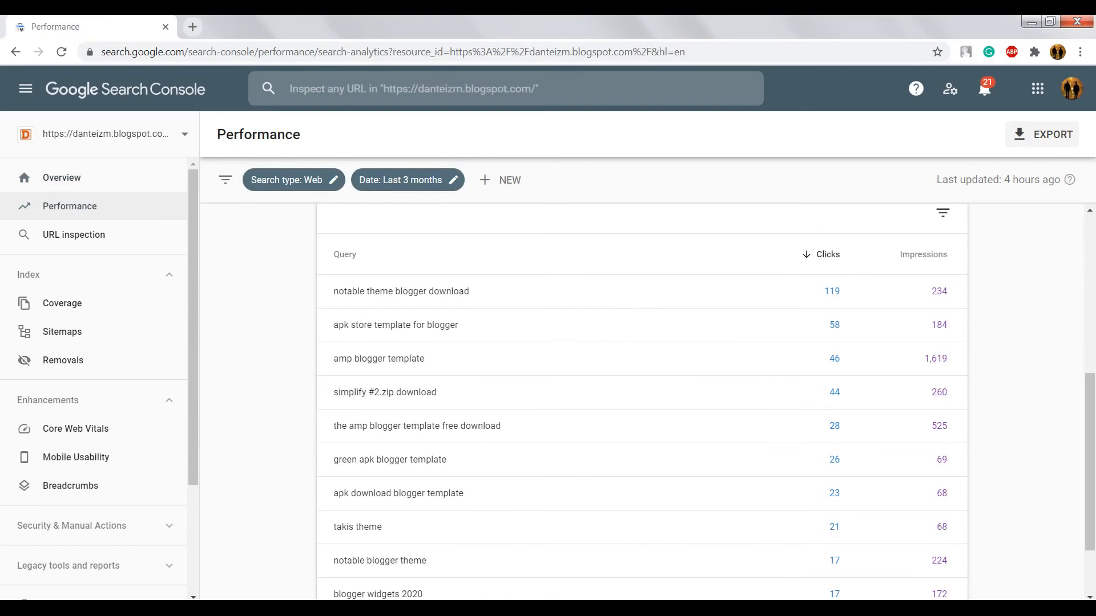
{"action": "scroll", "scroll_direction": "up", "scroll_amount": 3}
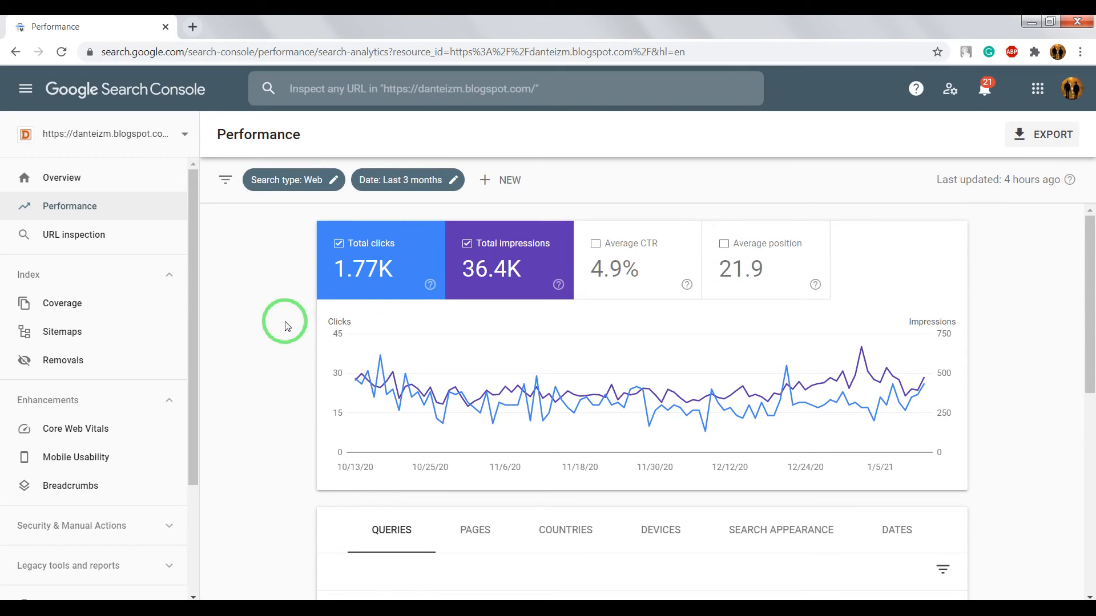
{"action": "mouse_move", "coordinate": [279, 319]}
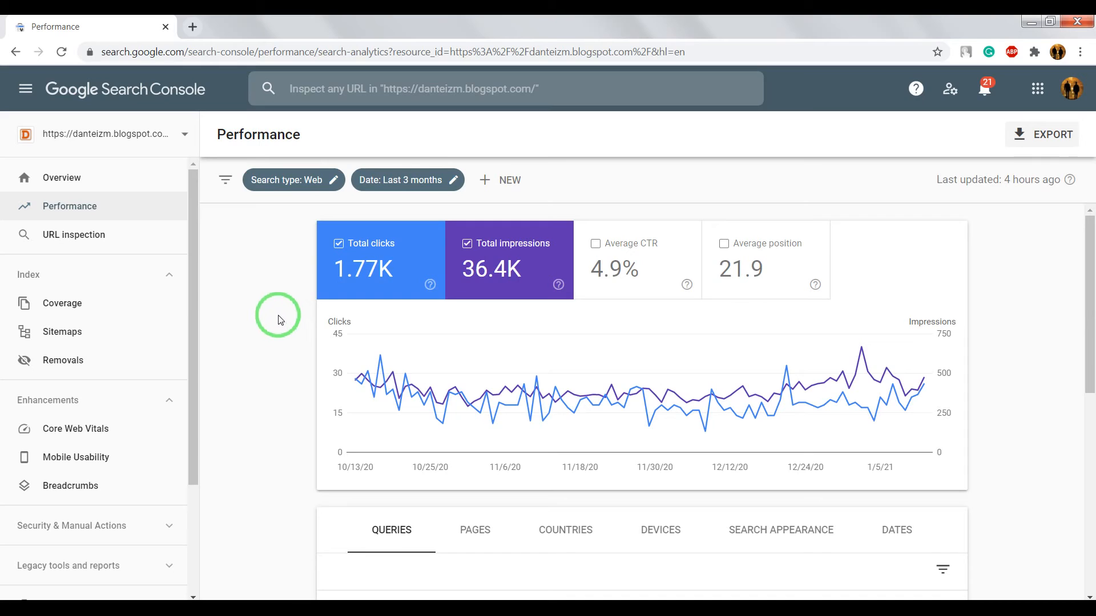
{"action": "mouse_move", "coordinate": [138, 219]}
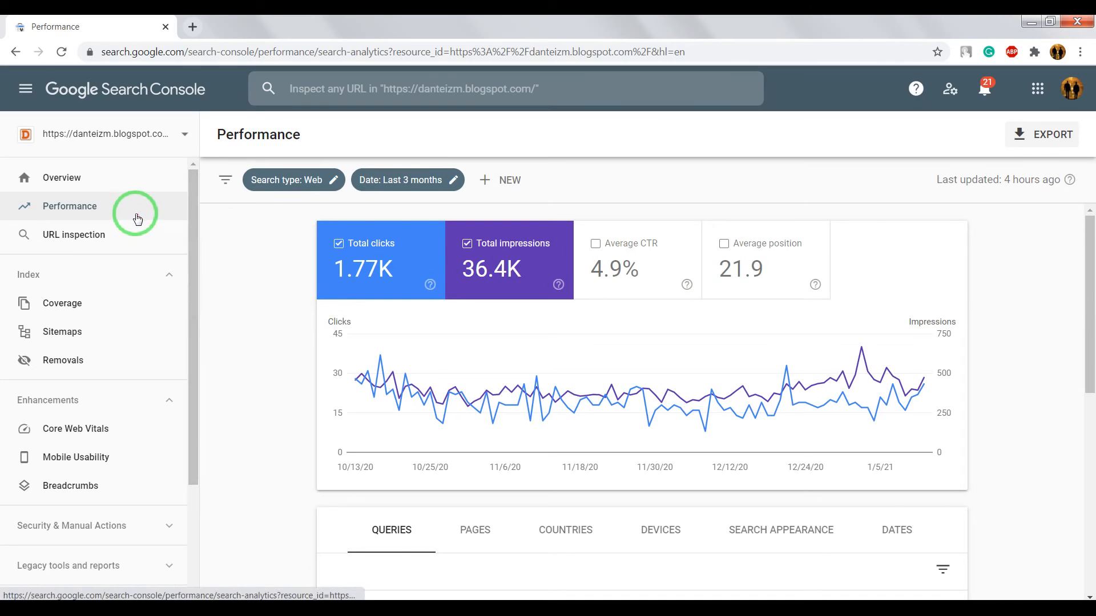
{"action": "mouse_move", "coordinate": [284, 270]}
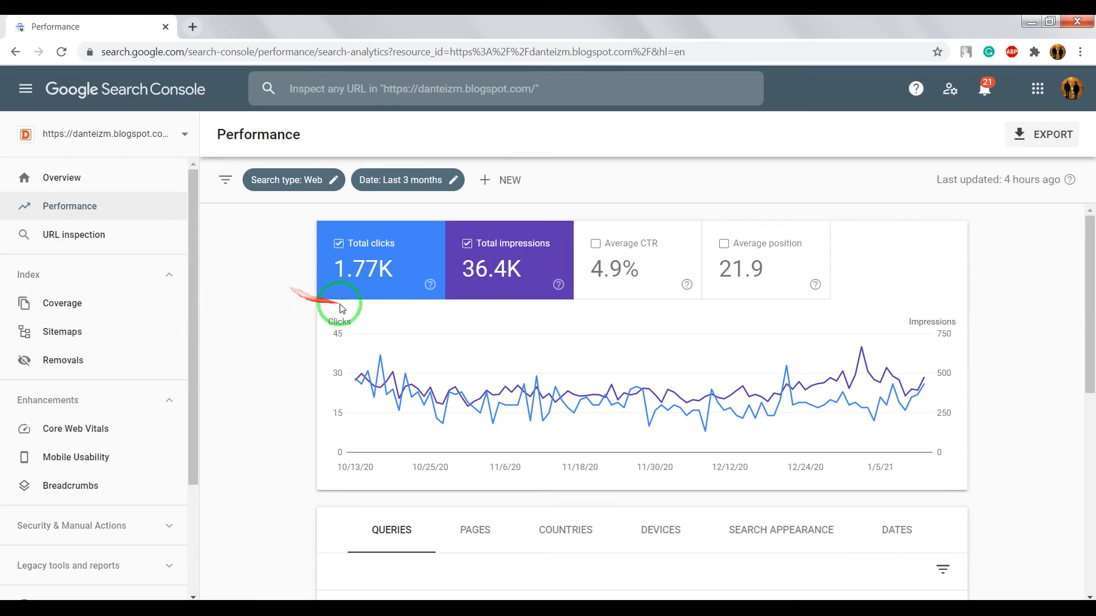
{"action": "mouse_move", "coordinate": [428, 311]}
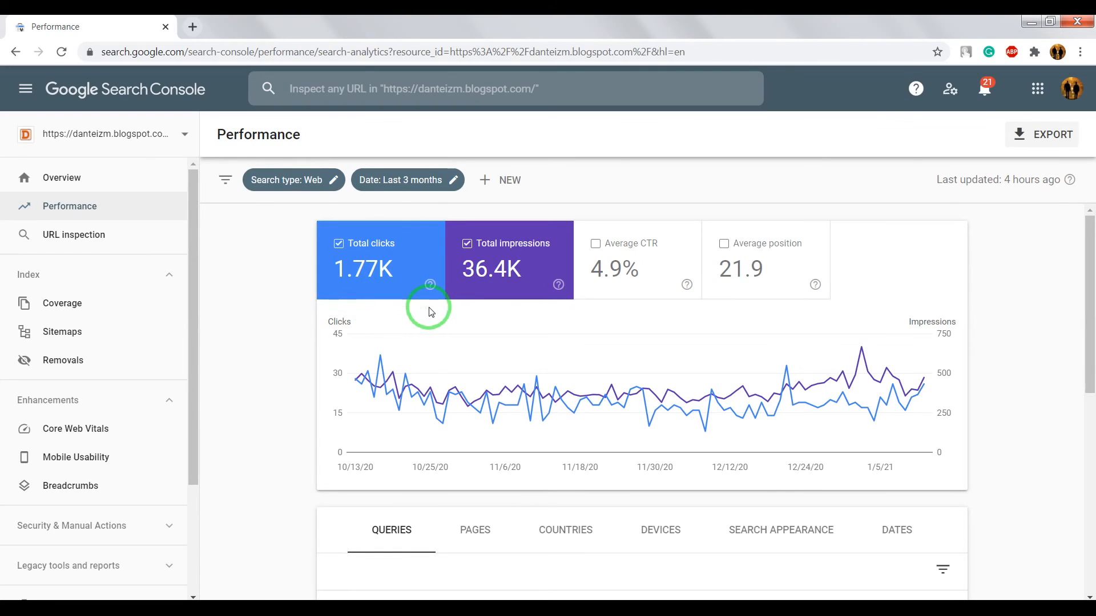
{"action": "mouse_move", "coordinate": [461, 312]}
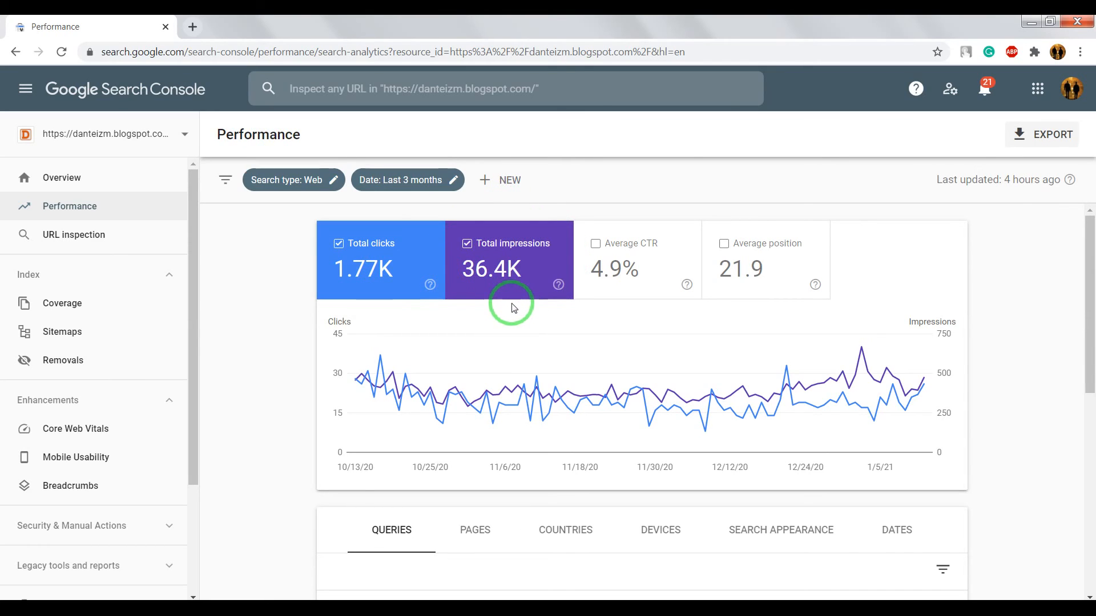
{"action": "mouse_move", "coordinate": [533, 320]}
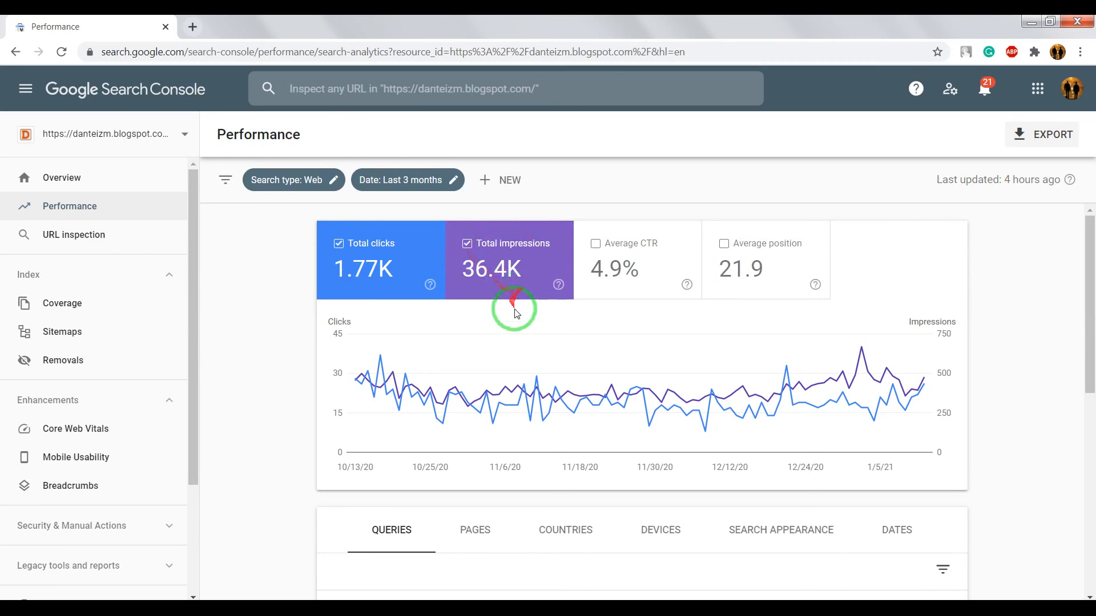
{"action": "mouse_move", "coordinate": [524, 323]}
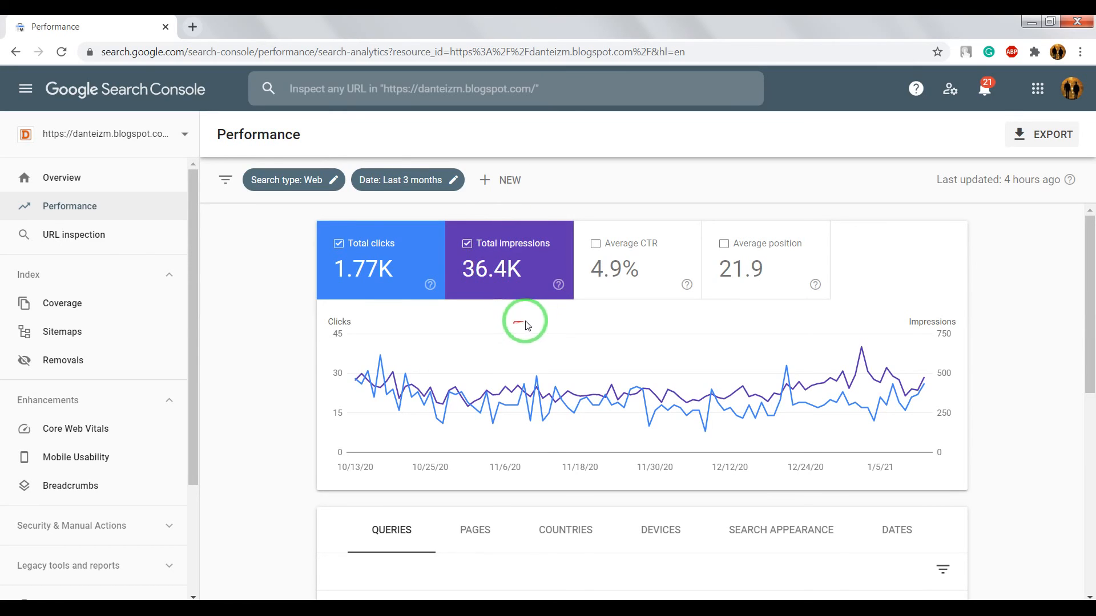
{"action": "scroll", "scroll_direction": "down", "scroll_amount": 3}
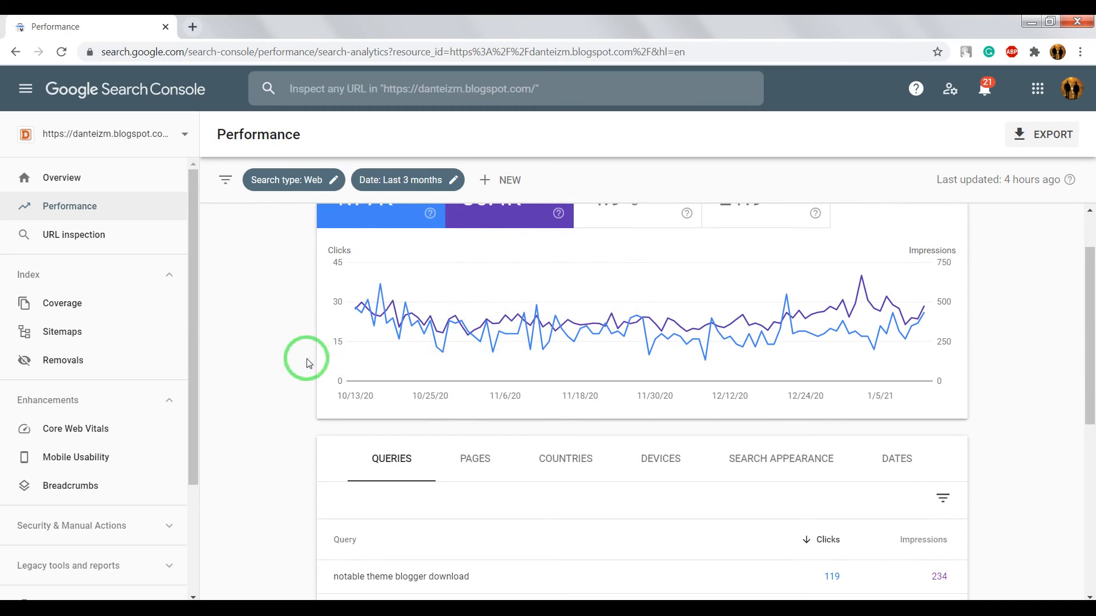
{"action": "scroll", "scroll_direction": "down", "scroll_amount": 3}
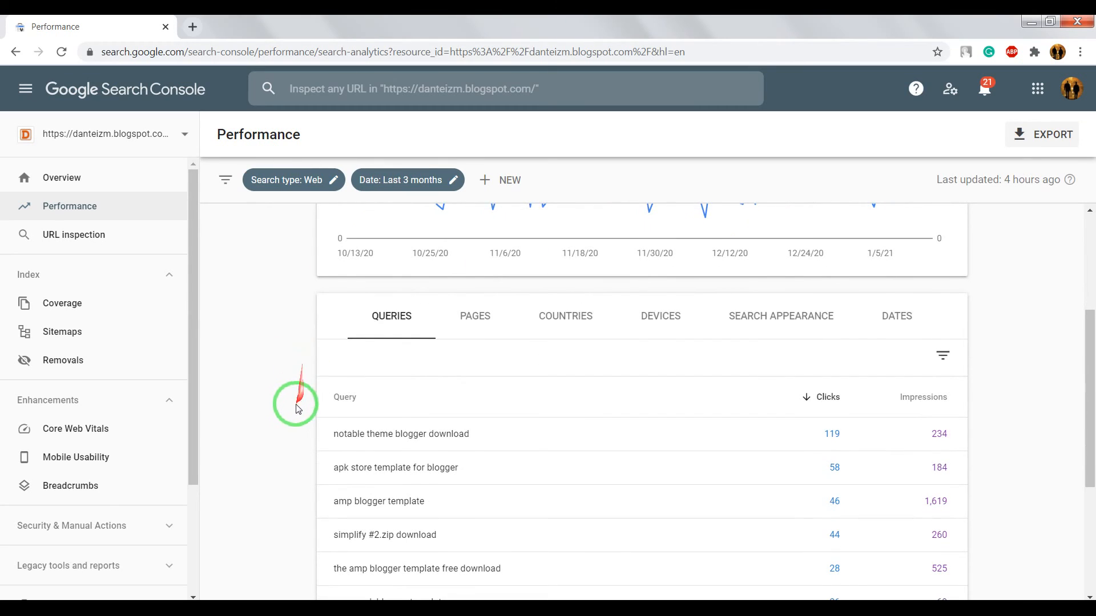
{"action": "scroll", "scroll_direction": "down", "scroll_amount": 3}
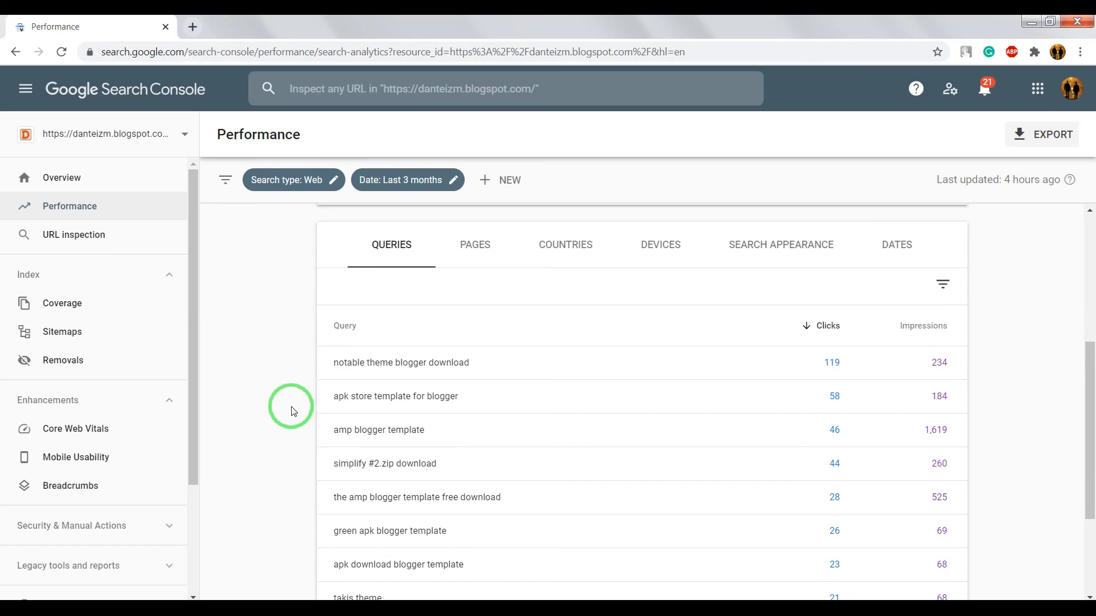
{"action": "mouse_move", "coordinate": [487, 368]}
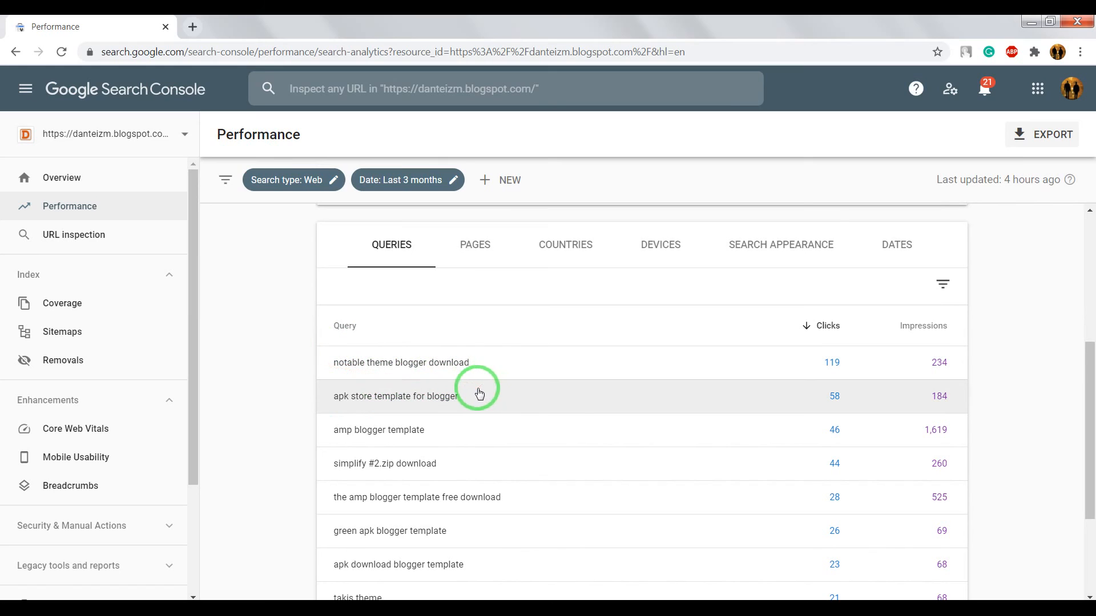
{"action": "mouse_move", "coordinate": [954, 356]}
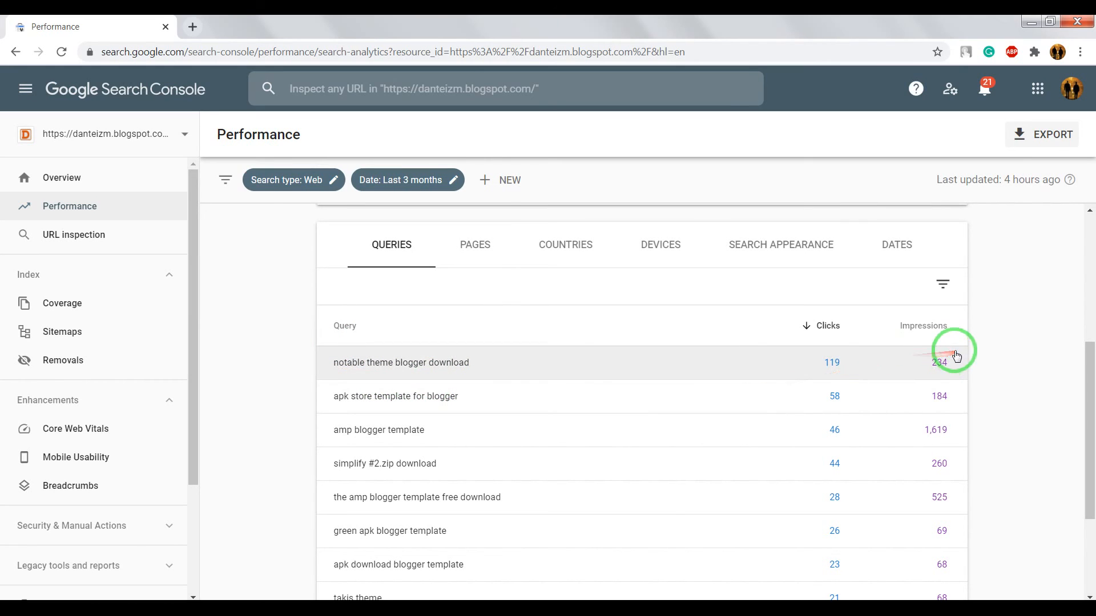
{"action": "mouse_move", "coordinate": [673, 431]}
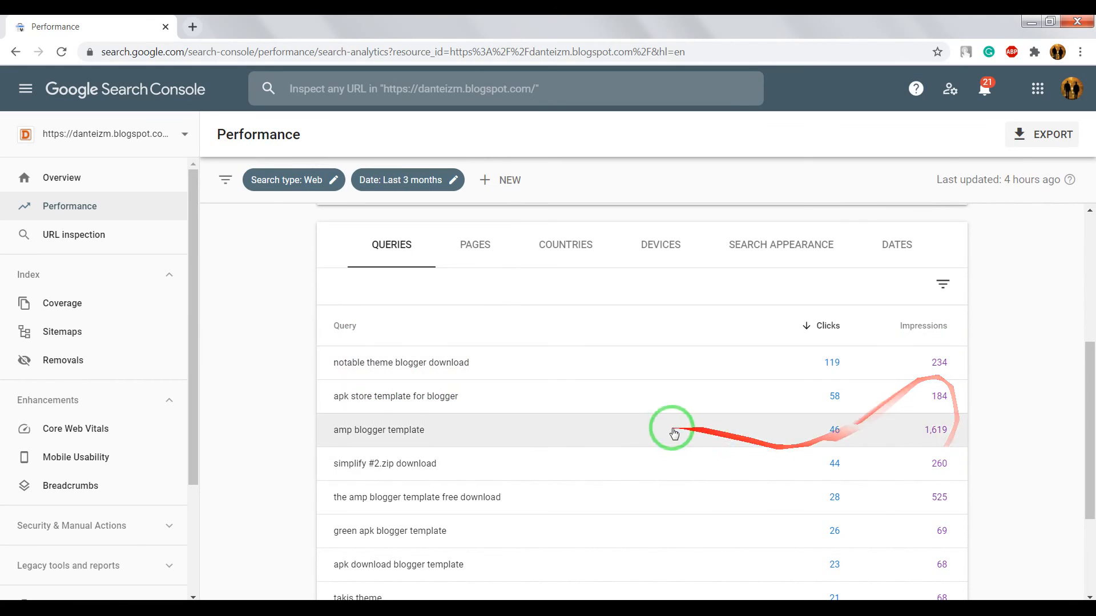
{"action": "mouse_move", "coordinate": [524, 496]}
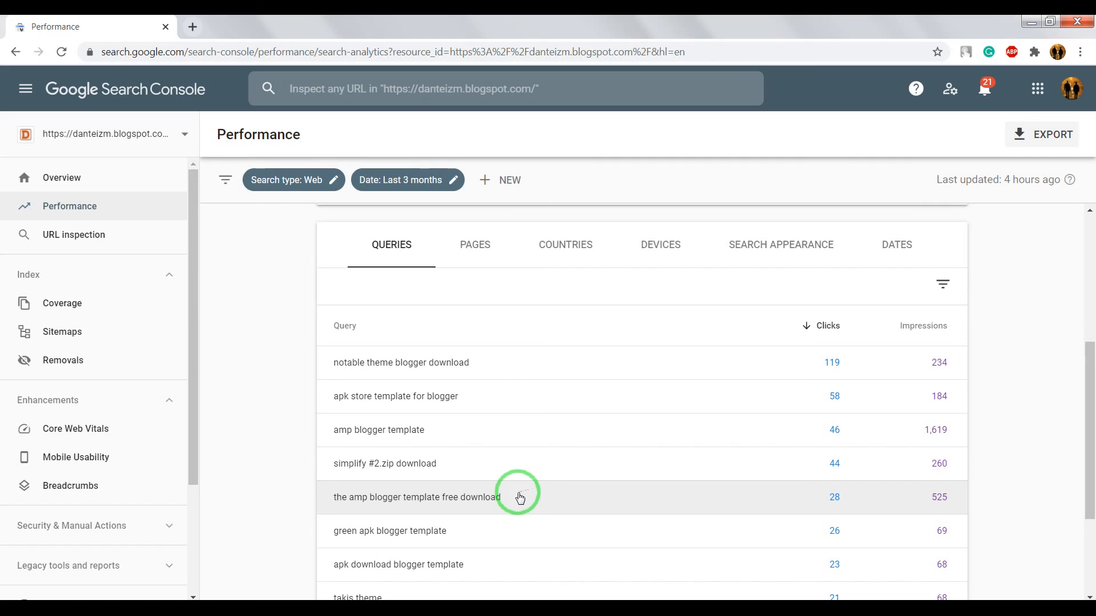
{"action": "mouse_move", "coordinate": [536, 482]}
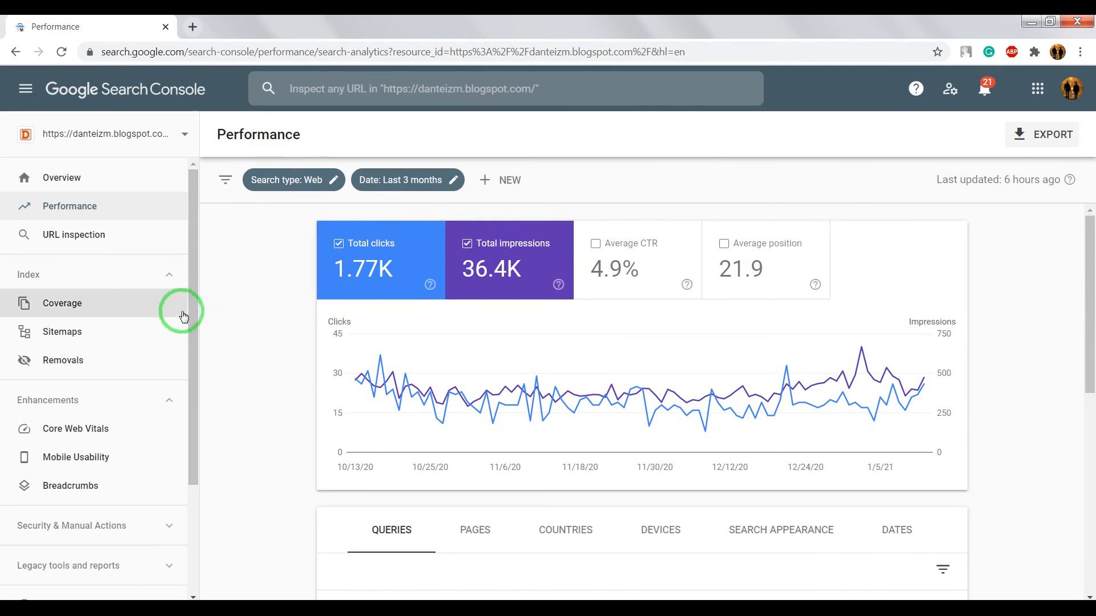
{"action": "mouse_move", "coordinate": [61, 360]}
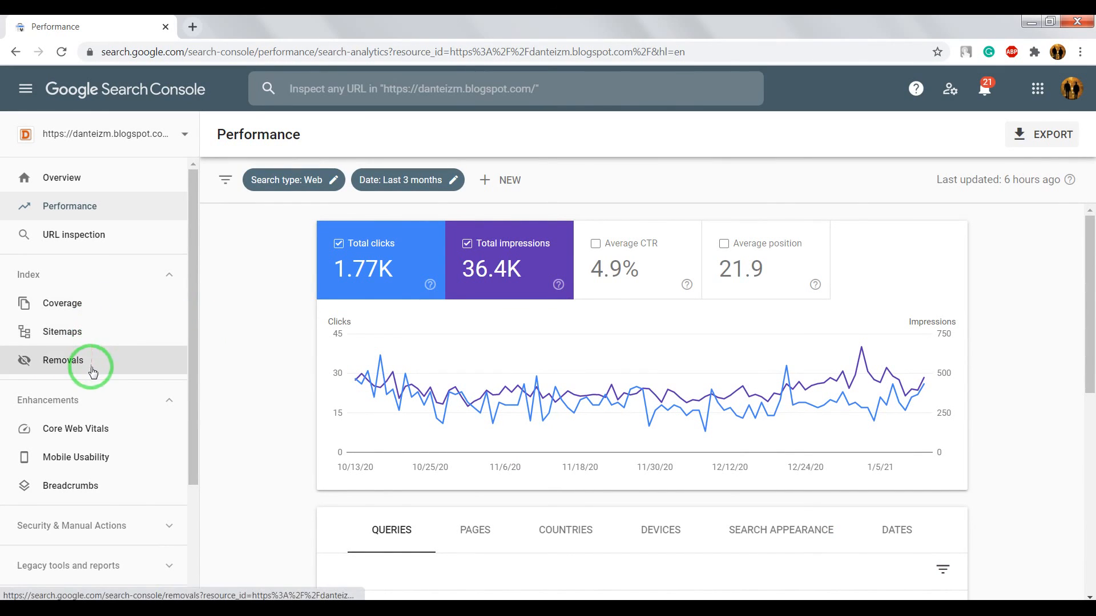
{"action": "mouse_move", "coordinate": [254, 337]}
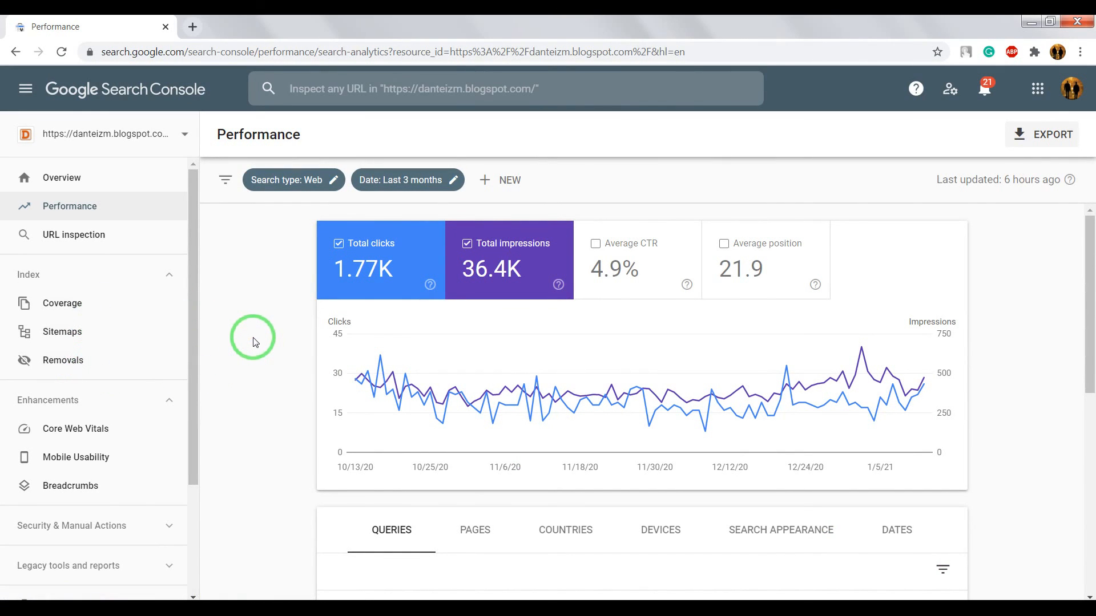